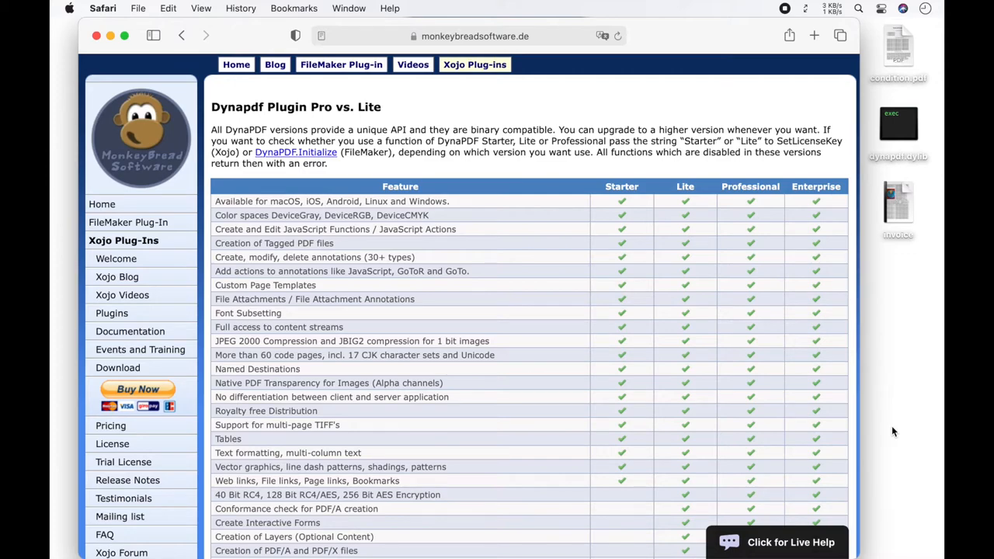
Step: Open the Combine PDF files example and copy its MyDynaPDFMBS class
scroll(down, 3)
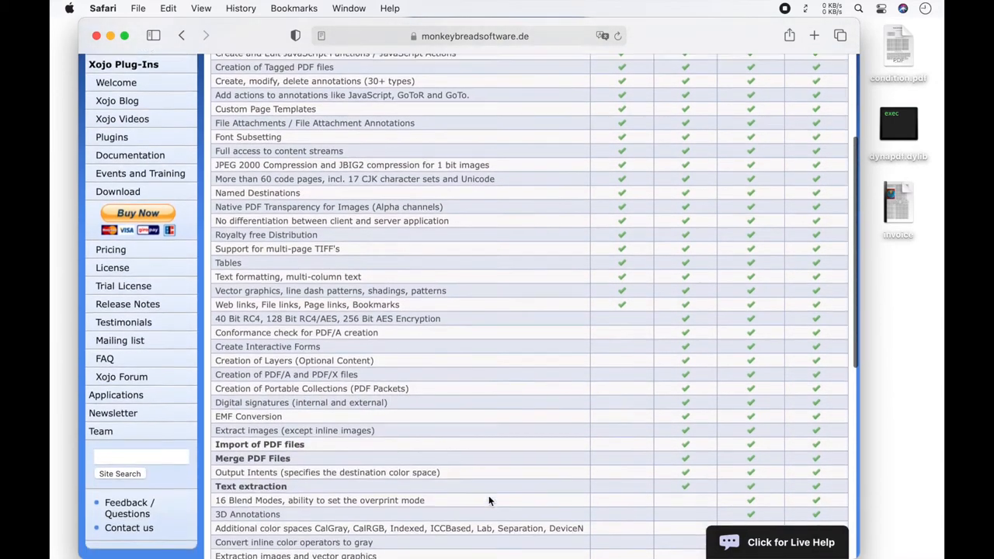
scroll(down, 3)
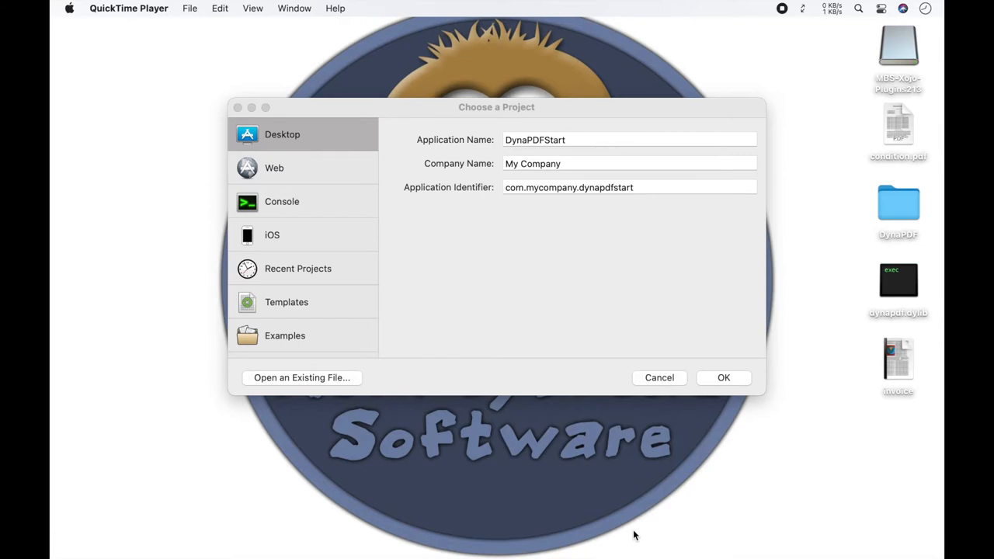
mouse_move(900, 192)
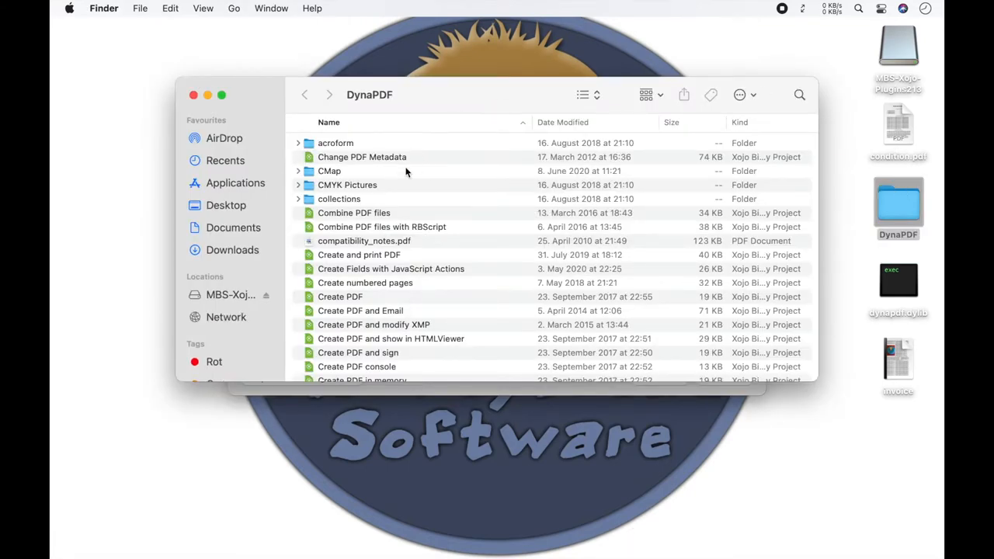
double_click(354, 212)
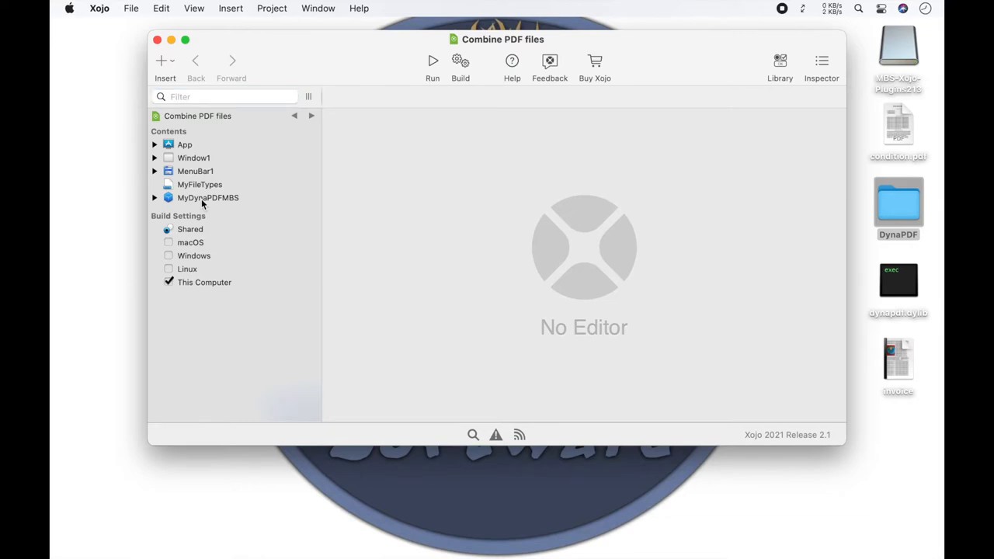
click(208, 197)
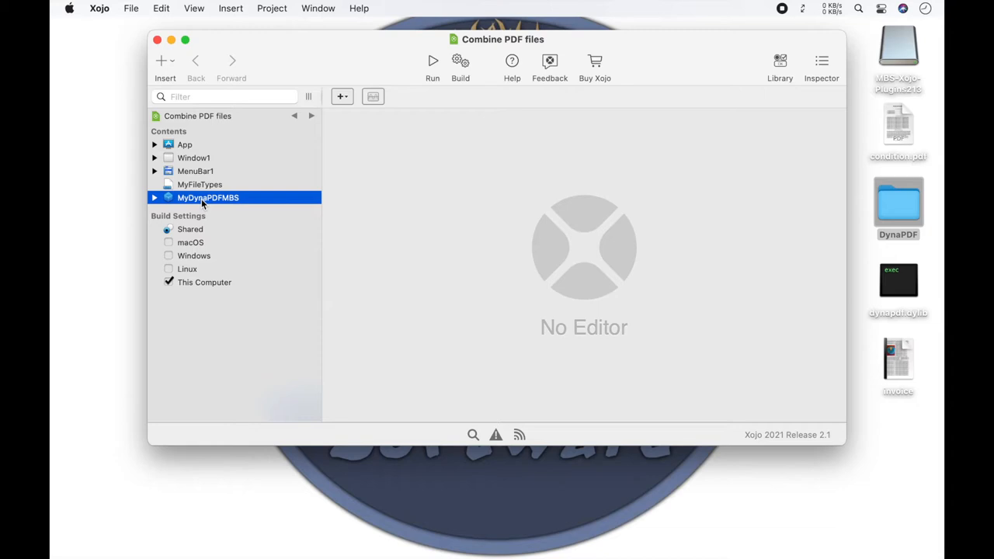
right_click(208, 197)
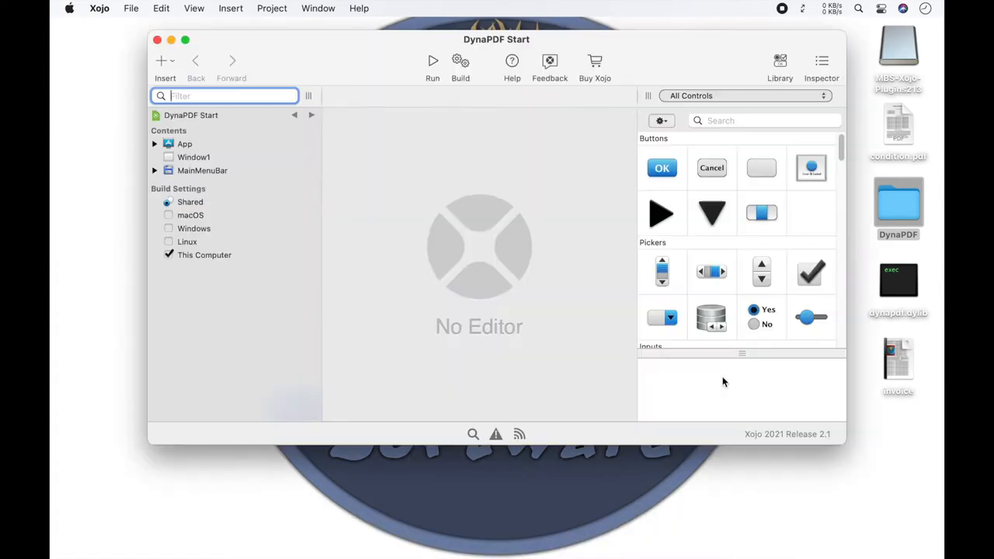
Step: Paste MyDynaPDFMBS into DynaPDF Start and begin adding an Open event handler to Window1
click(193, 157)
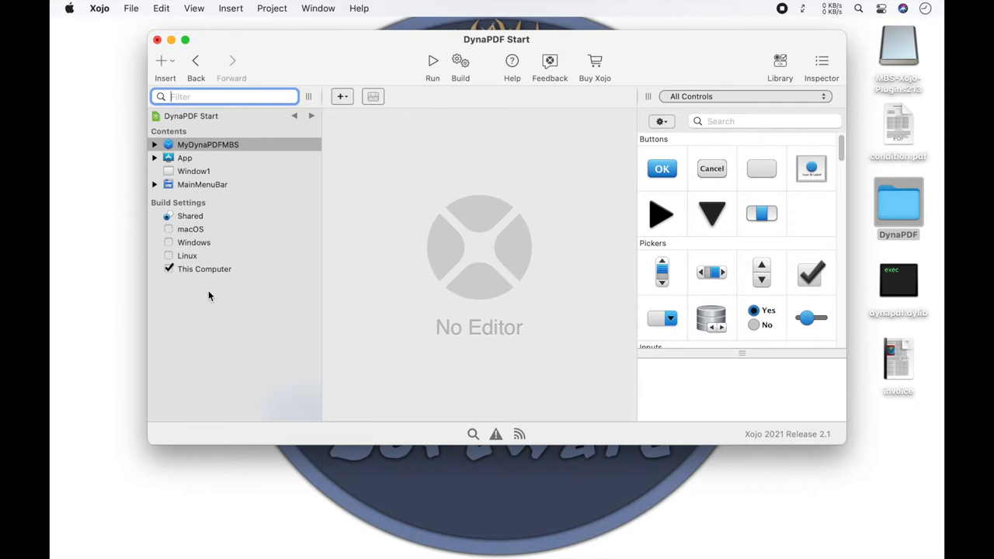
click(193, 197)
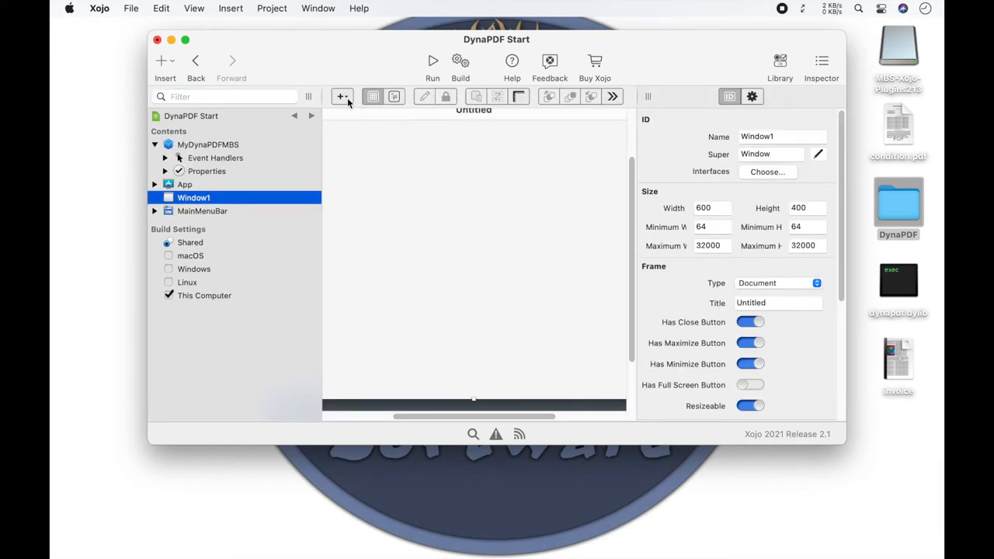
click(342, 96)
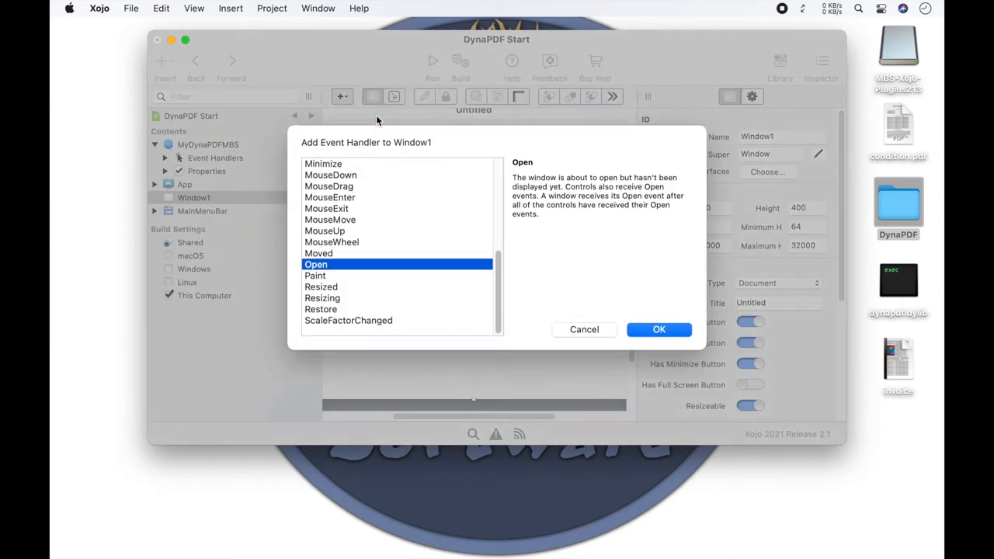
Step: Add Window1's Open event and declare Dim pdf as New MyDynaPDFMBS
click(659, 329)
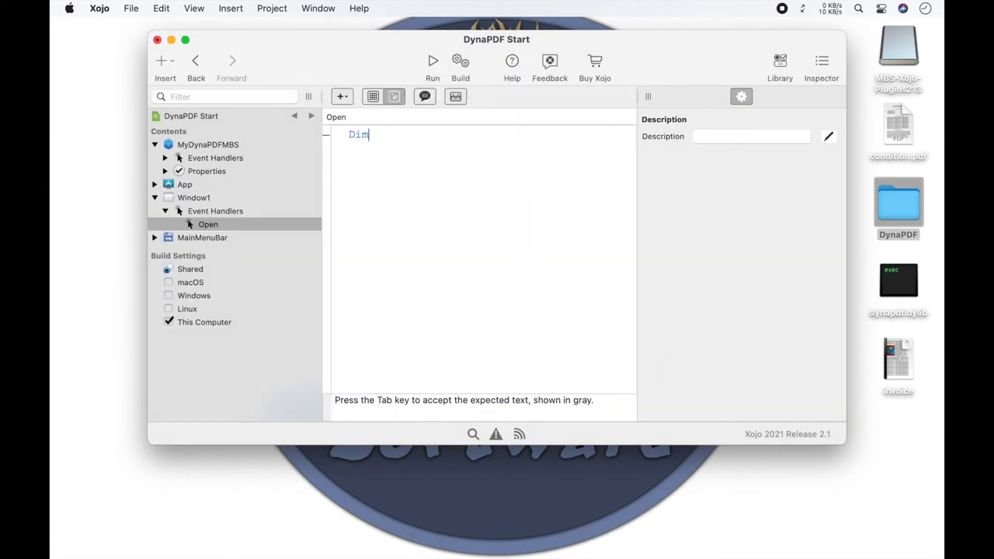
text(pdf as New M)
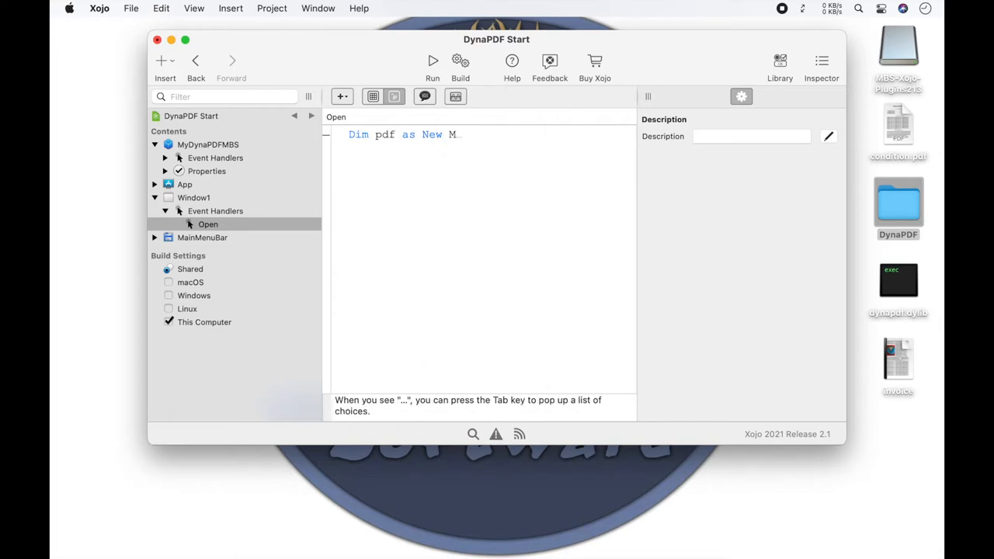
text(yDynaPDFMBS)
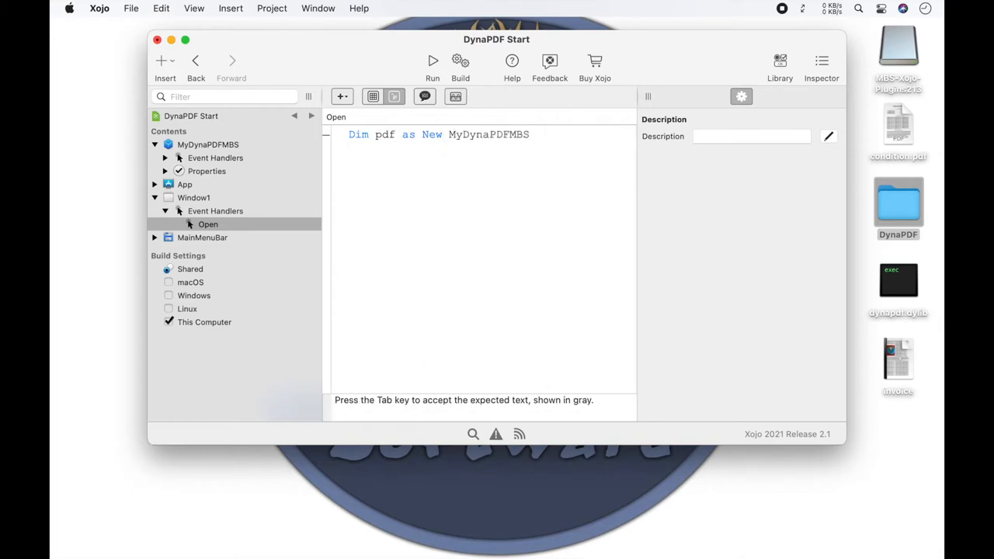
key(Return)
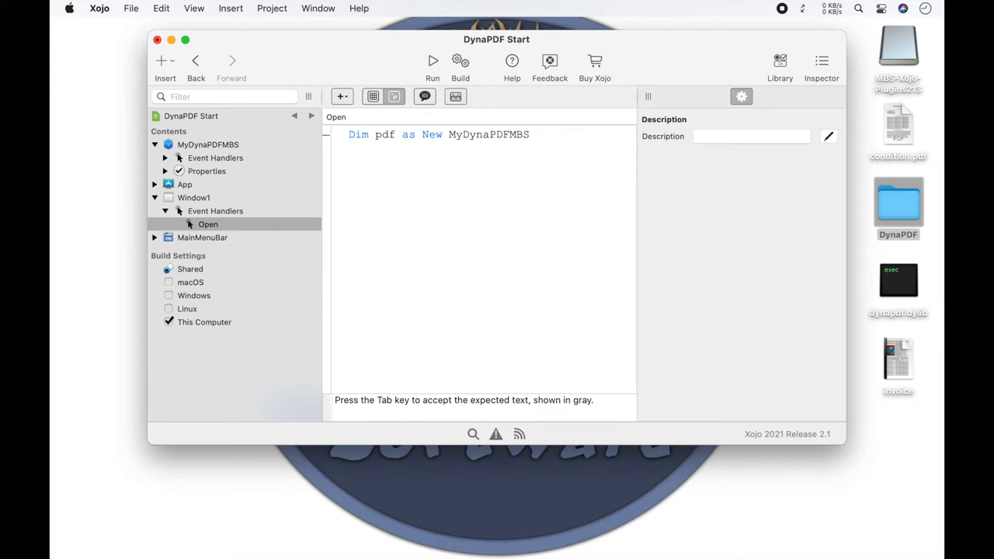
key(Return)
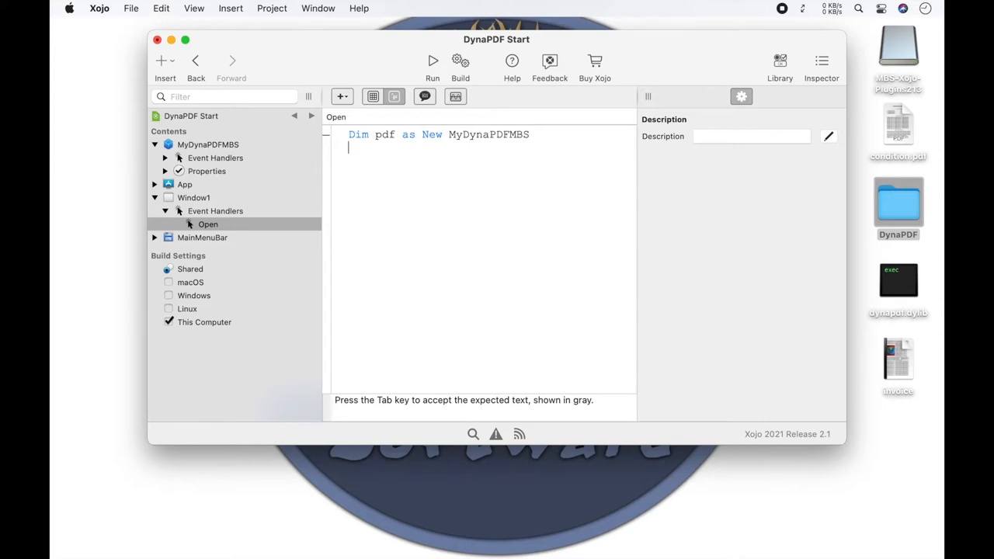
Step: Write pdf.SetLicenseKey "" as the handler's second line
text(pdf.SetLicenseKey ")
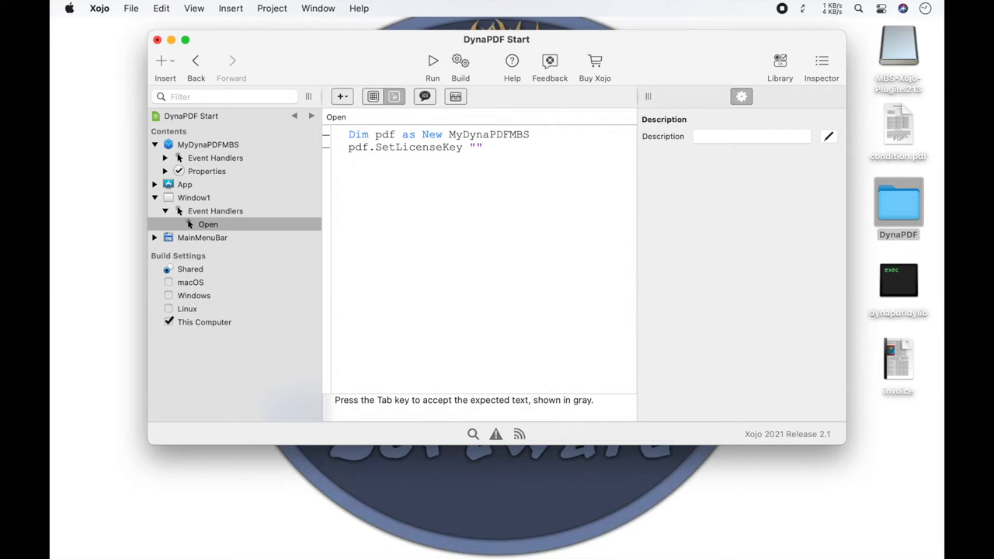
click(479, 146)
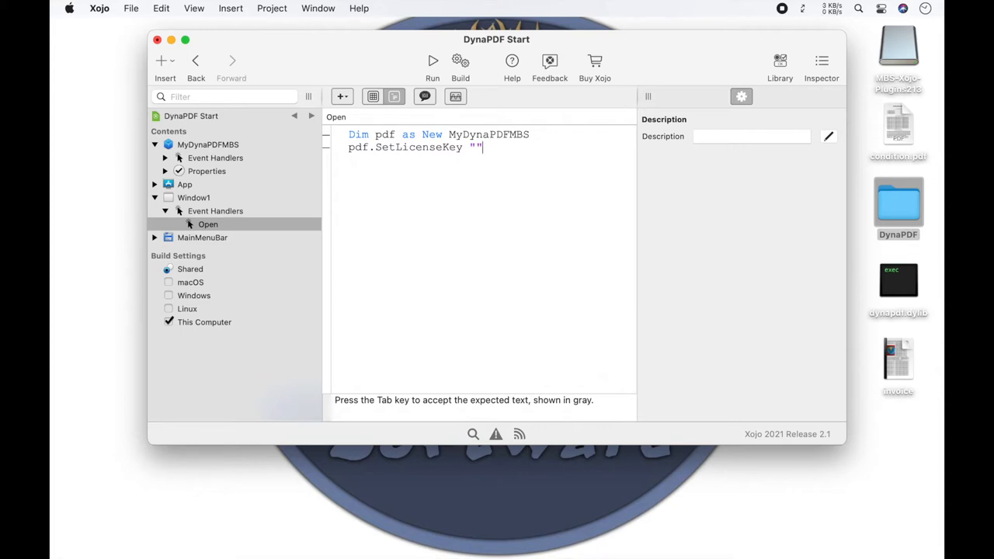
Step: Declare f as SpecialFolder.Desktop.Child("Output.pdf")
text(Dim f As FolderItem =)
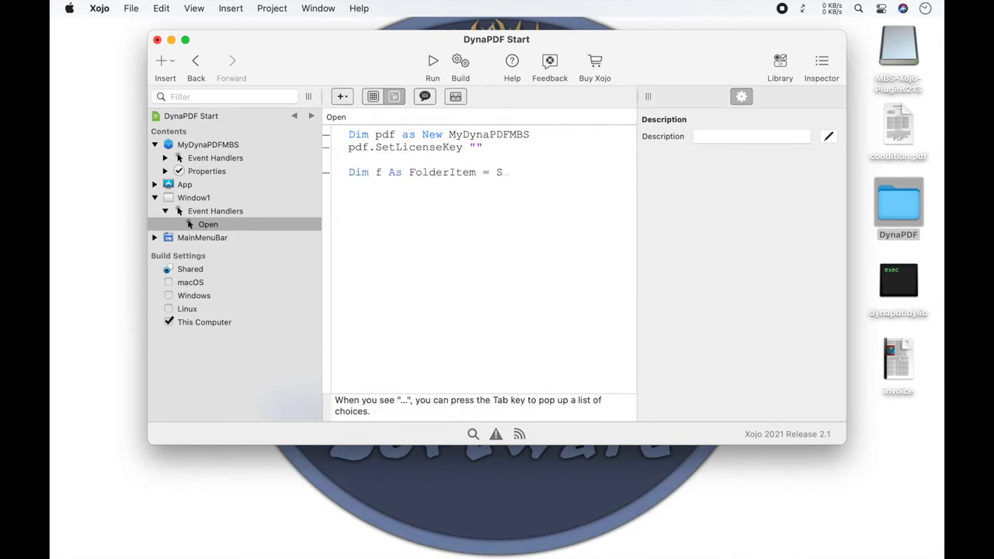
text(SpecialFolder)
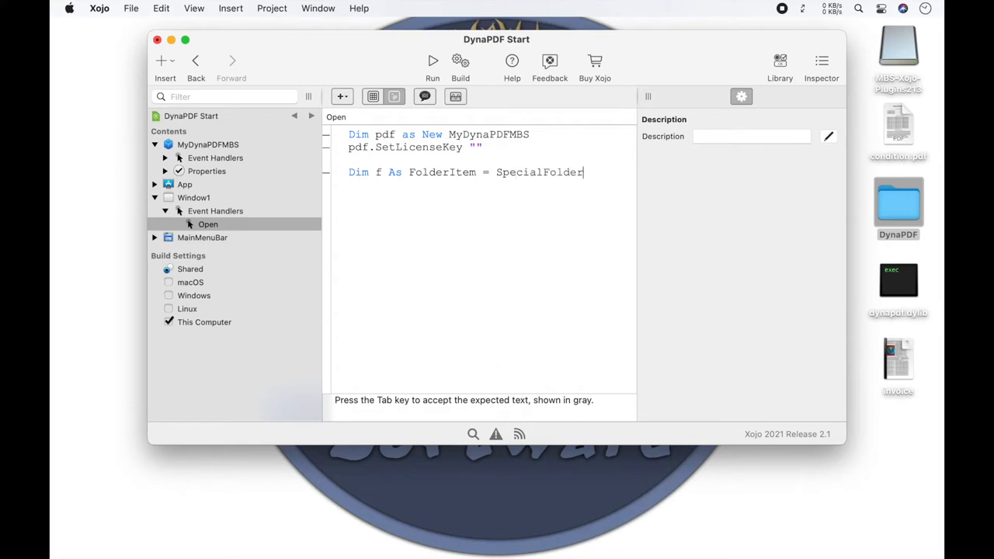
text(.Desktop.Child("Output)
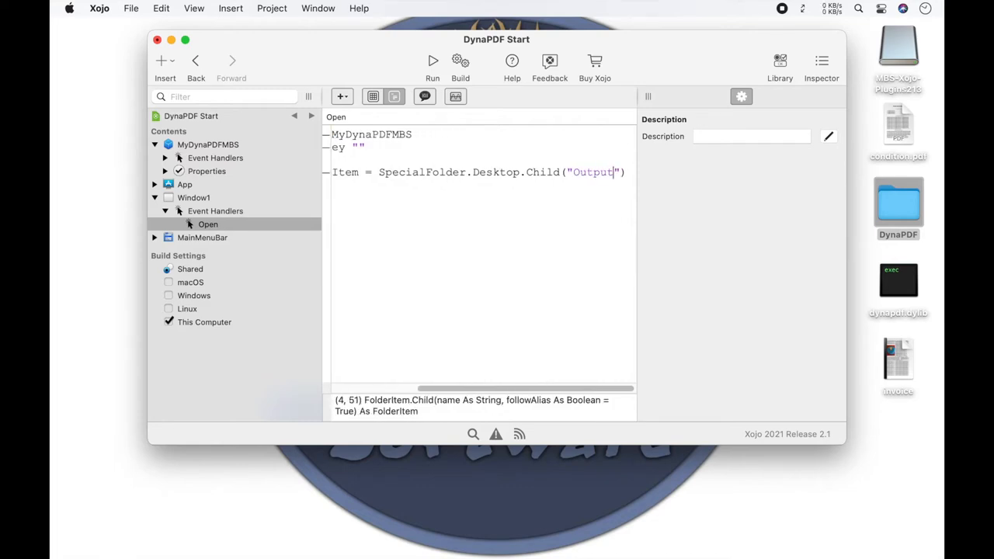
text(.pdf)
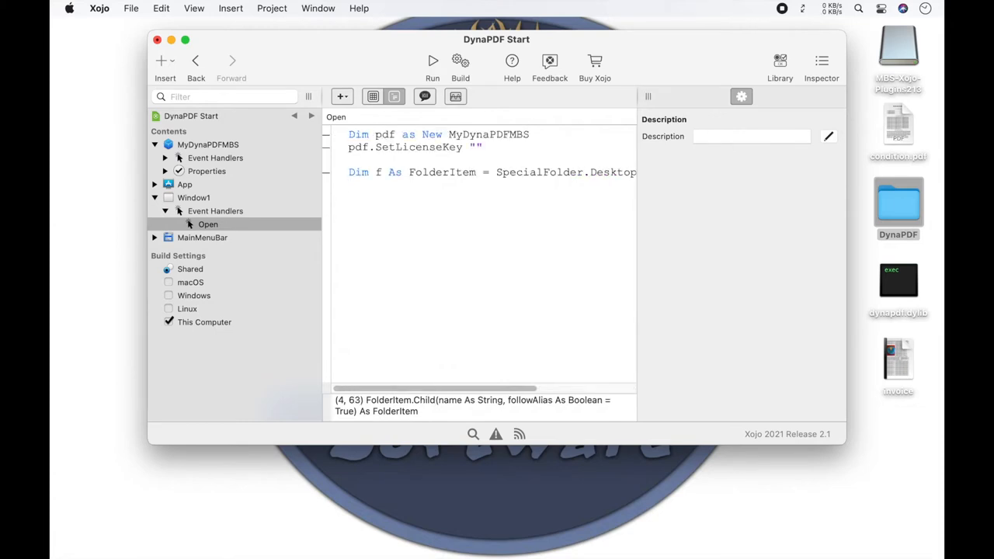
Step: Add Call pdf.CreateNewPDF f and begin Call pdf.Append
text(Call pdf.)
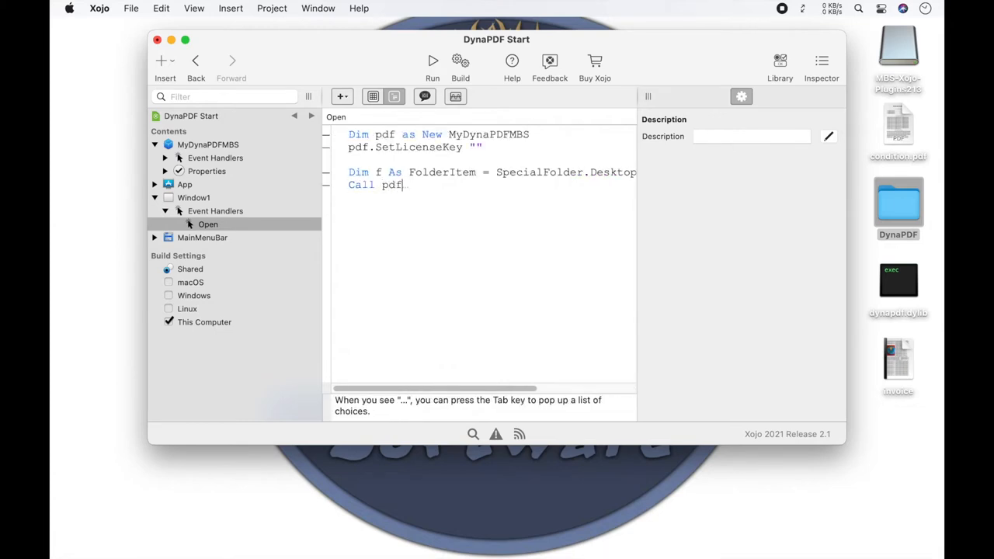
text(CreateNew)
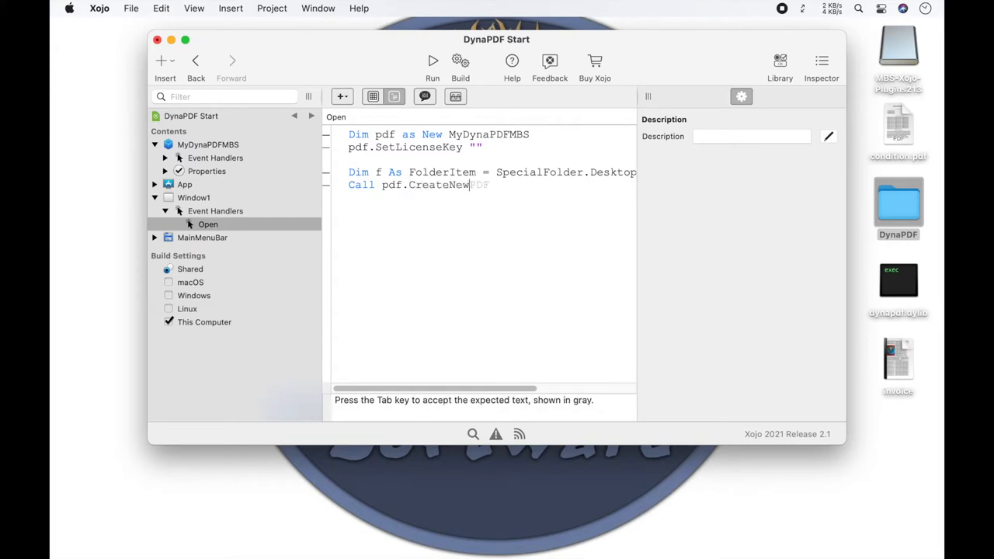
key(Tab)
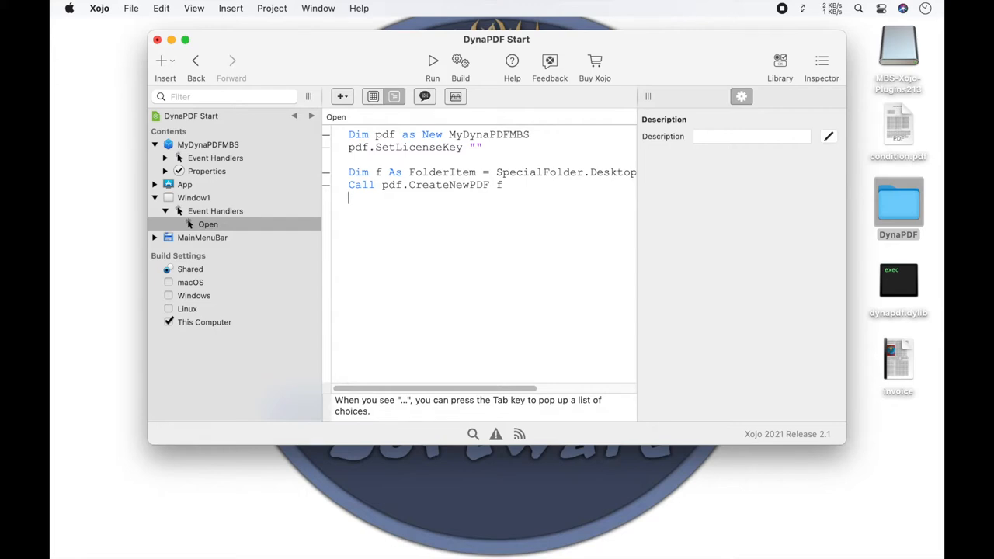
text(Call)
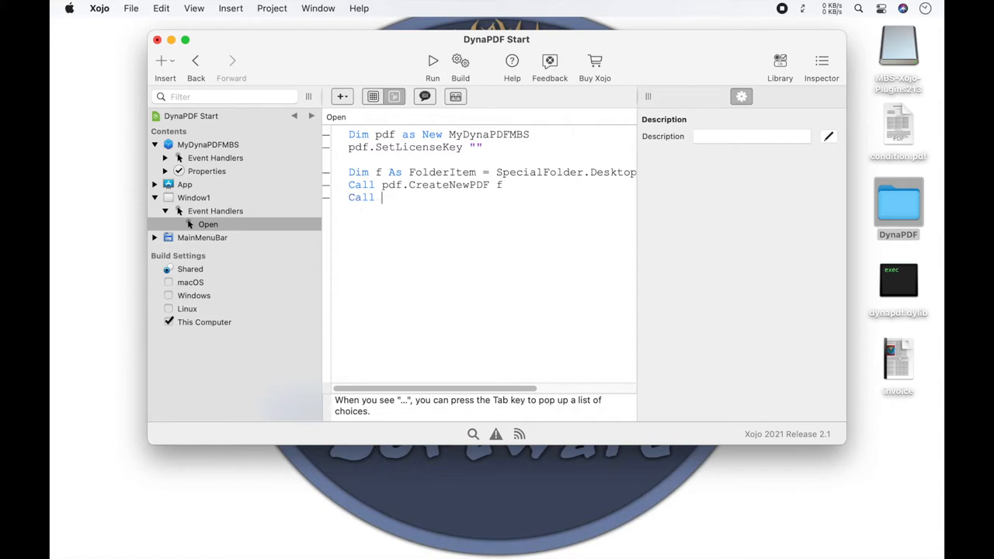
text(pdf.Append)
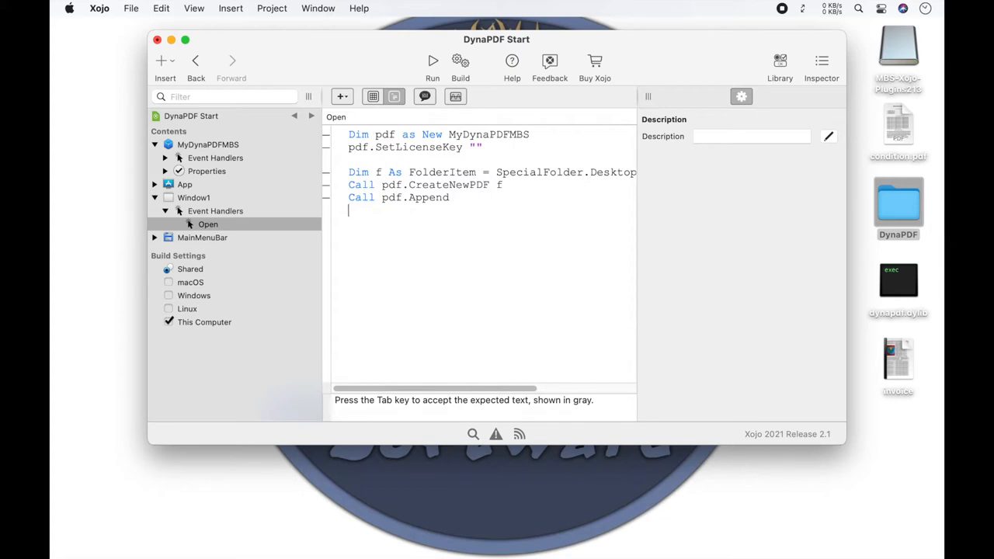
Step: Store pdf.GetPageHeight in Double h and begin Dim w as Double = pdf.GetPage…
text(Dim)
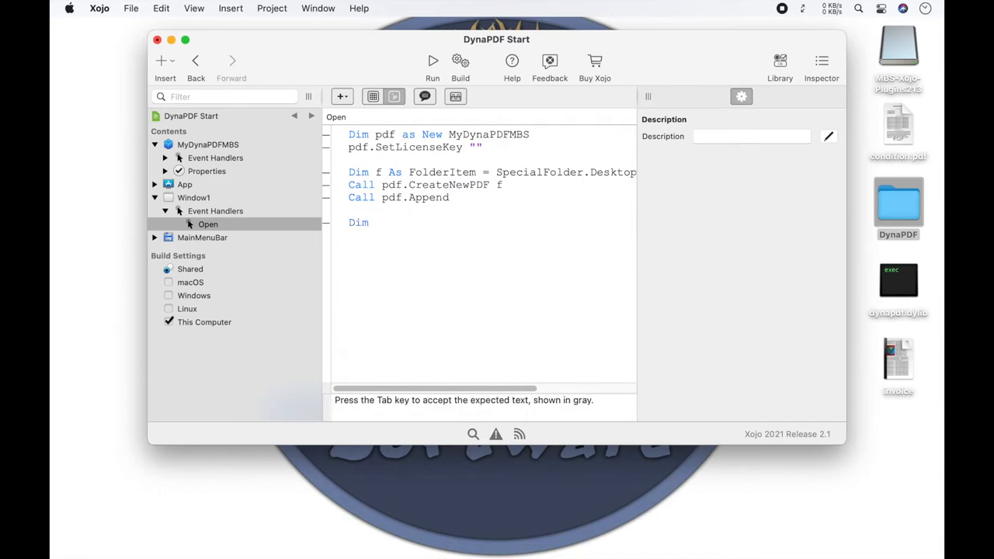
text(h as Double =)
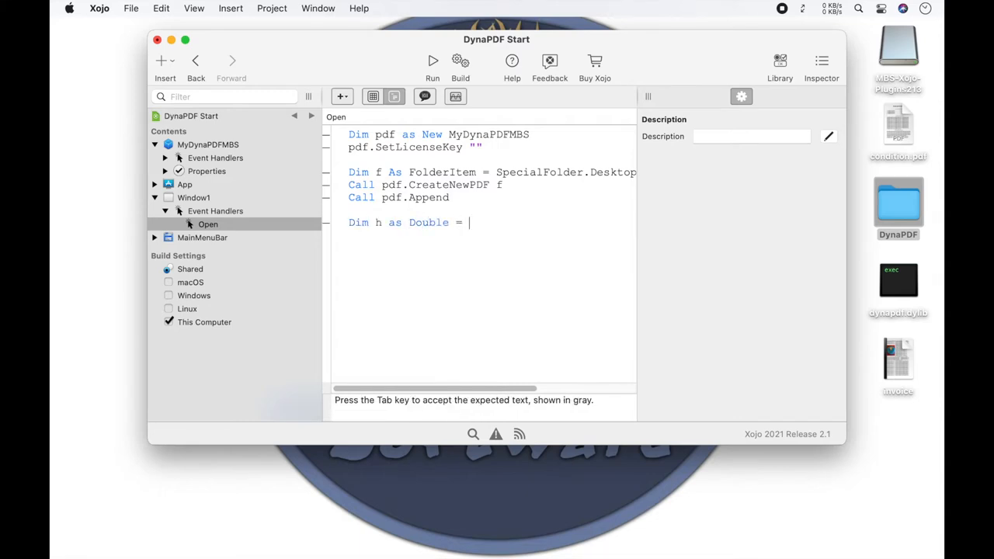
text(pdf.Get)
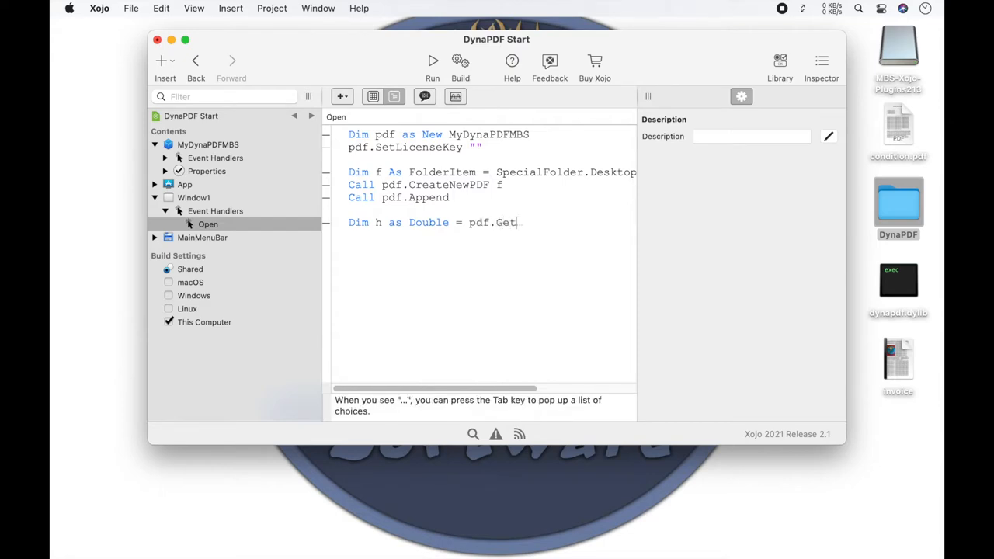
text(PageHeight)
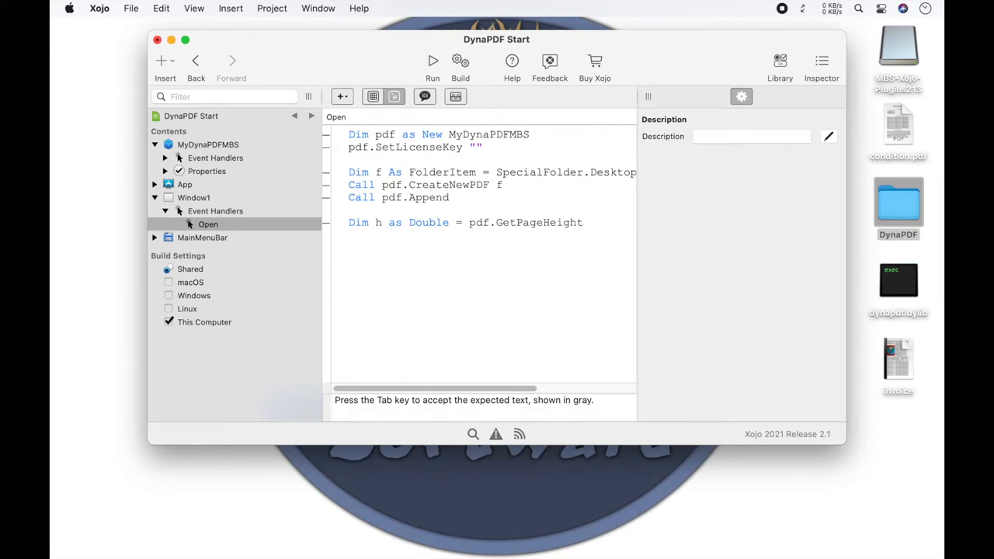
text(Dim w as Double =)
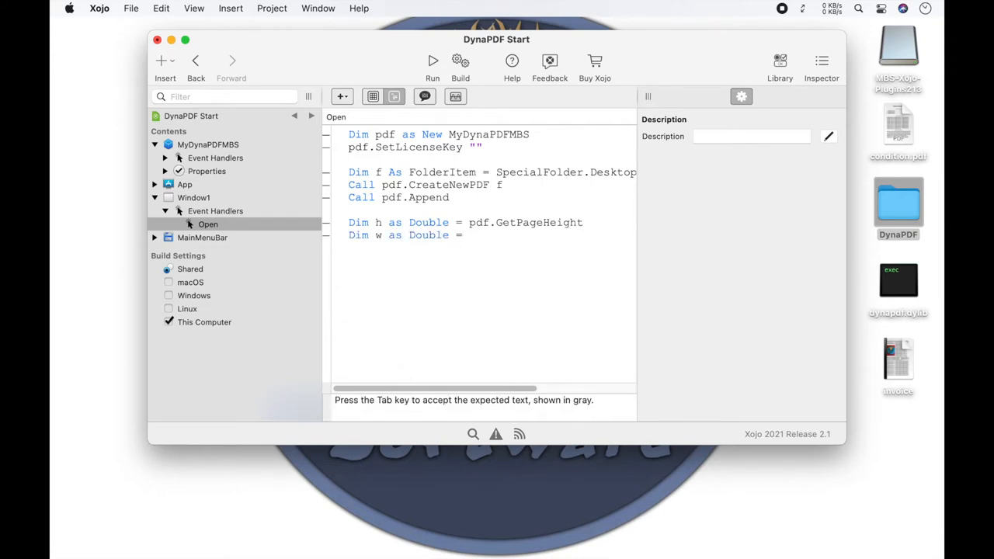
text(pdf.GetPage)
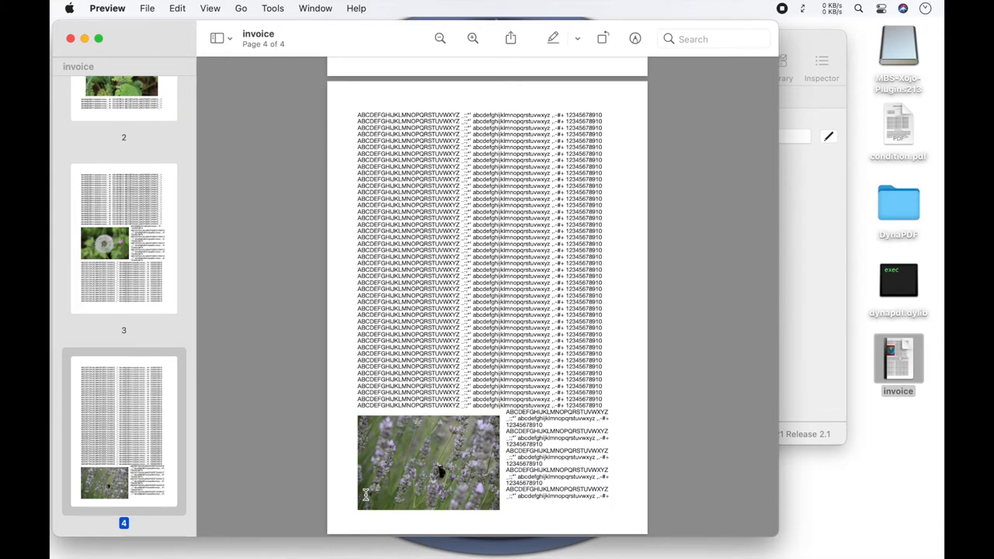
mouse_move(366, 451)
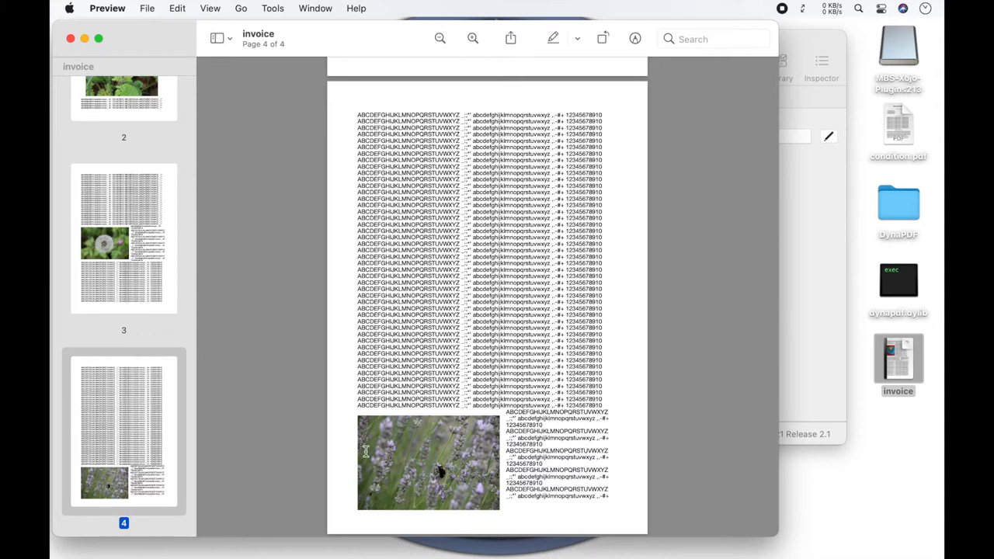
mouse_move(385, 158)
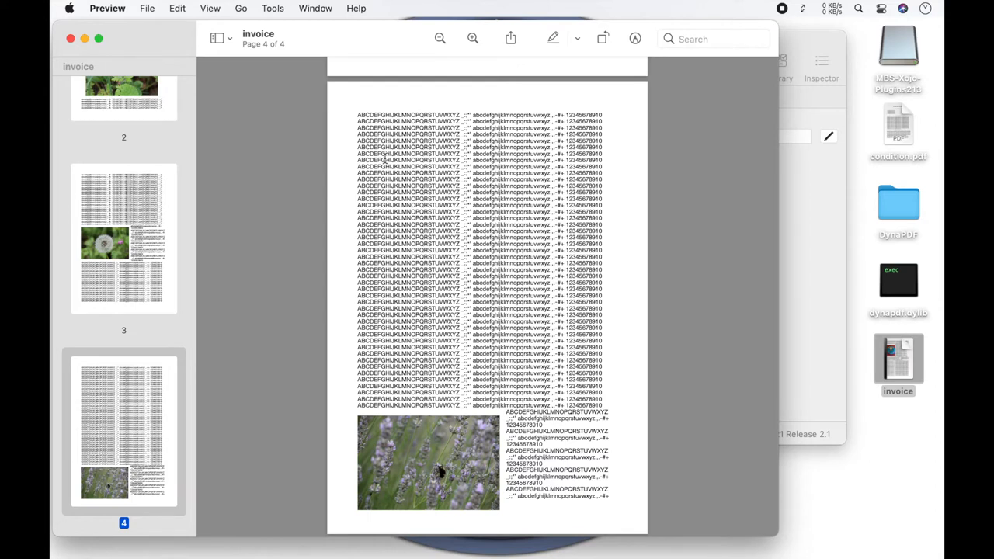
mouse_move(332, 53)
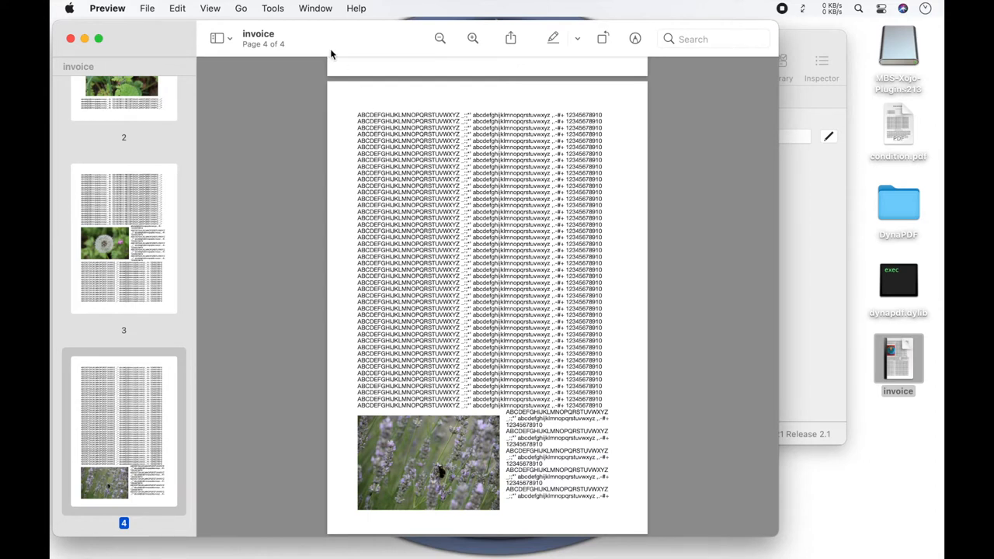
mouse_move(358, 111)
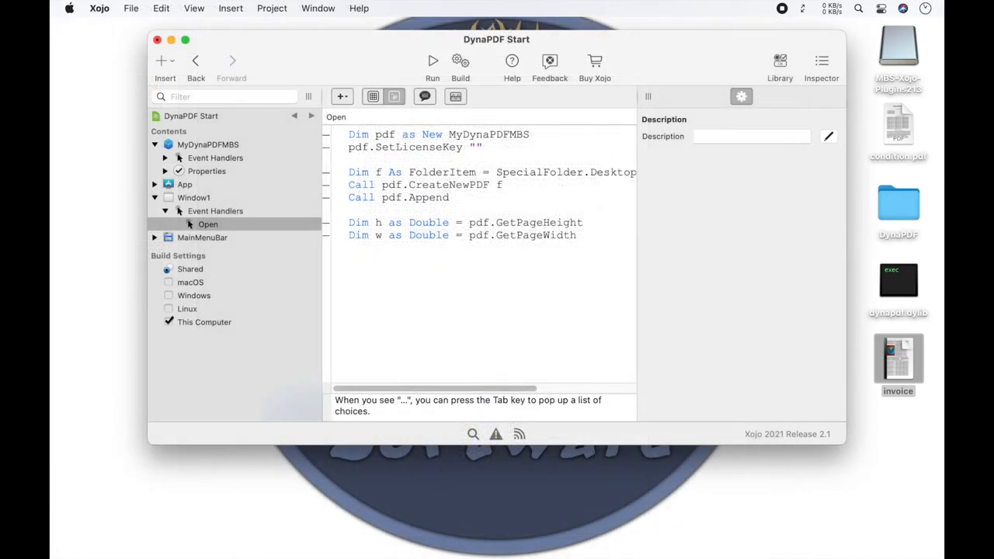
Step: Add Call pdf.SetPageCoords pdf.kpcTopDown after the page size lines
text(Call pdf.)
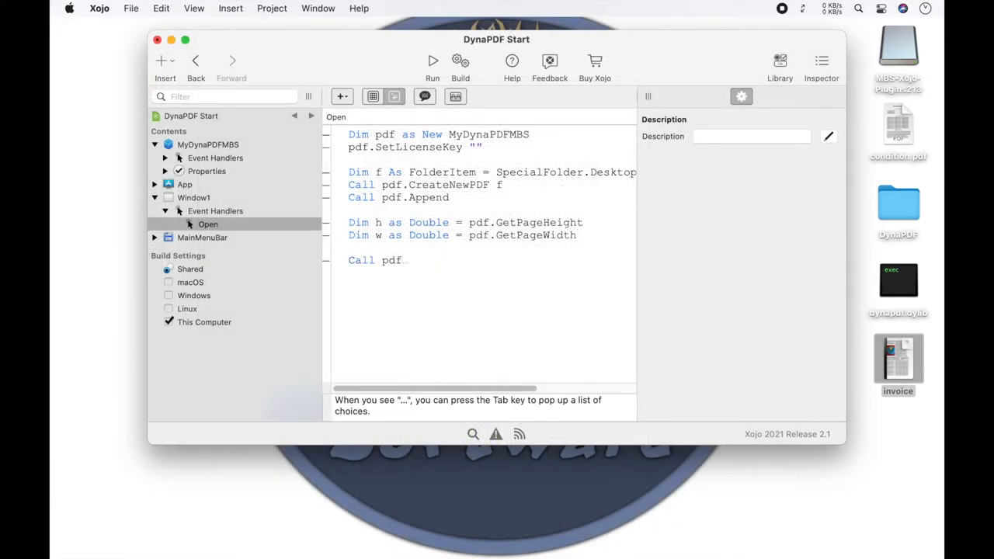
text(SetPage)
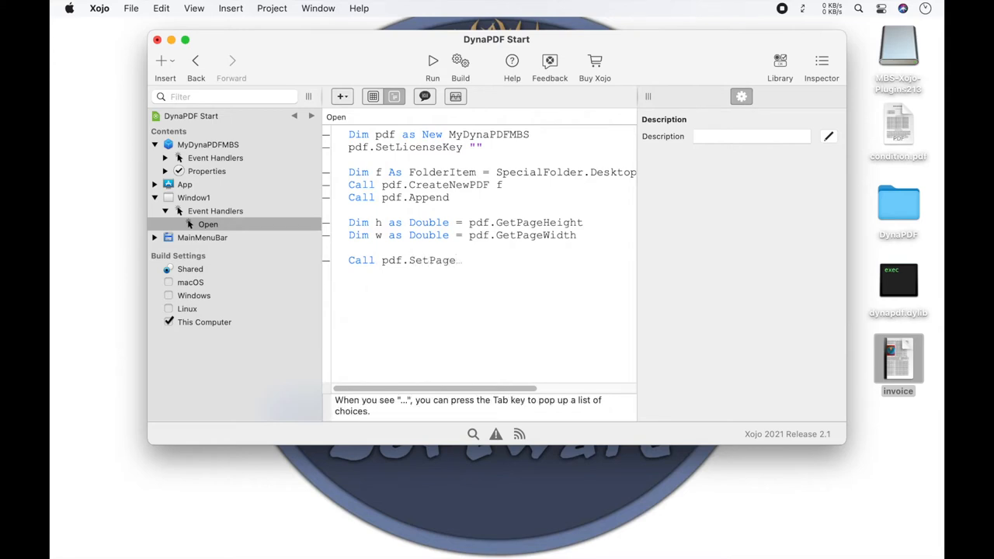
text(Coords pdf.kpcTopDown)
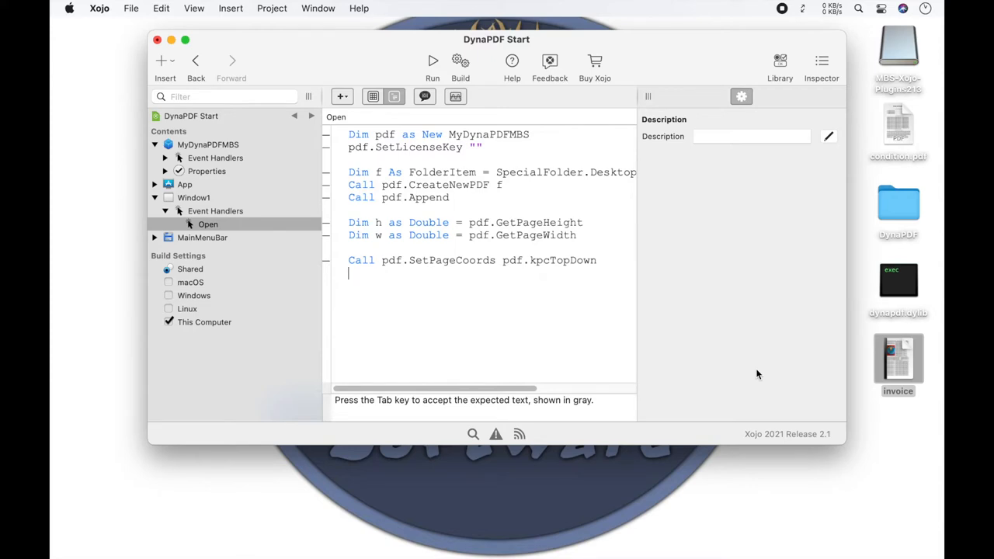
text(Call pdf.)
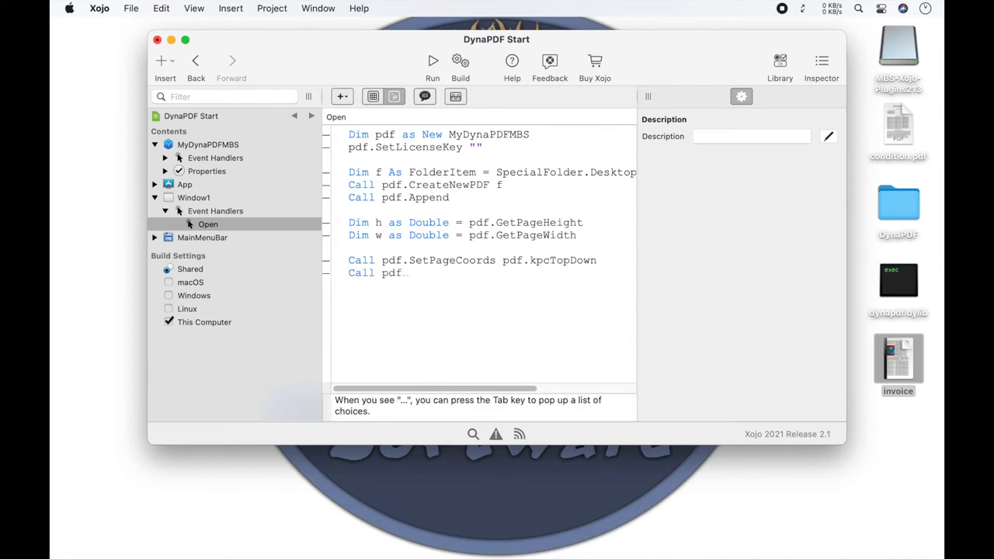
Step: Add Call pdf.SetFont "Times", pdf.kfsItalic, 40.0, True
text(SetFont)
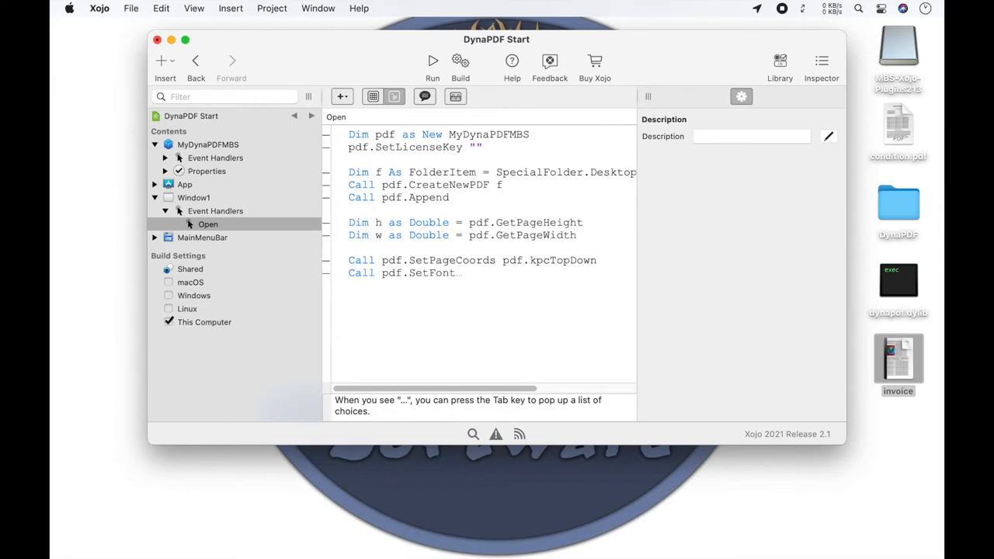
text("Times")
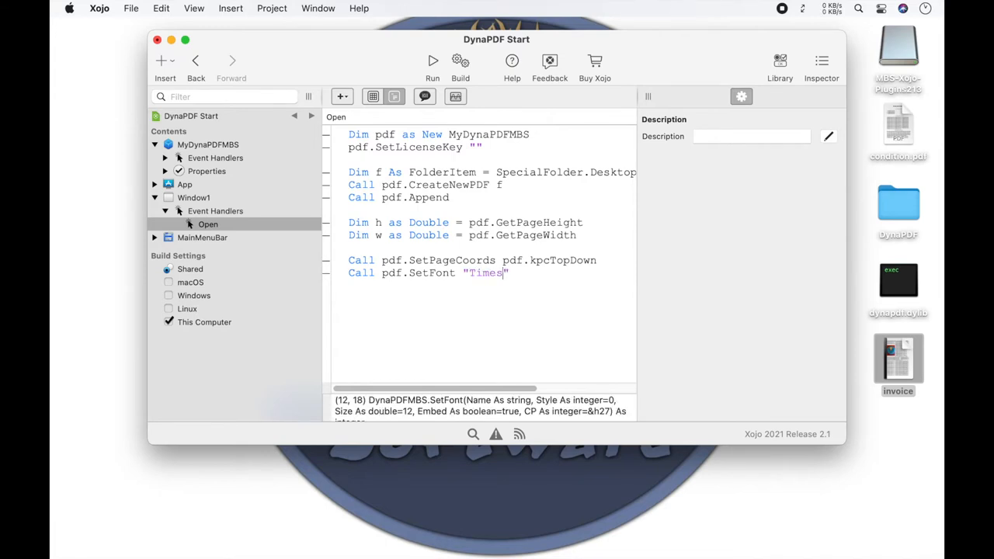
text(,)
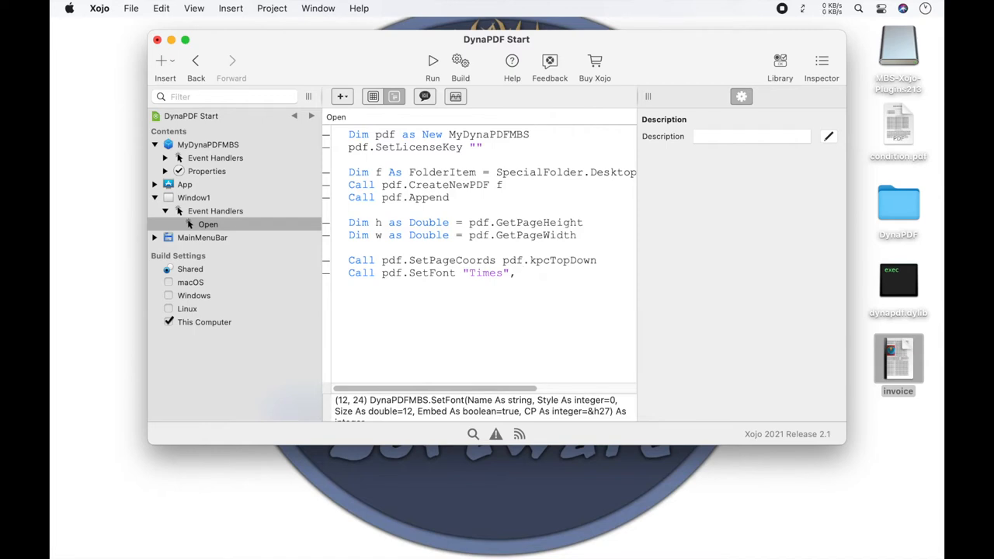
text(pdf.)
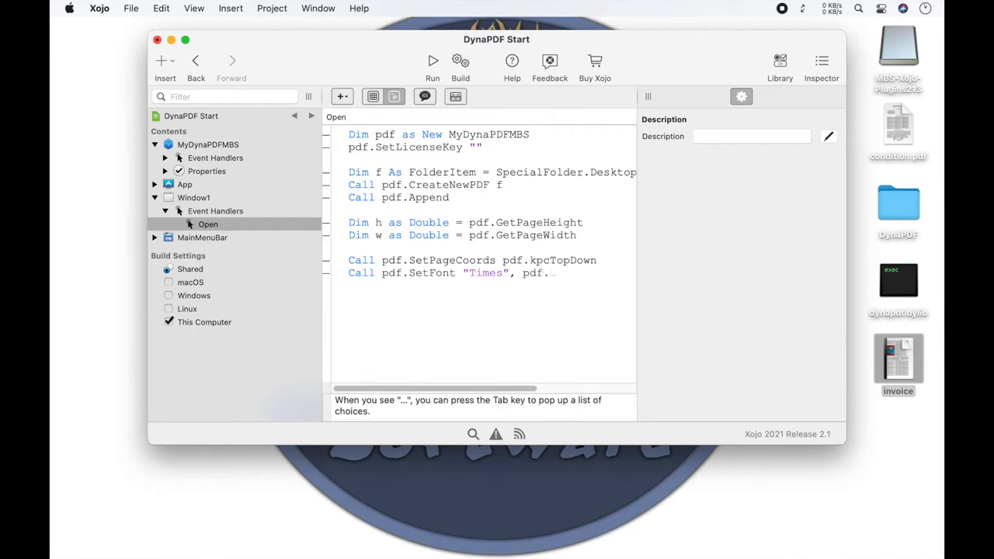
text(kfsItalic, 40.0,)
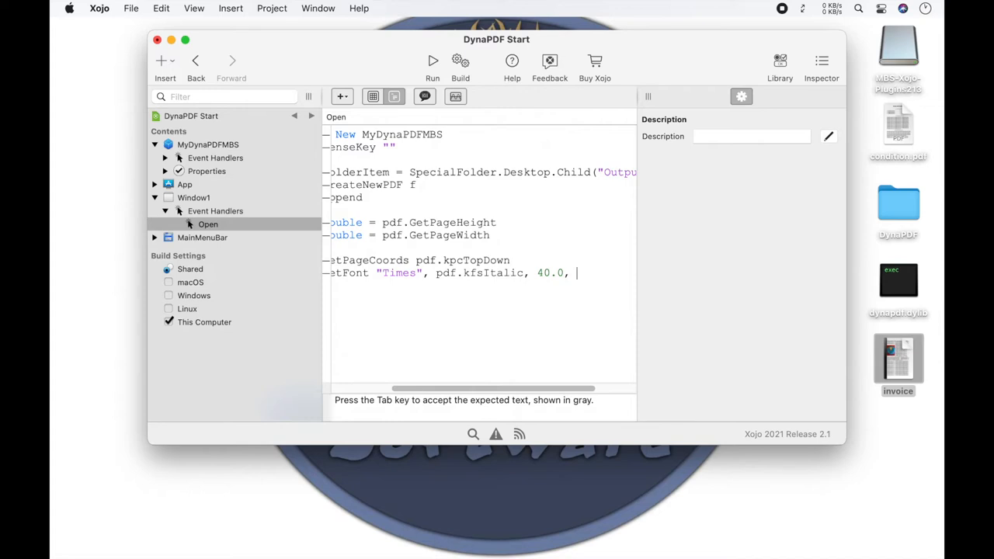
text(Tr)
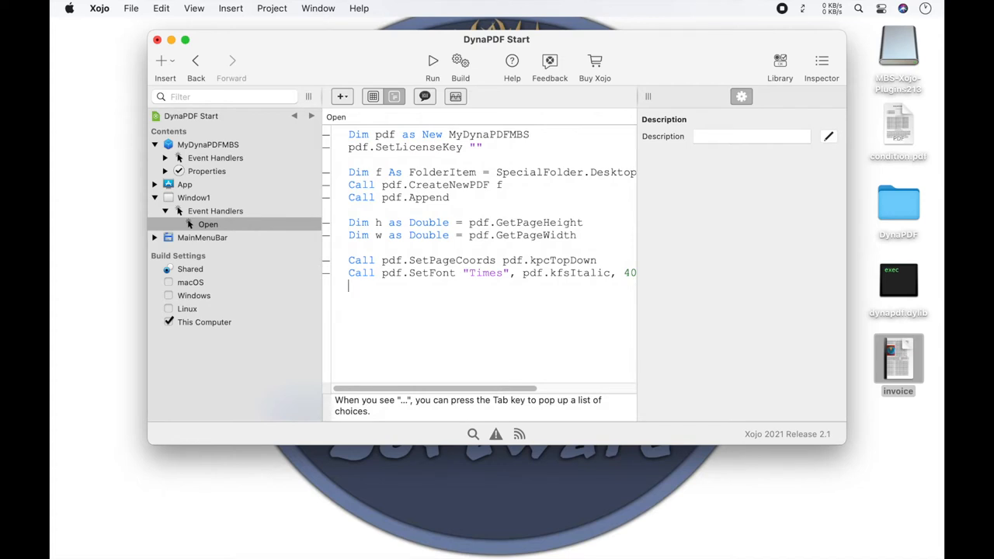
Step: Add pdf.WriteFTextEx(50, 50, w-100, 100, pdf.kNEW_ALIGN_RIGHT, "Hello World")
text(Ca)
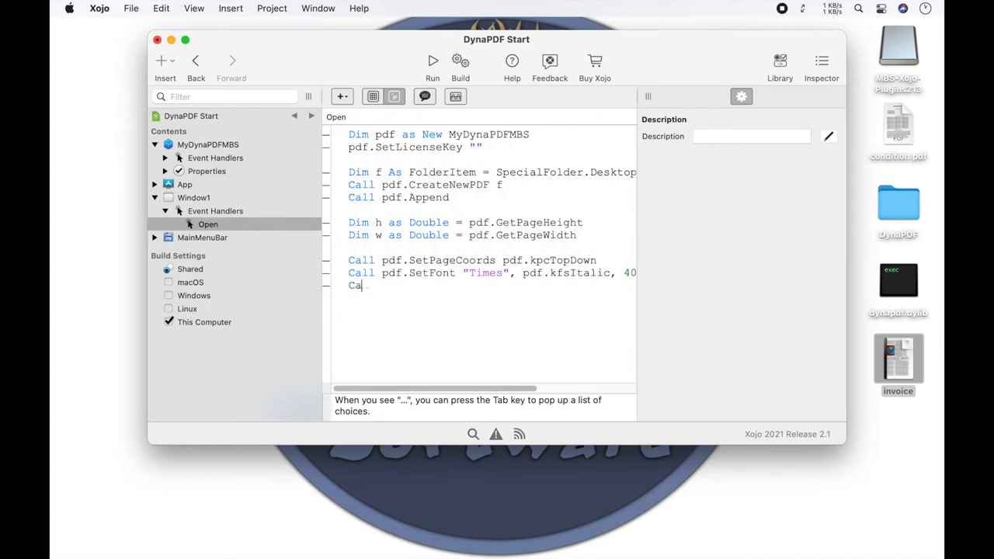
text(ll pdf.WriteFT)
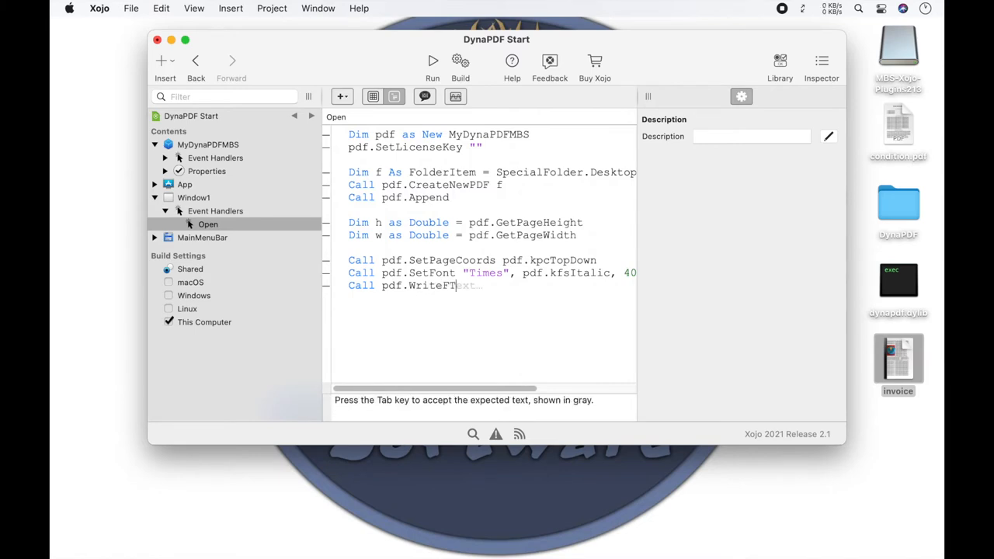
text(extEx ()
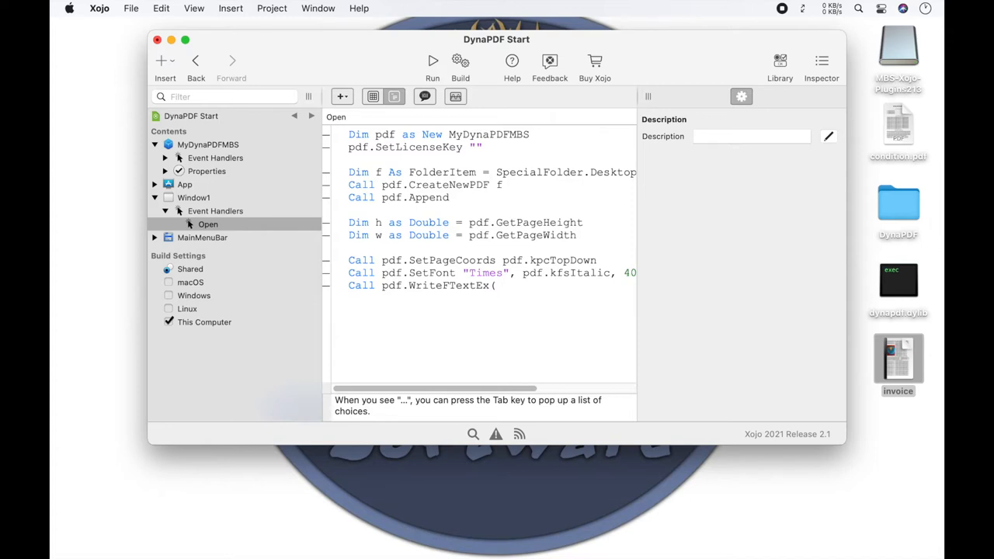
click(501, 285)
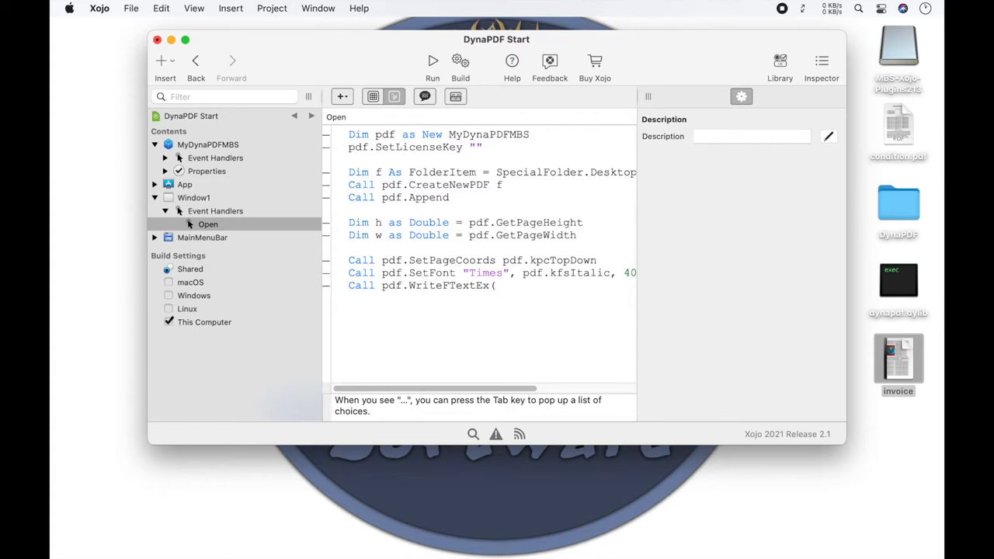
text(5)
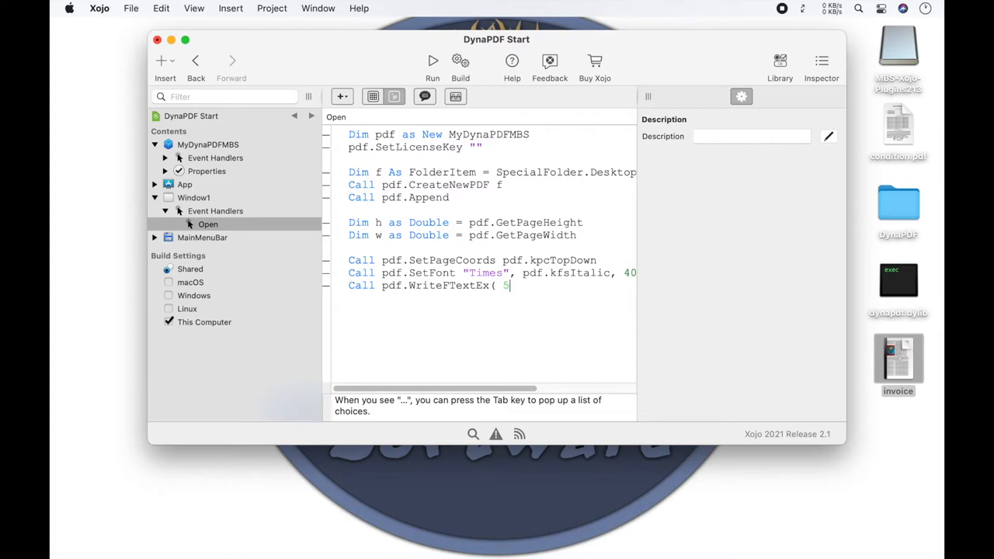
text(0, 50)
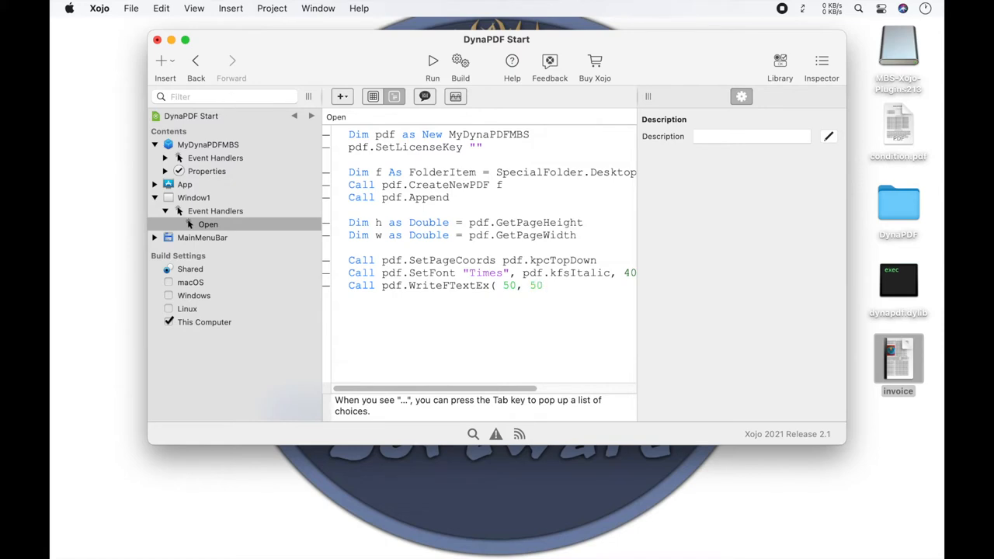
text(,)
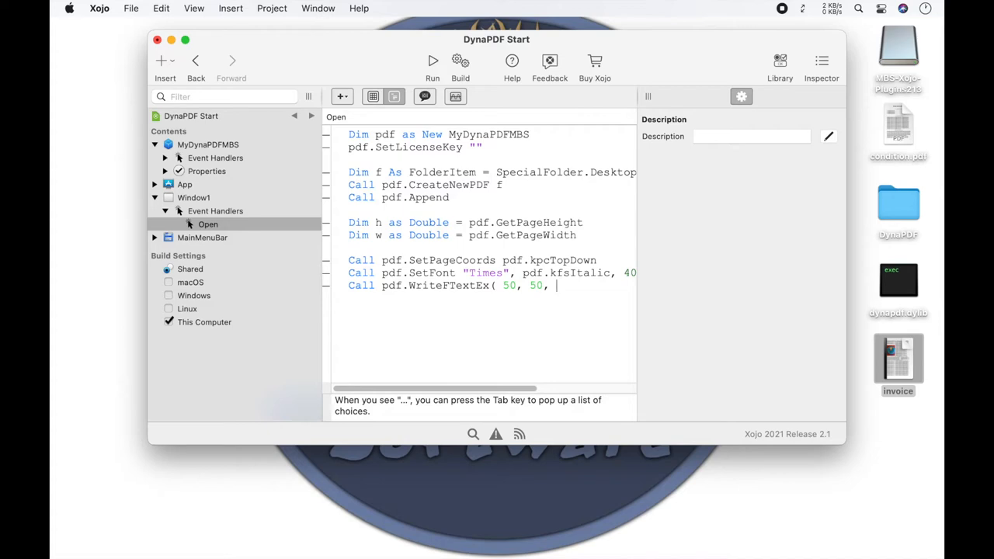
text(w)
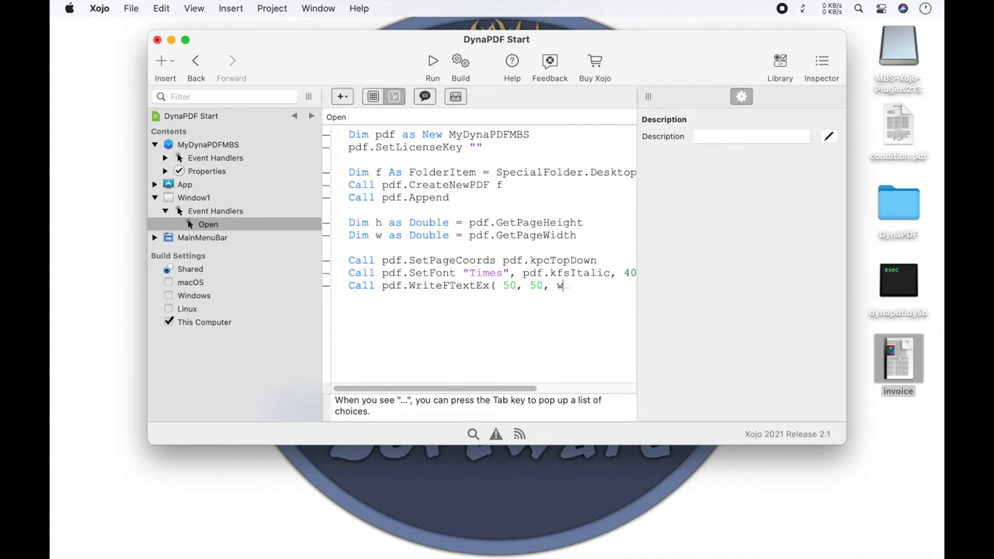
text(-100,)
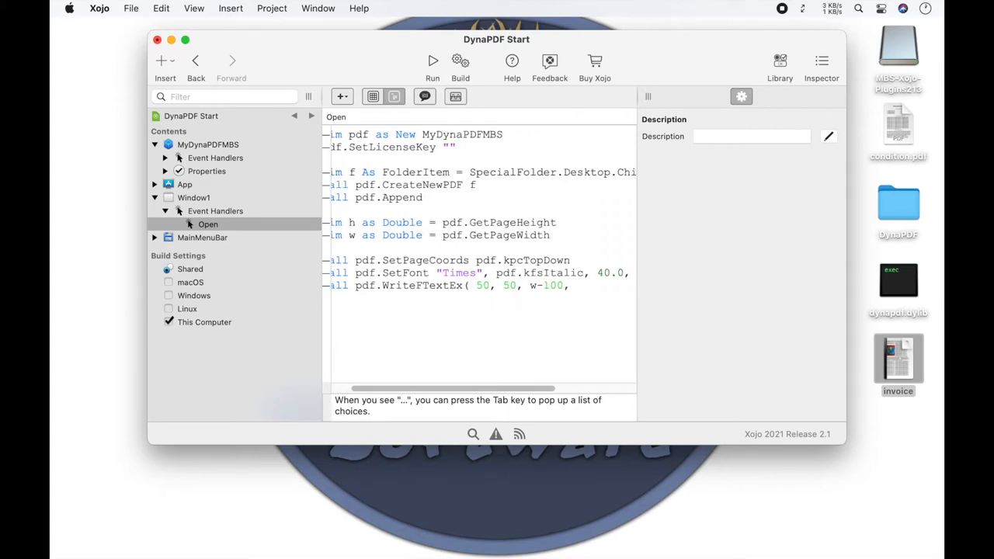
scroll(right, 3)
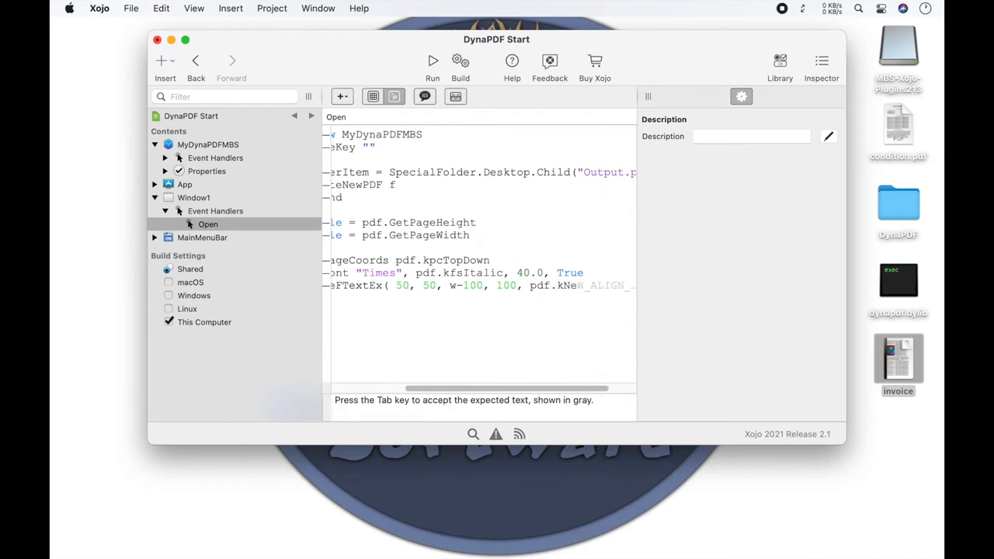
scroll(left, 3)
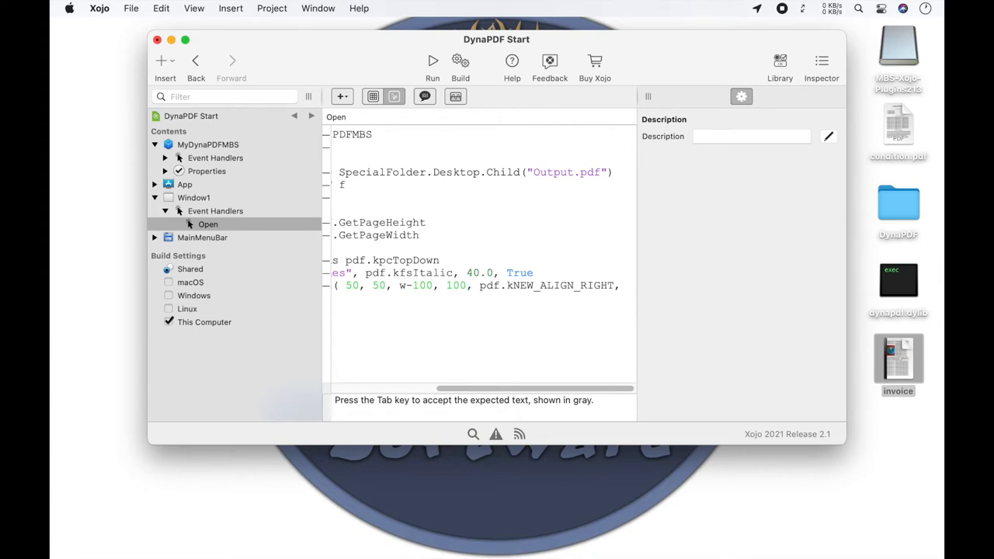
text(Hello")
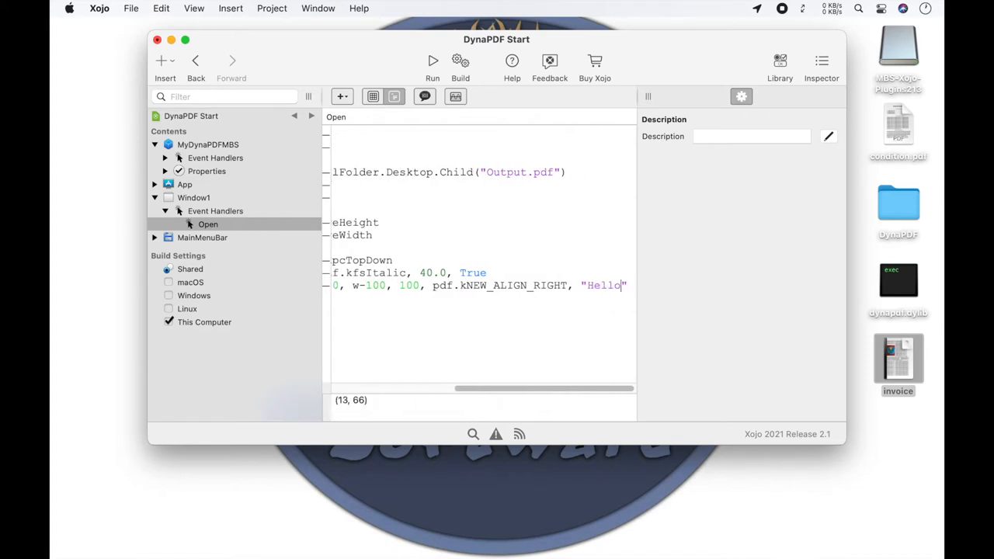
text(World)
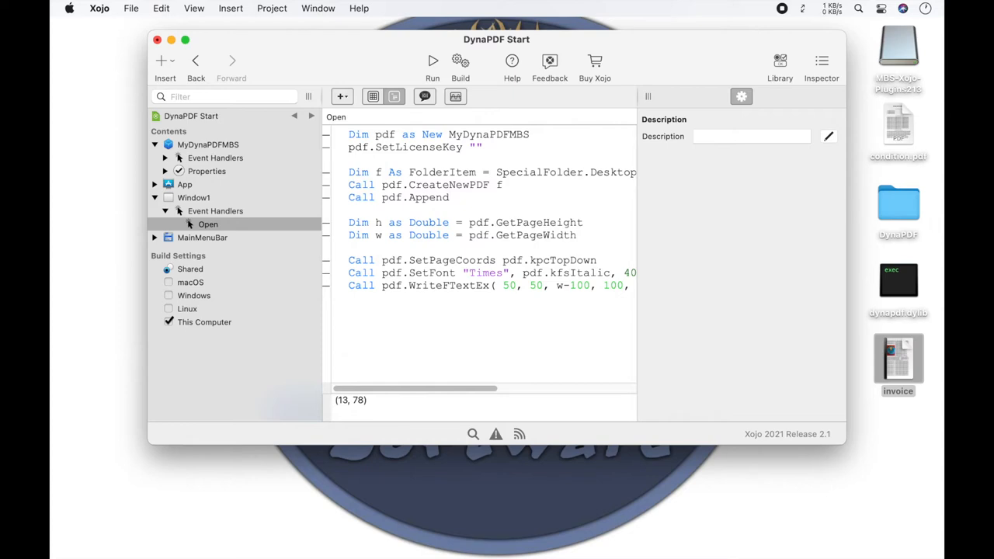
click(348, 311)
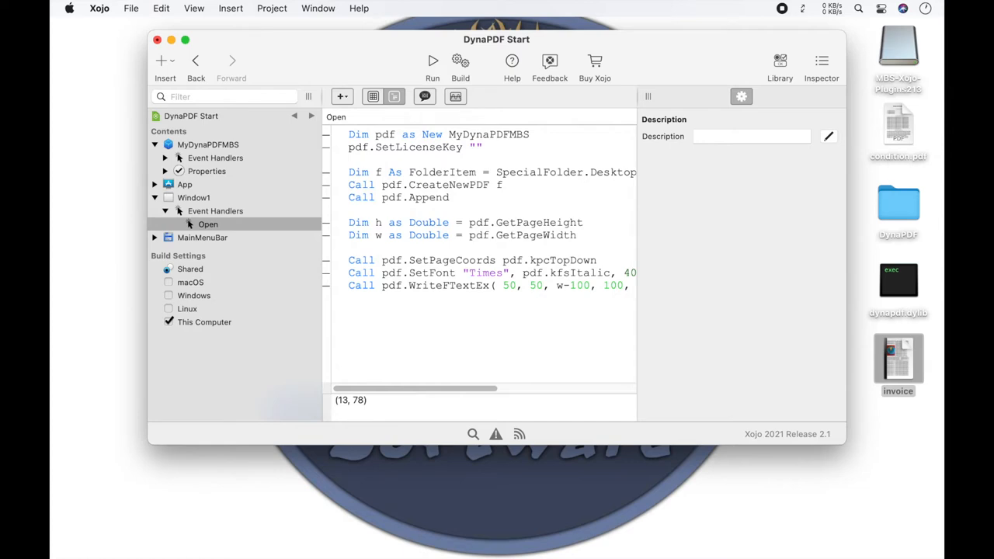
Step: Finish the handler with pdf.EndPage, pdf.CloseFile and f.Launch
text(Call pdf.)
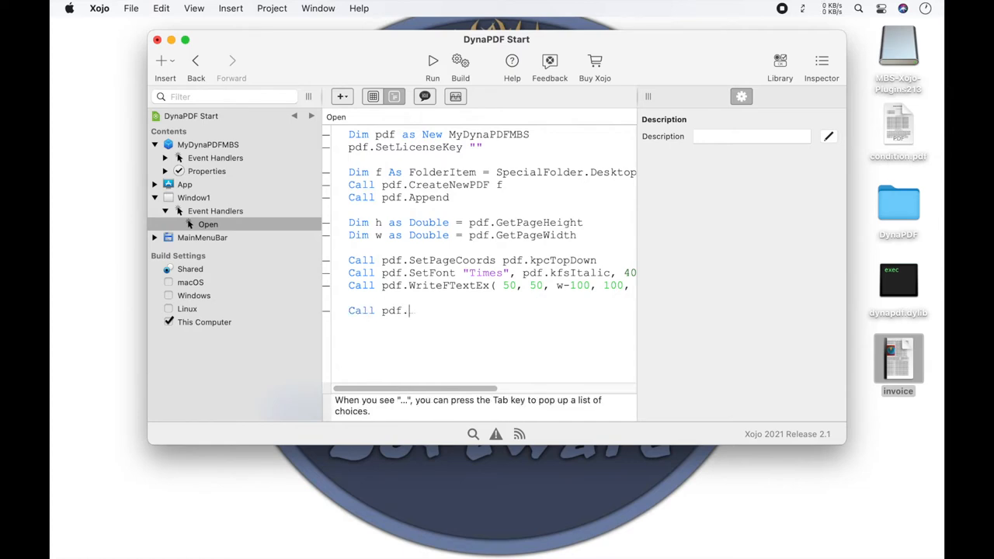
text(EndPage)
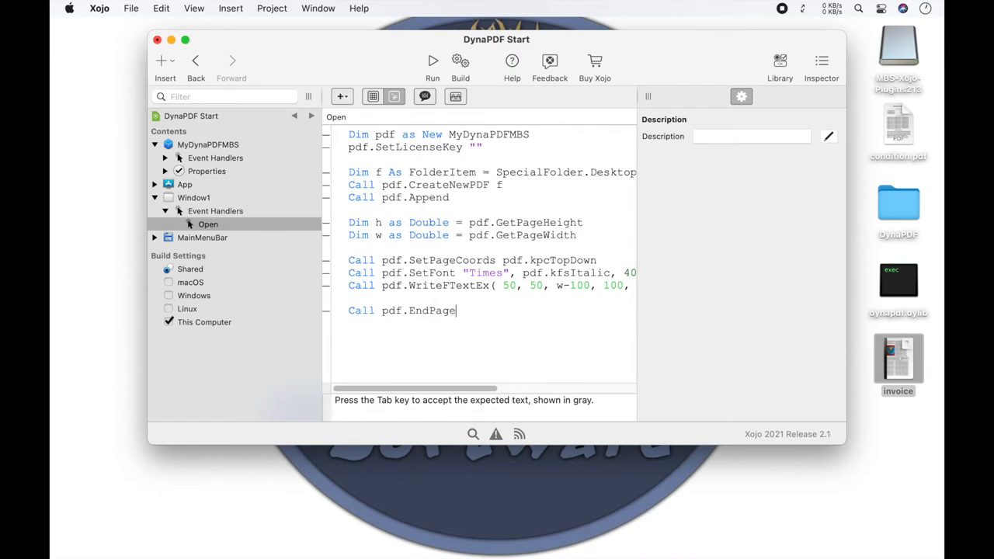
text(Ca)
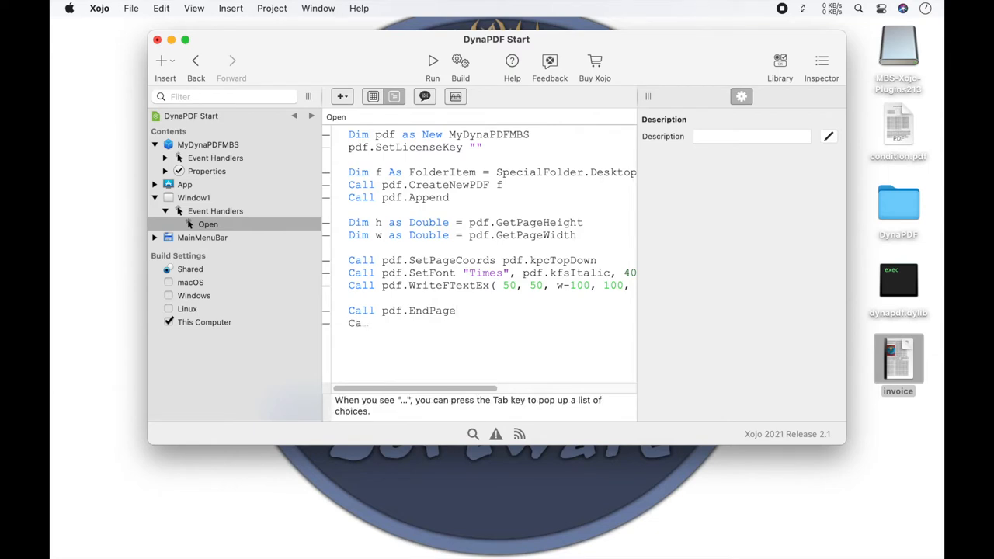
text(Call pdf.CloseFile)
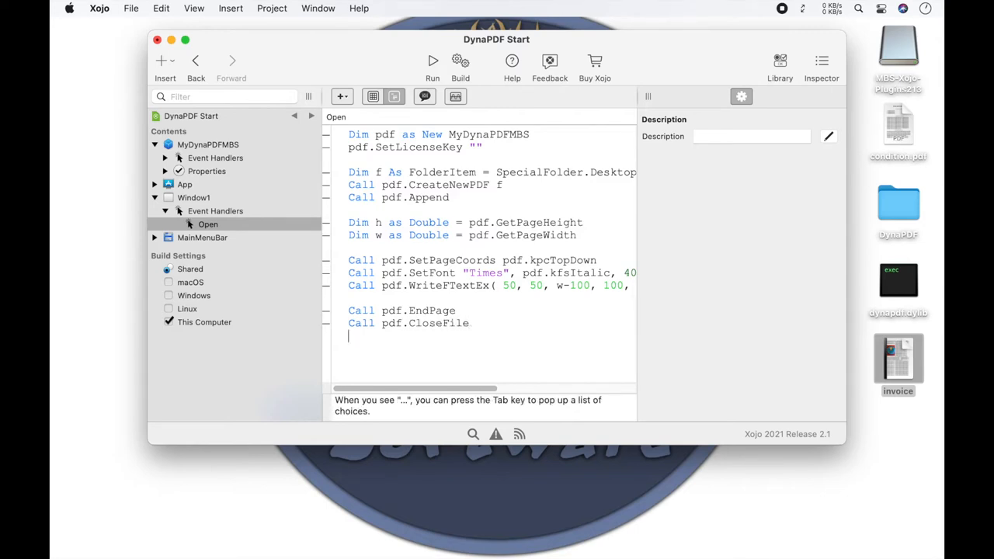
text(f.L)
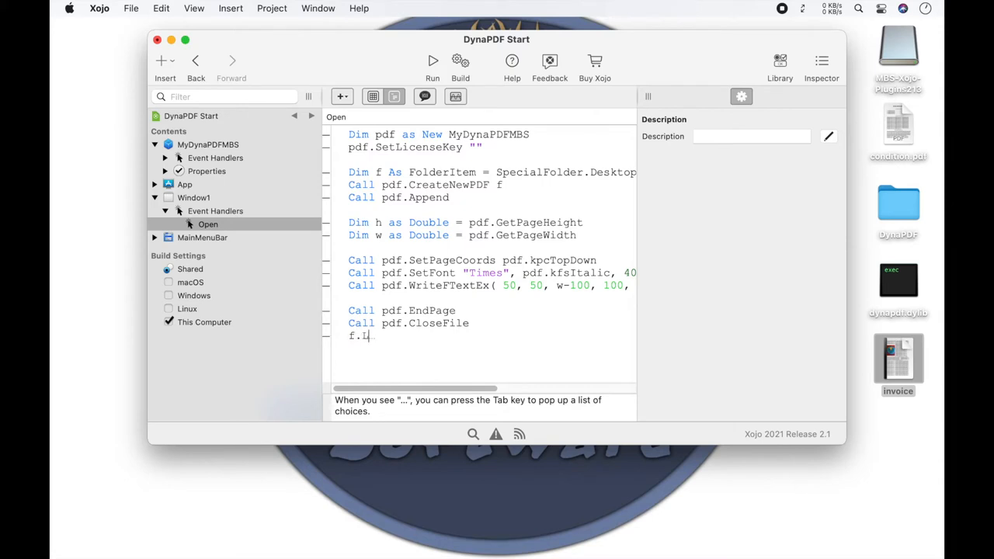
text(aunch)
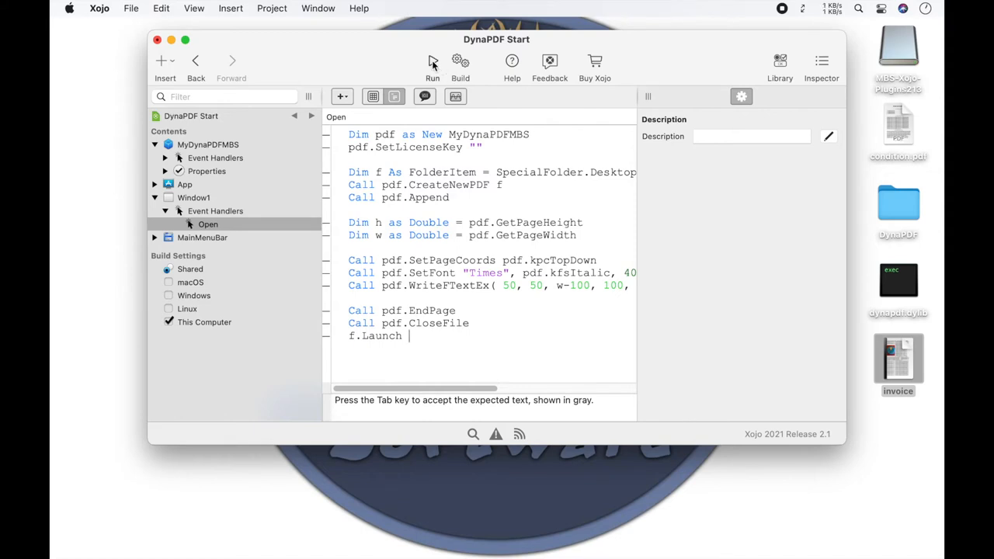
Step: Run the project and view the generated Output.pdf in Preview
click(433, 66)
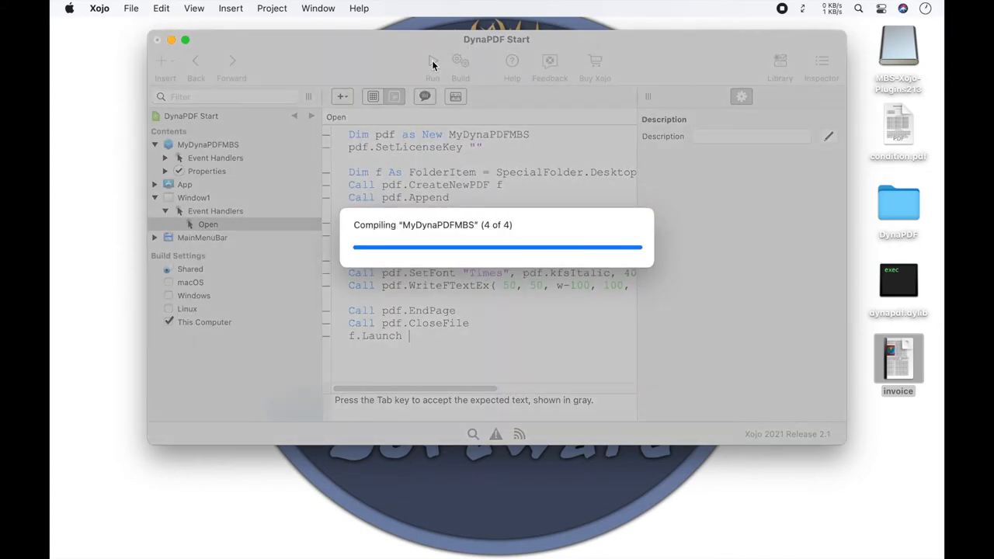
click(432, 61)
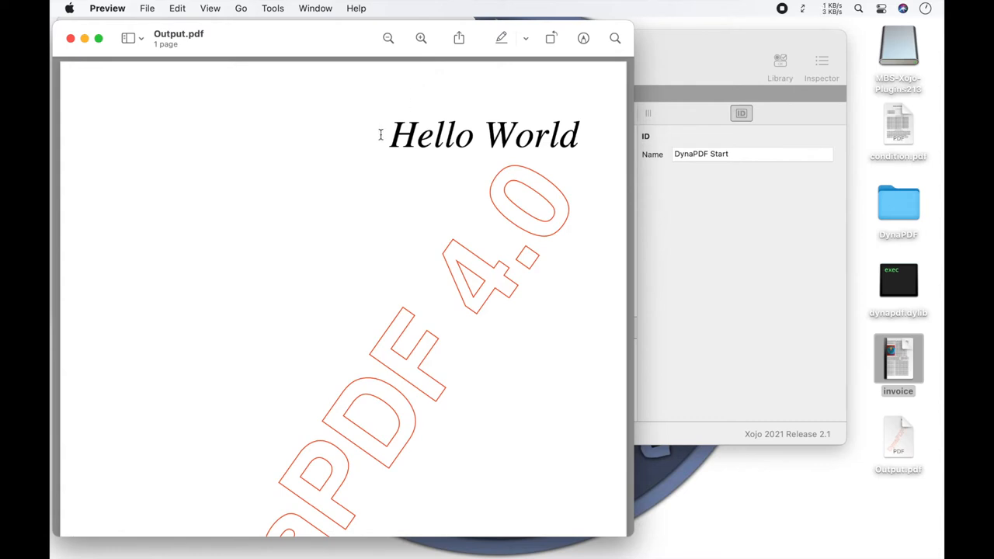
scroll(down, 3)
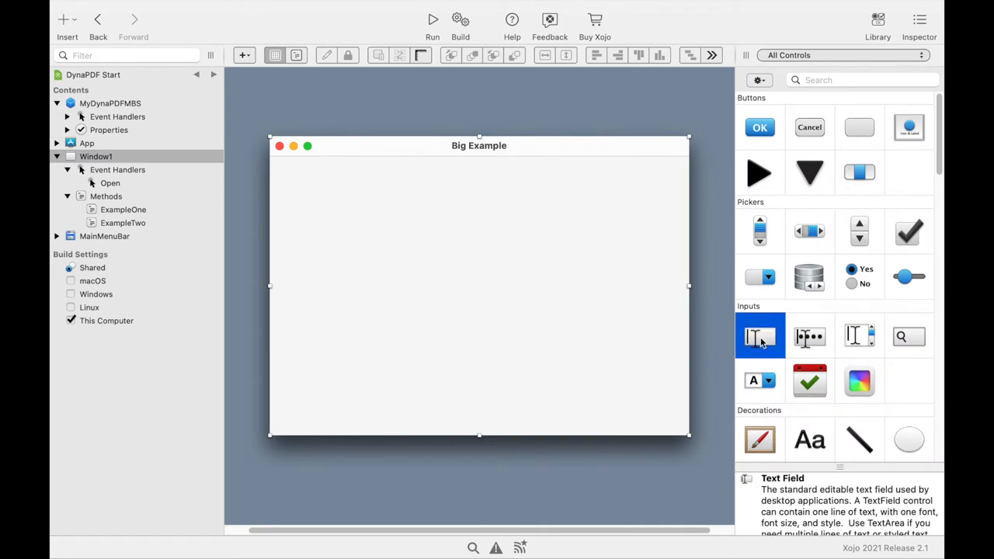
Step: Add text fields customerNumber, customerName and customerMailAddress, labeled Number, Name and Mail
drag(759, 335, 458, 229)
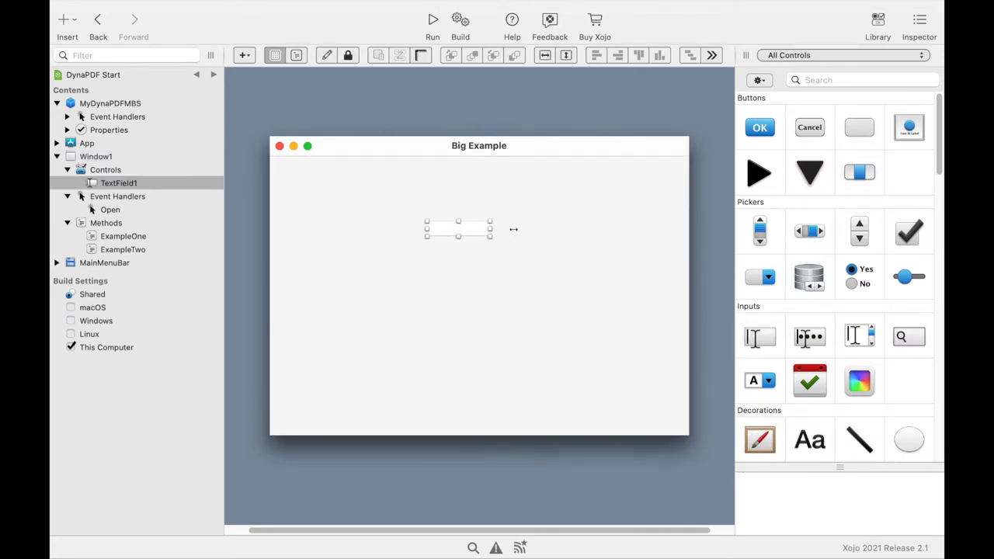
drag(489, 229, 553, 230)
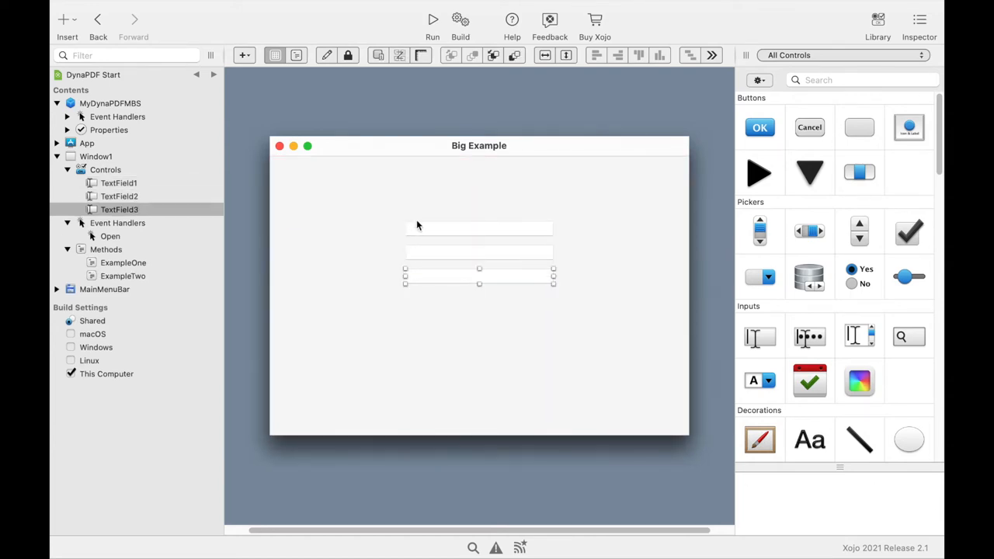
click(920, 20)
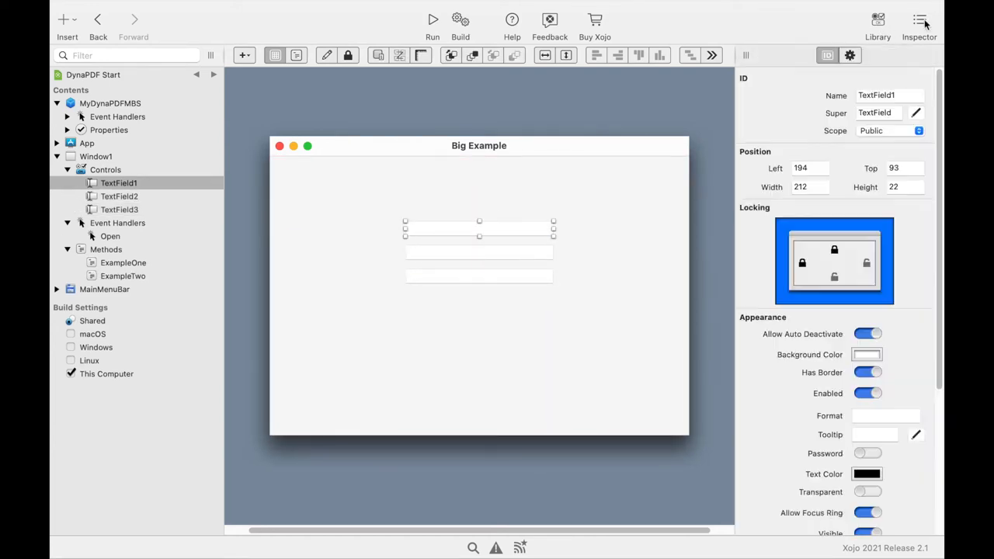
click(890, 95)
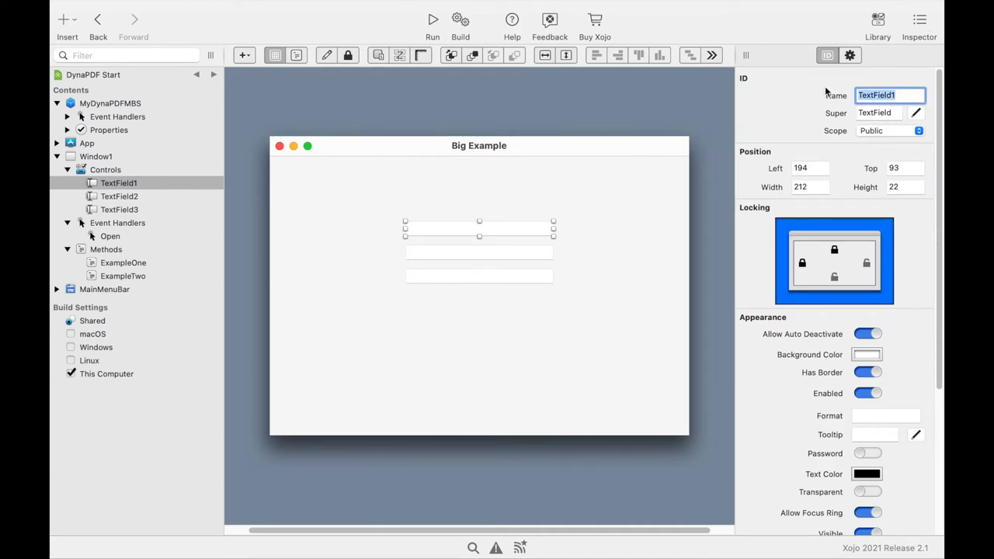
text(cus)
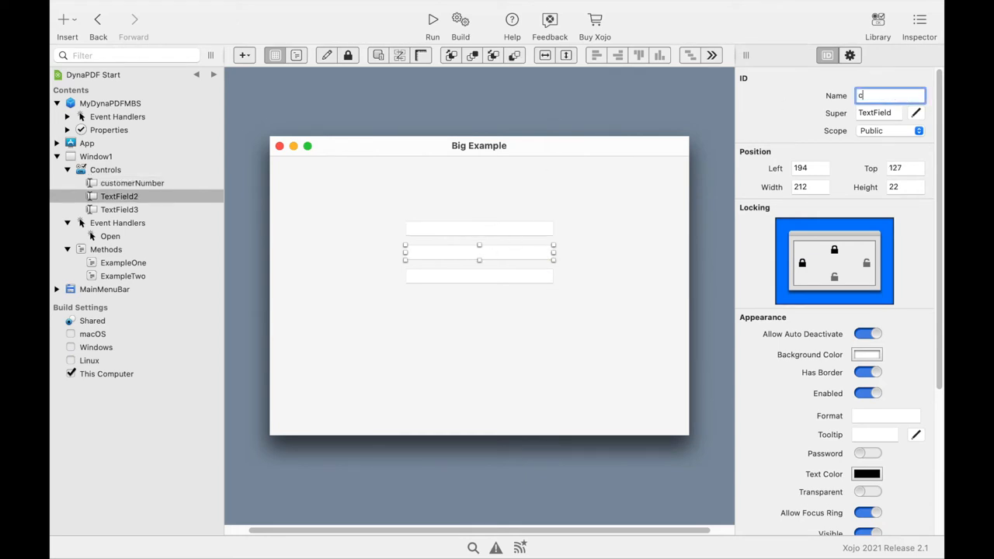
text(ustomer)
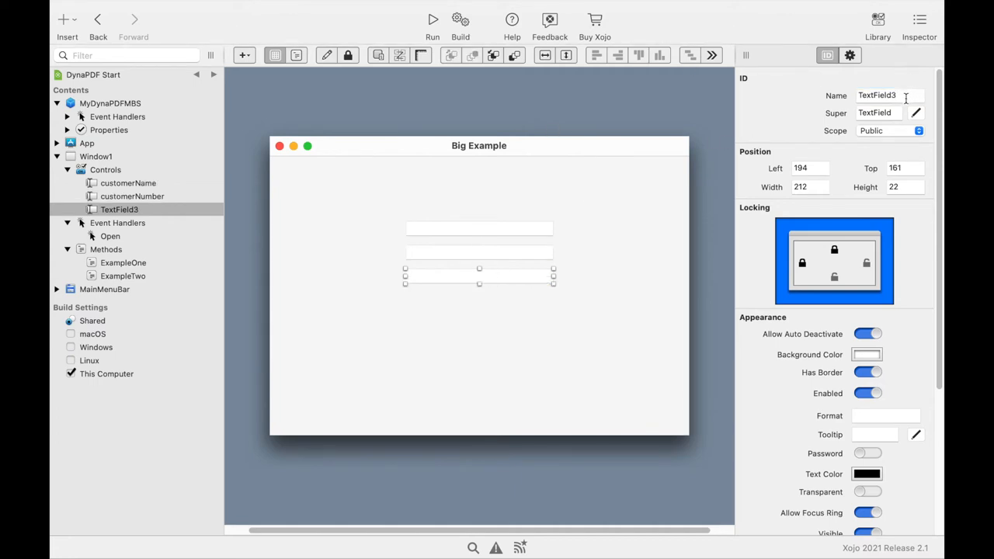
text(cust)
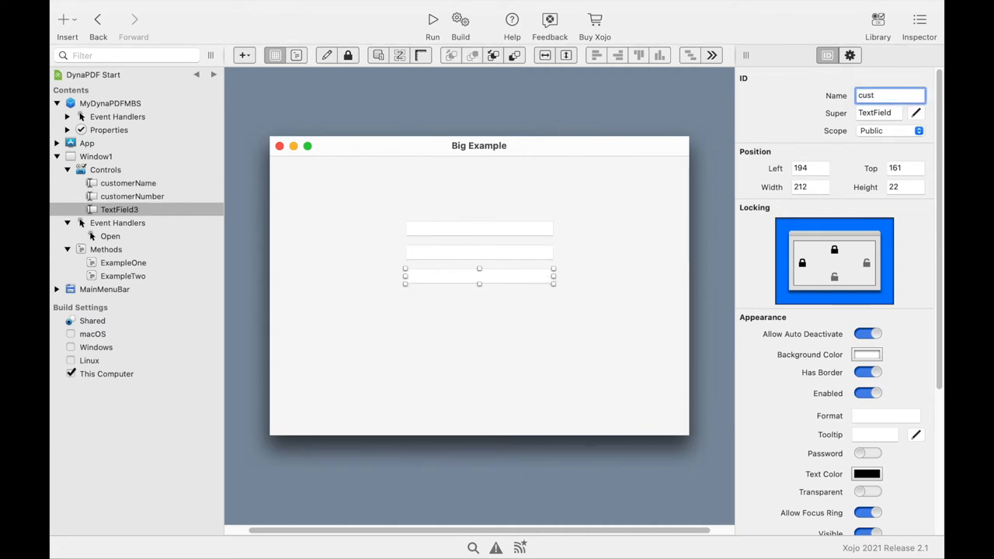
text(customerMailAddress)
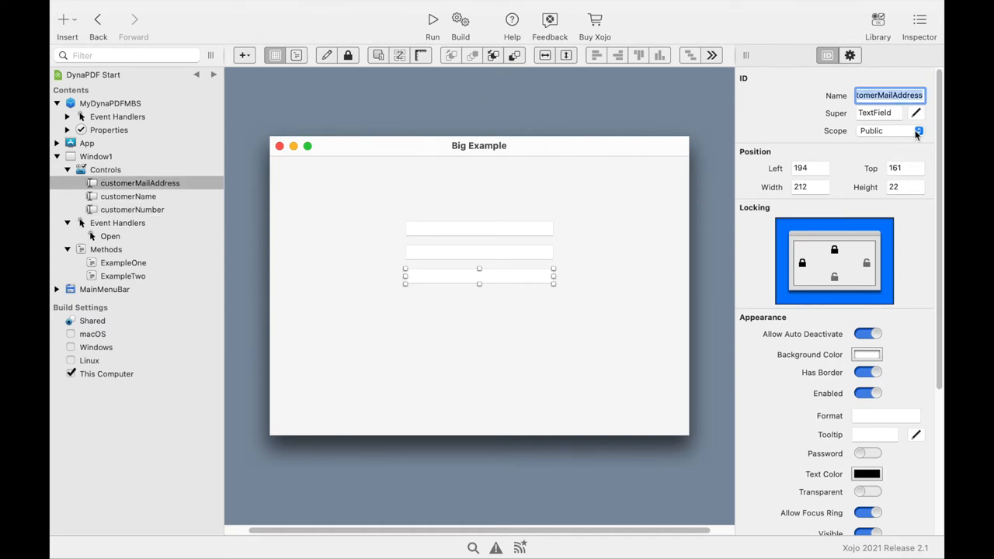
click(877, 19)
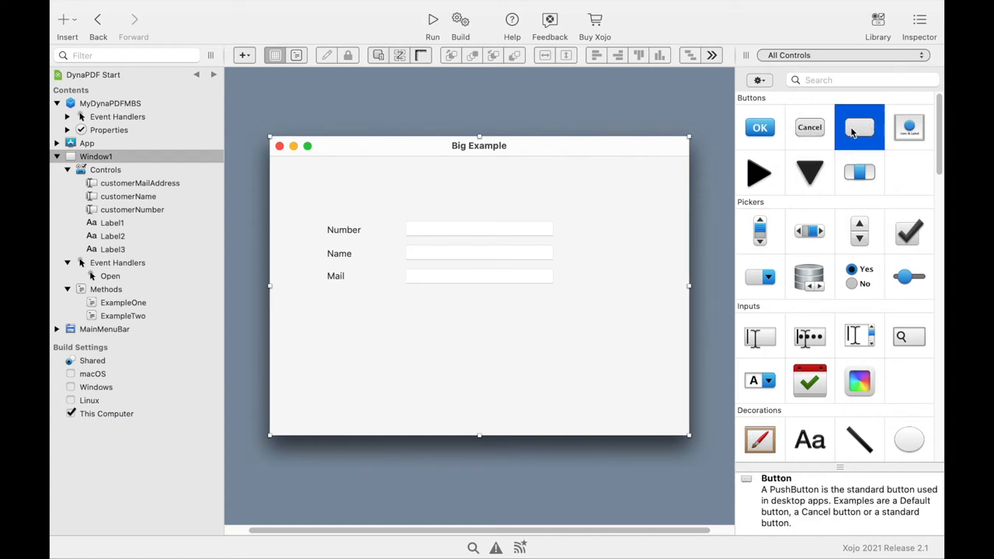
Step: Place a button captioned PDF below the fields and name it Start
drag(859, 127, 474, 314)
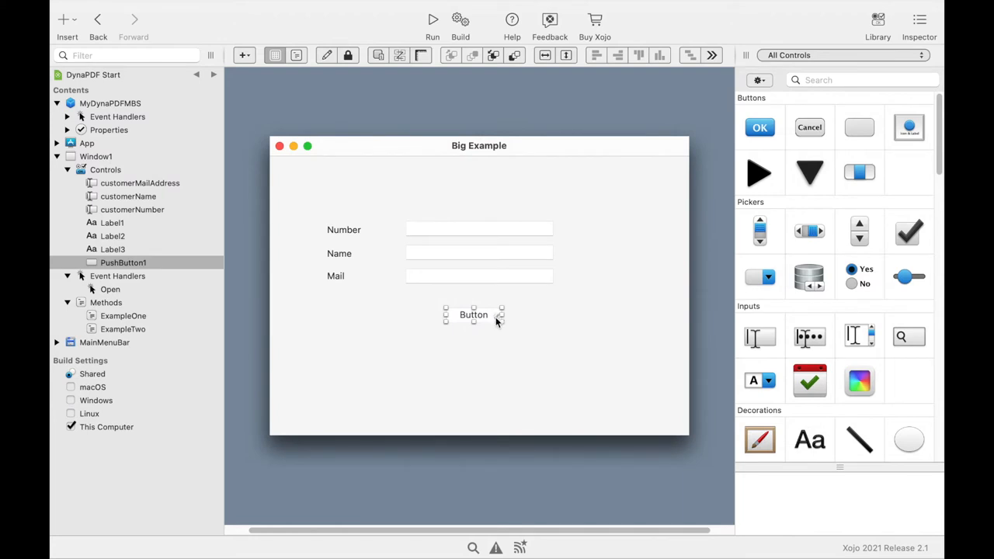
double_click(473, 315)
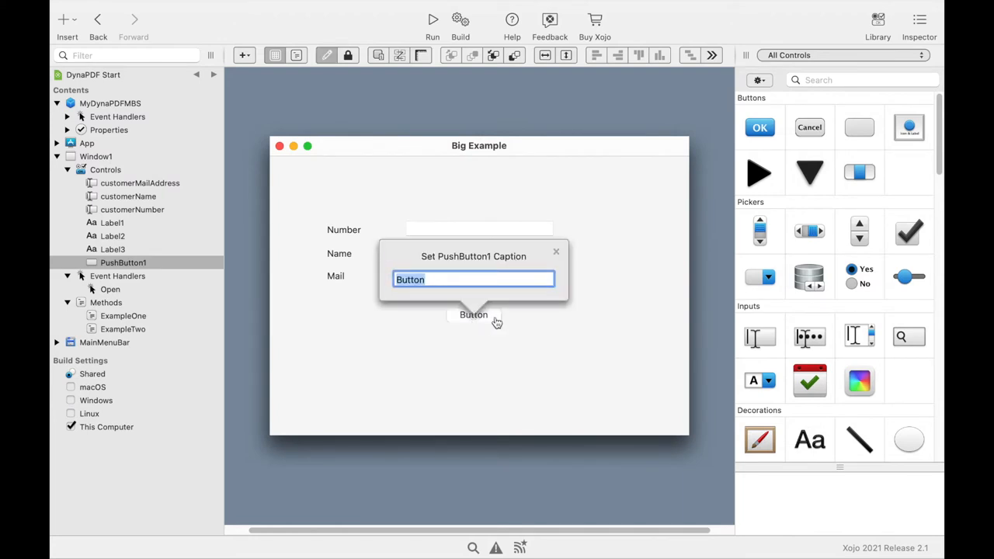
text(PDF)
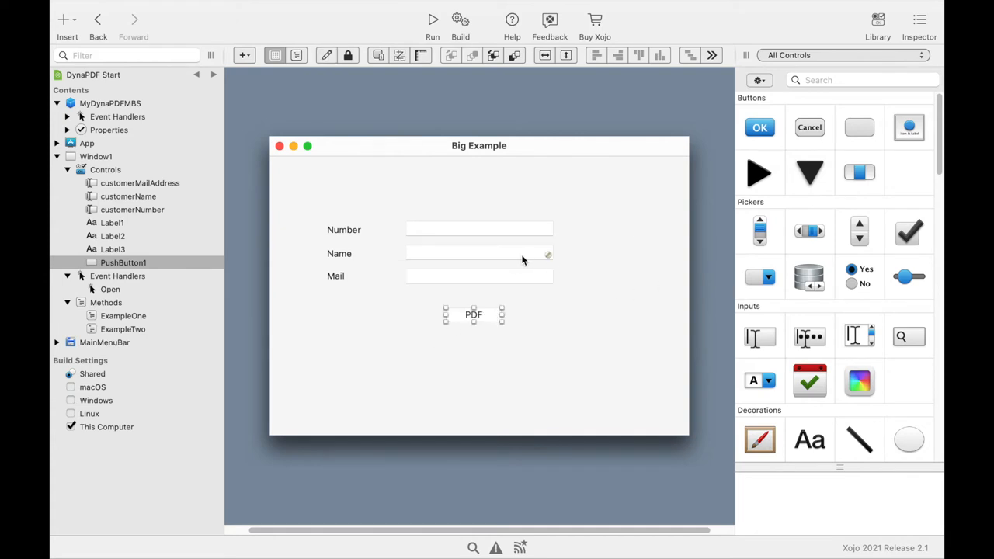
mouse_move(877, 23)
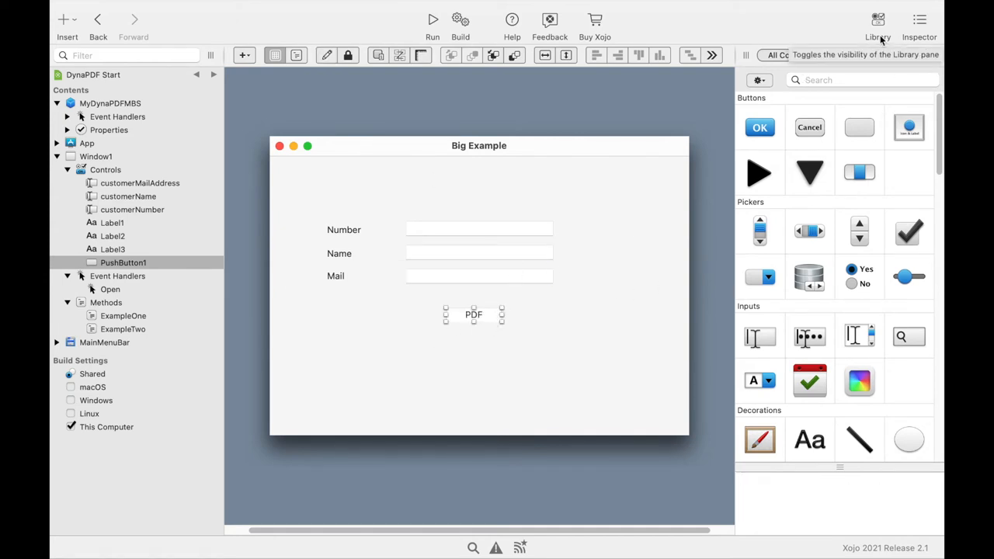
click(919, 19)
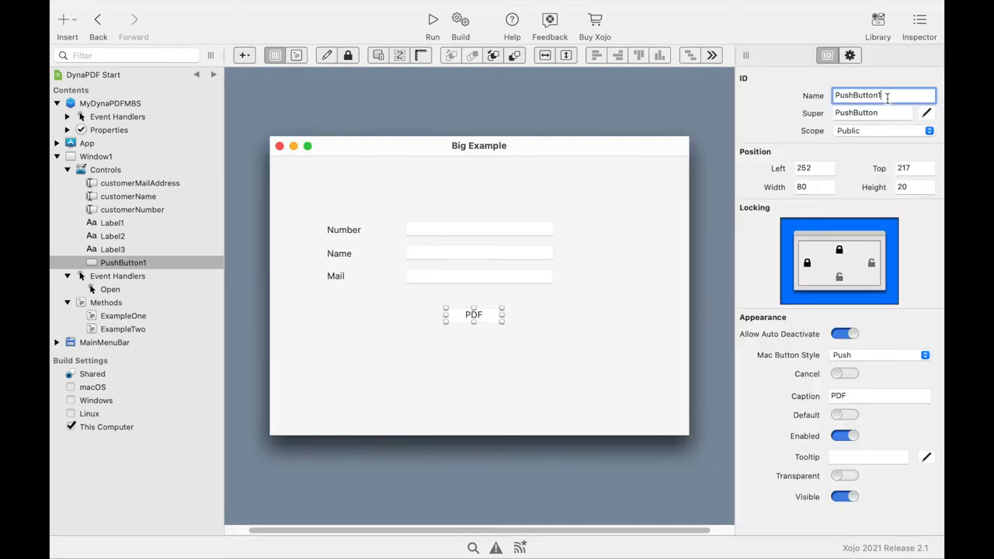
text(Start)
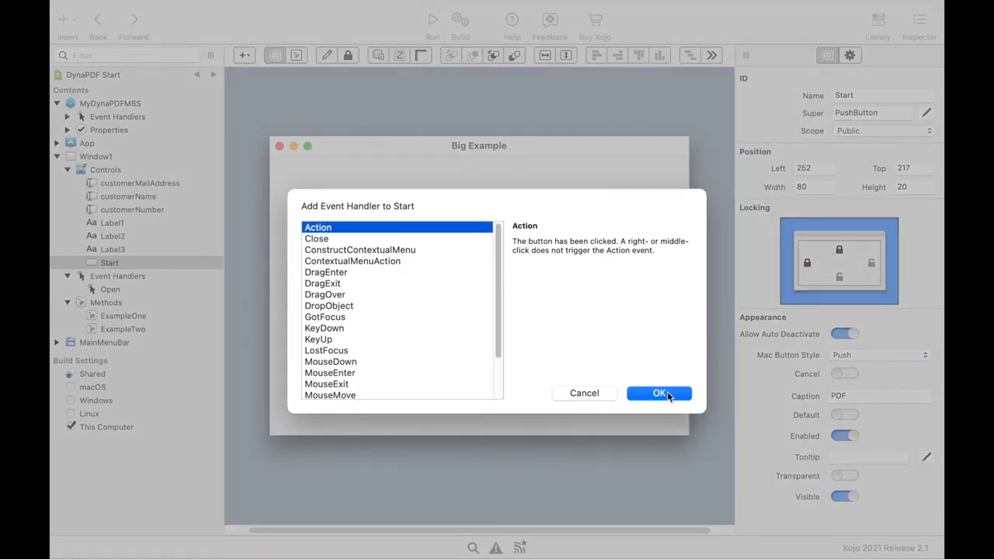
Step: Add the Action handler creating desktop Create PDF.pdf titled 'Text with conditions'
click(659, 393)
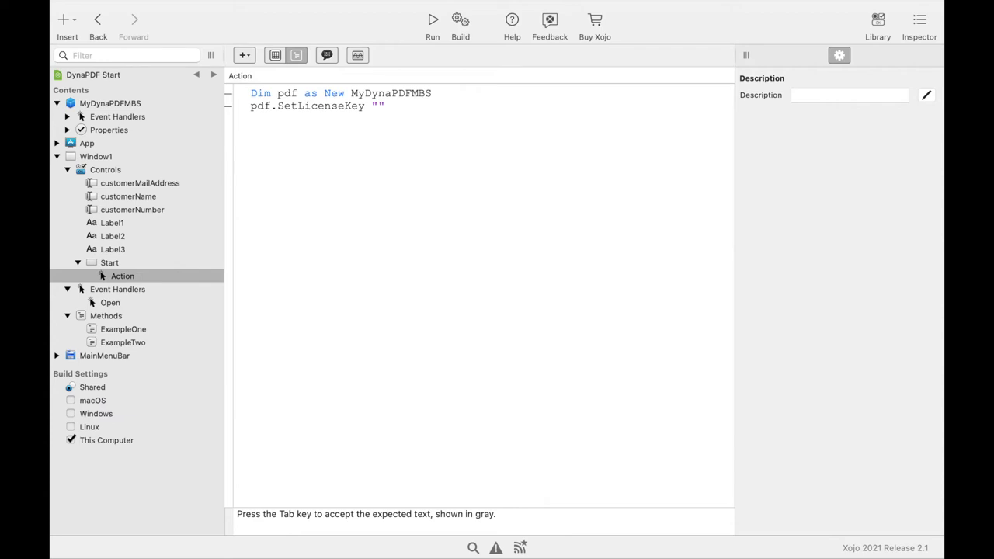
text(Dim f as FolderItem = SpecialFolder.Desktop.Child("Create PDF.pdf"))
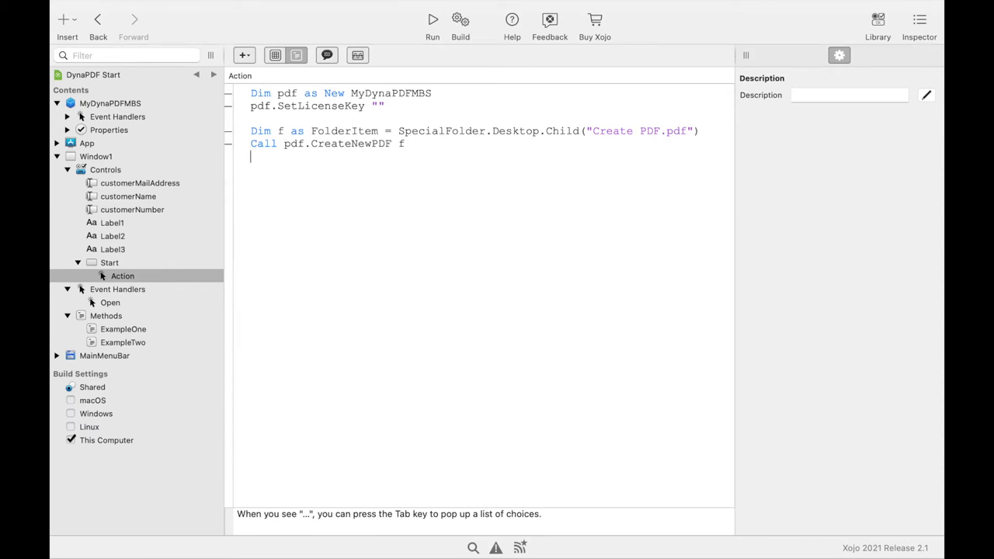
text(Call pdf.SetDocInfo)
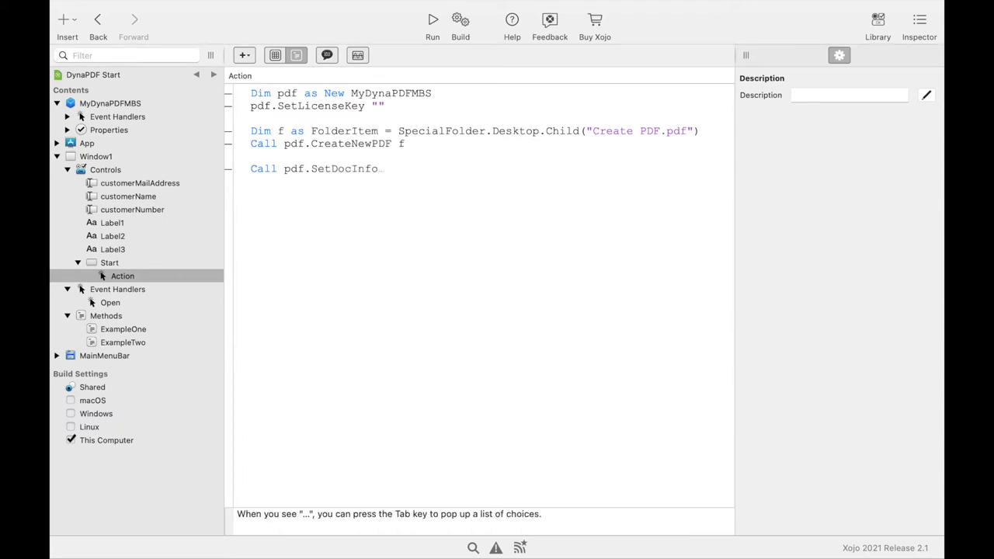
text(pdf.)
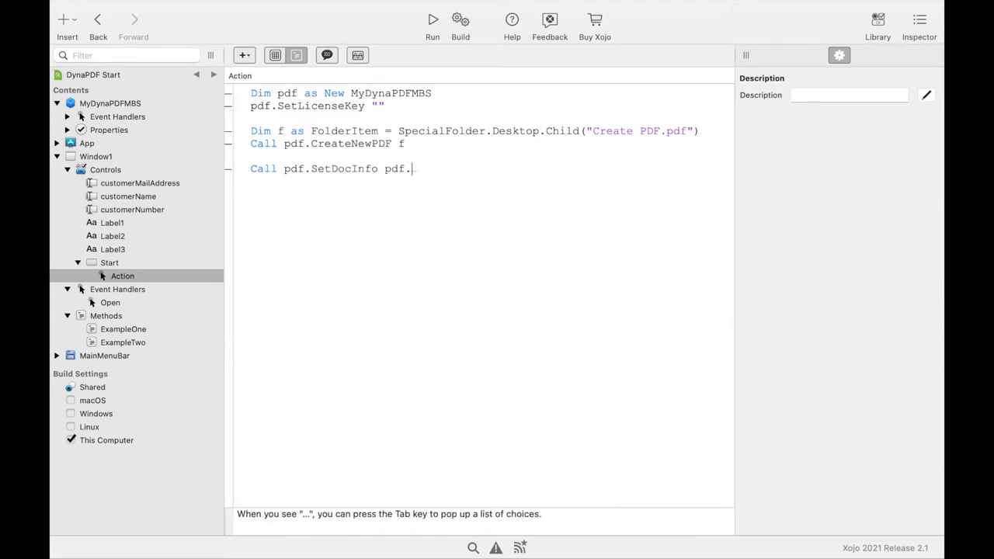
text(kdiTitle,)
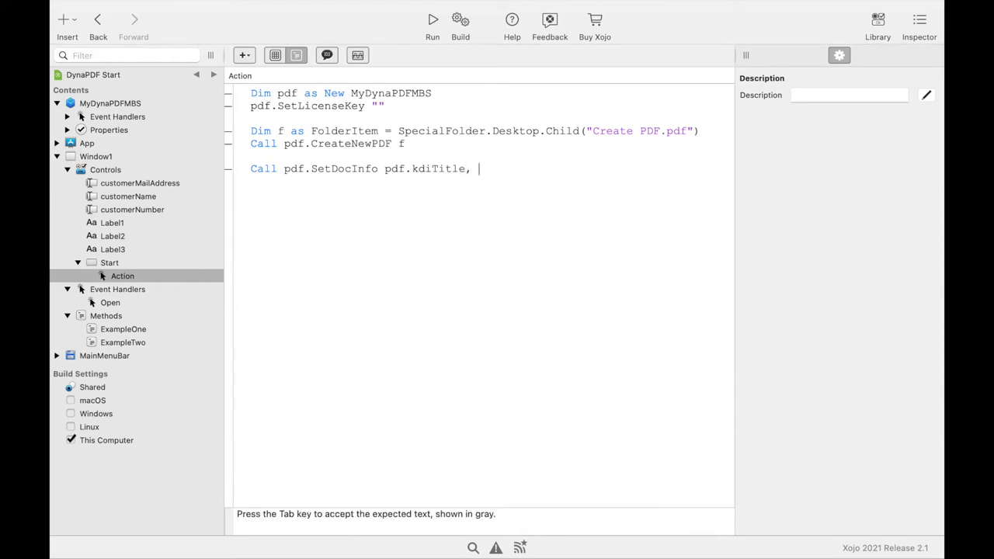
text("T")
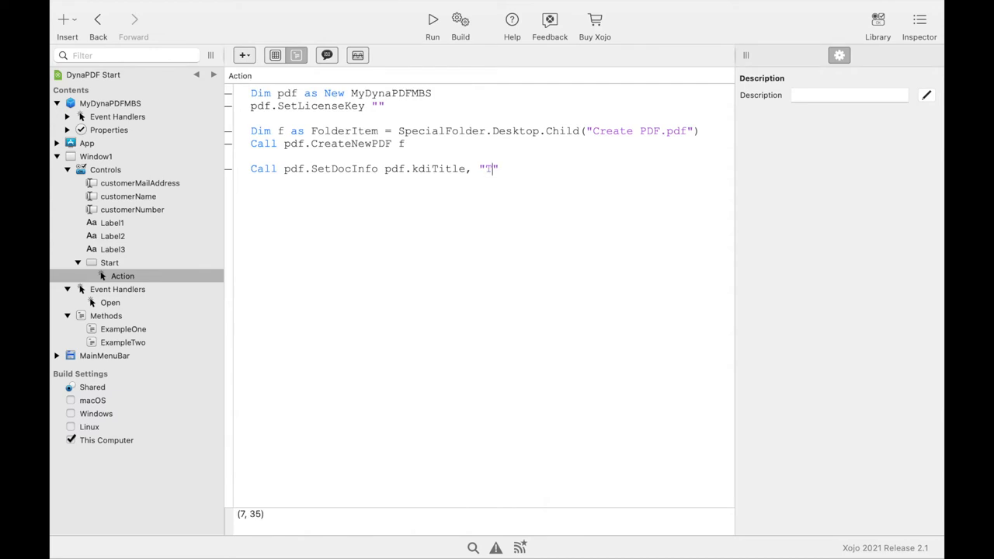
text(ext with)
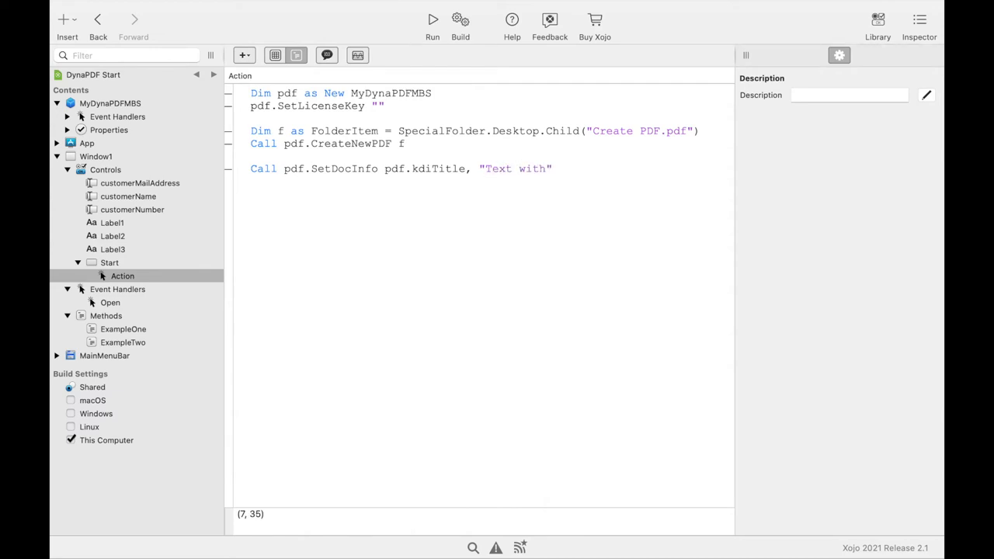
text(conditi)
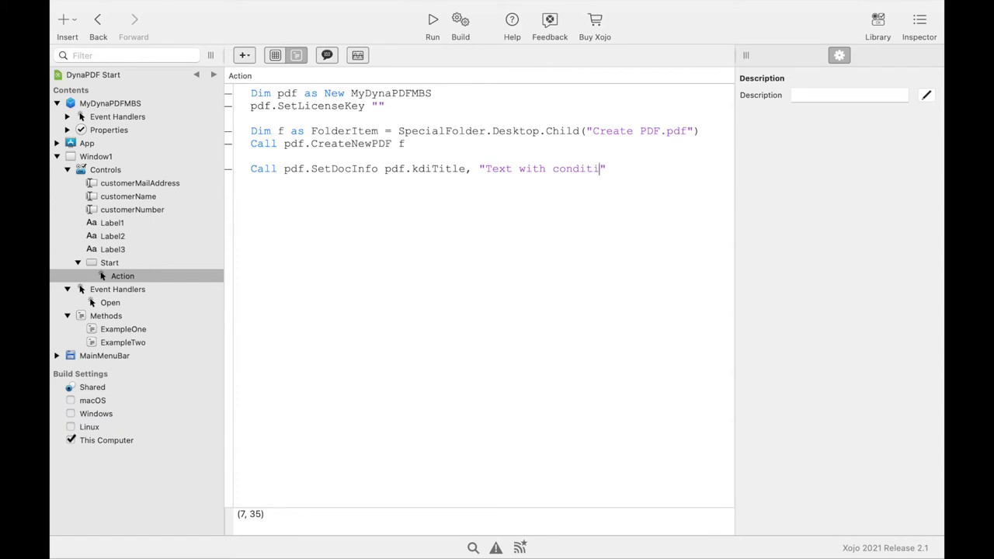
text(ons)
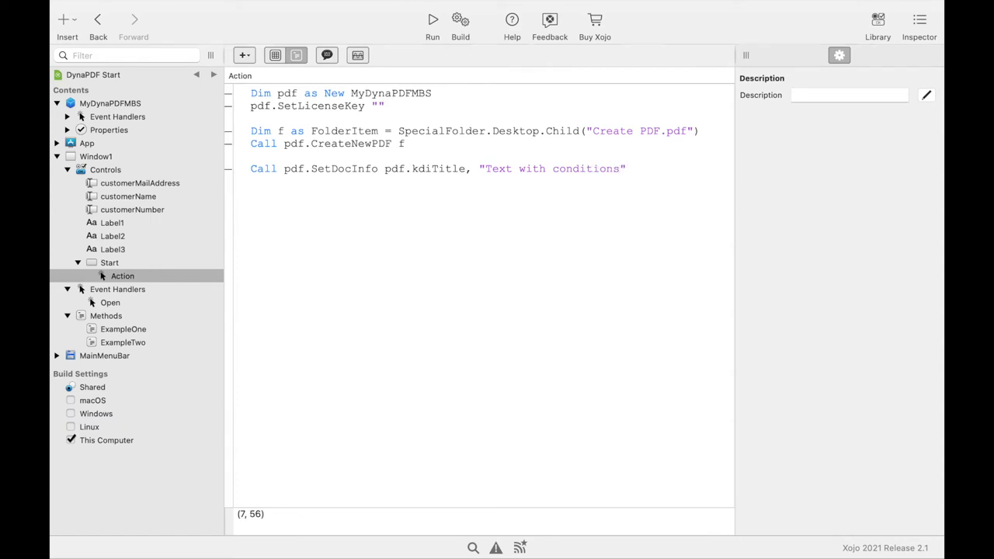
key(Return)
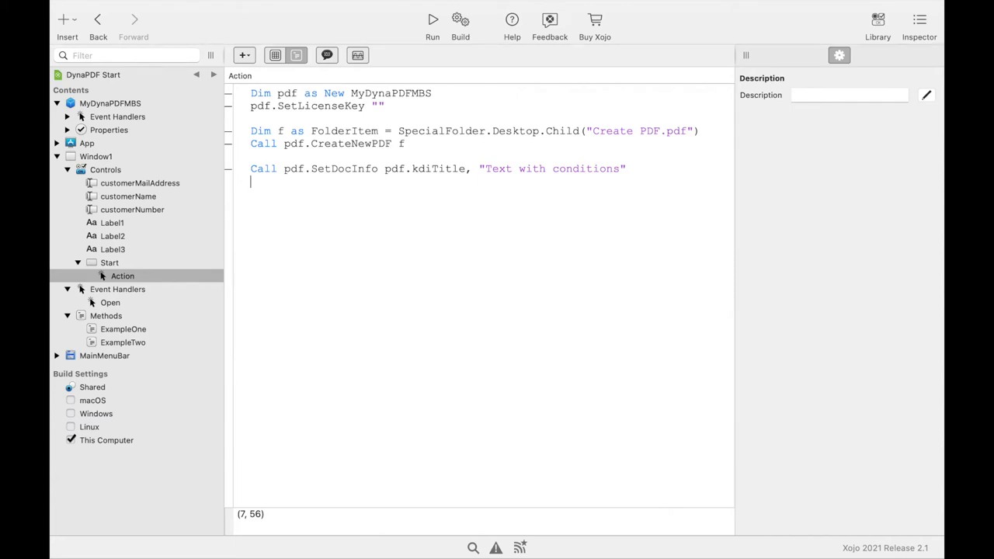
Step: Build flags with Bitwise.BitOr(kifImportAsPage, kifImportAll) and pass them to pdf.SetImportFlags
text(Dim)
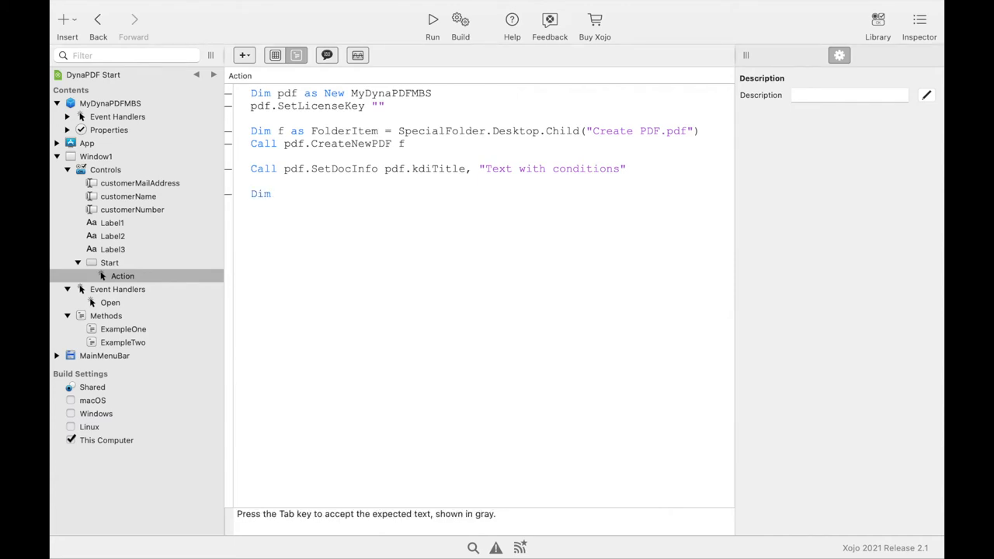
text(flags as Integer =)
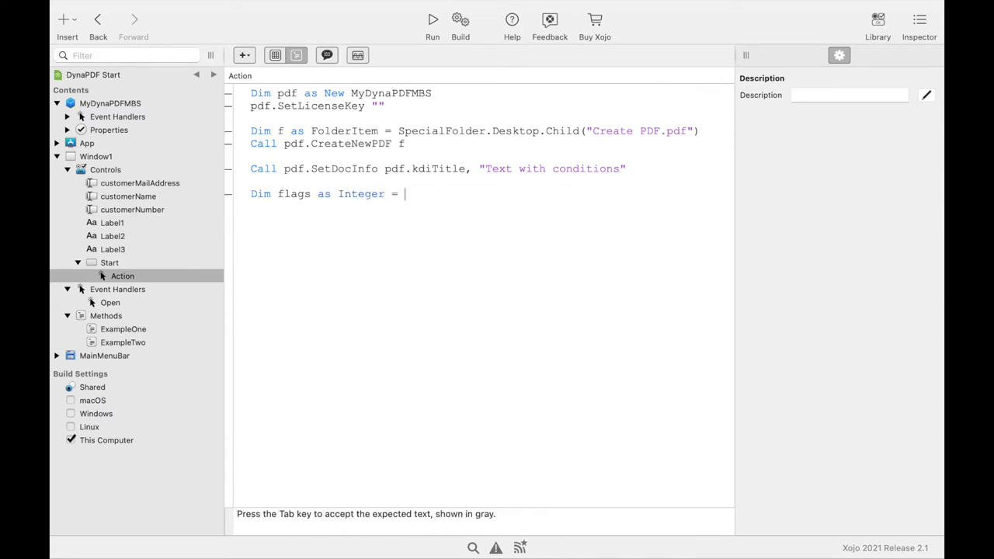
text(Bitwise)
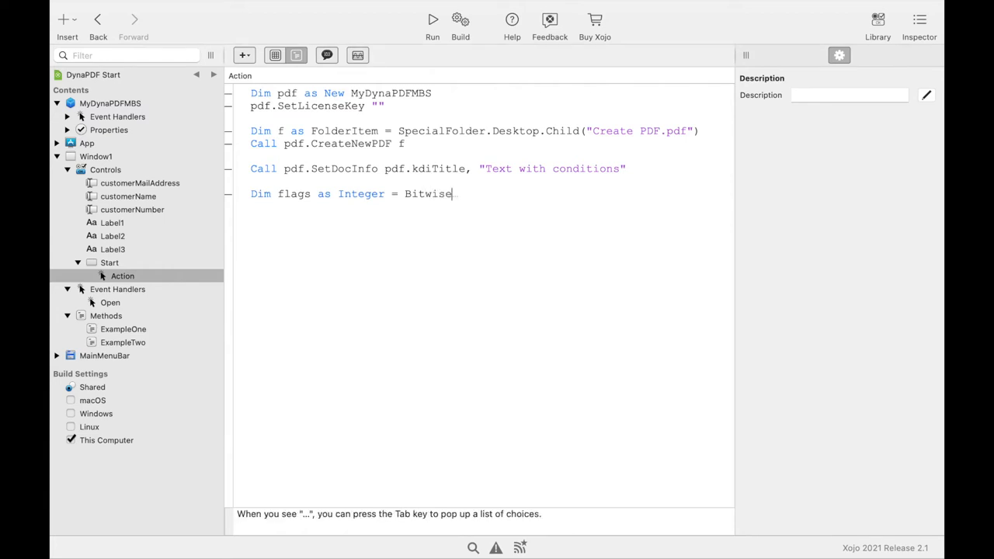
text(.Bit)
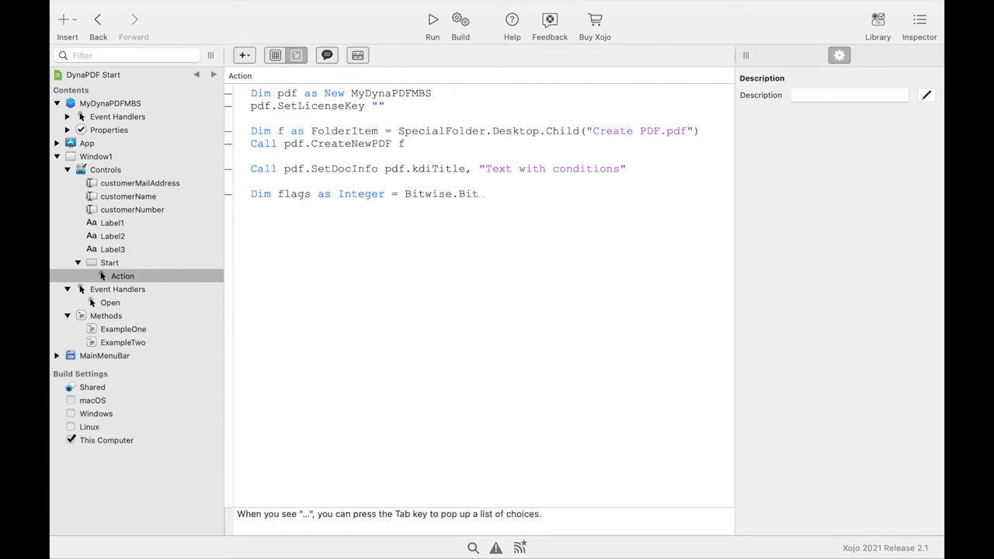
text(O)
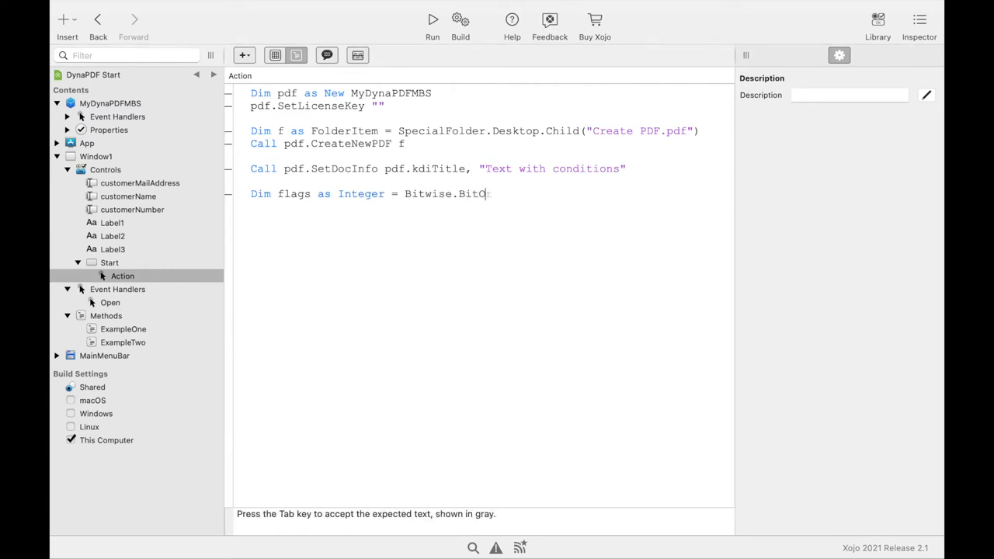
text(r()
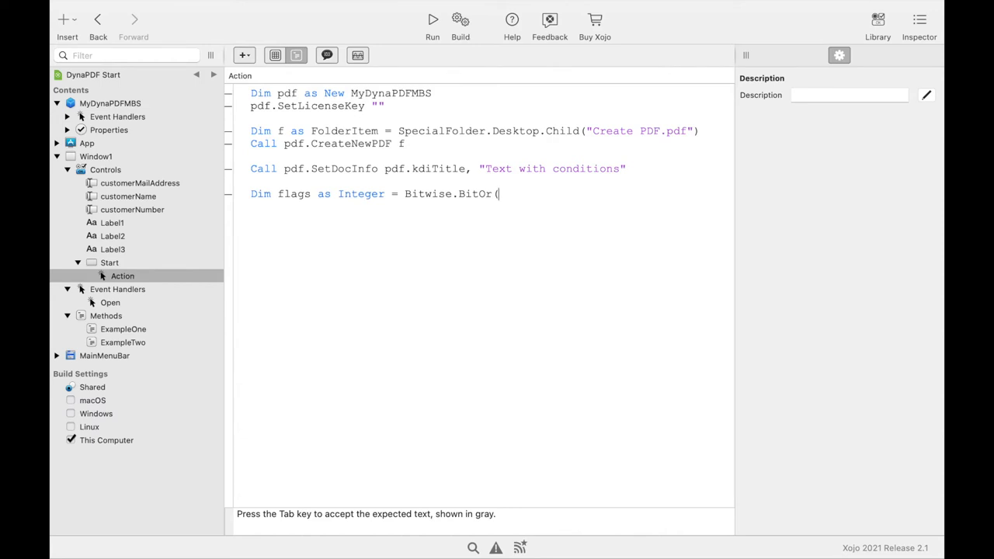
text(pdf)
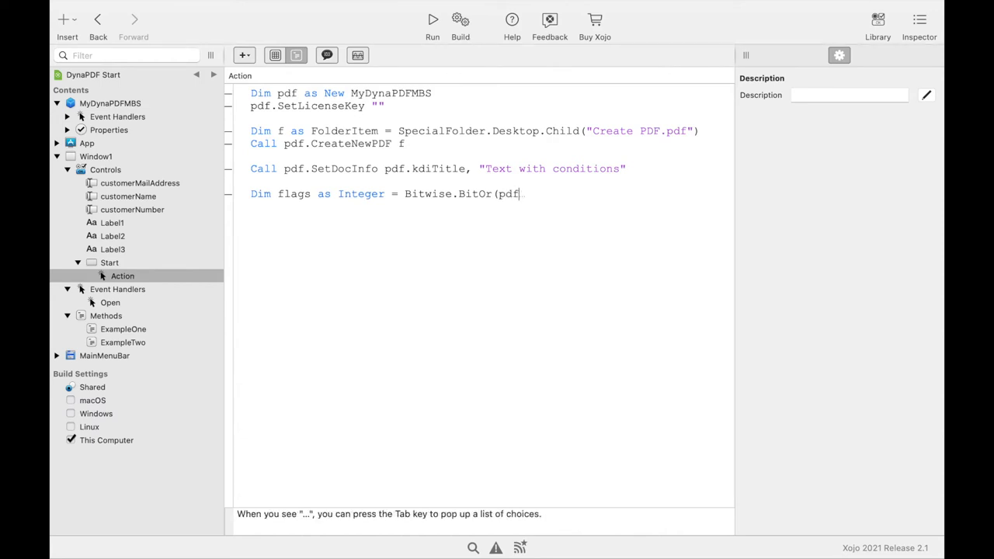
text(kifImportAsPage)
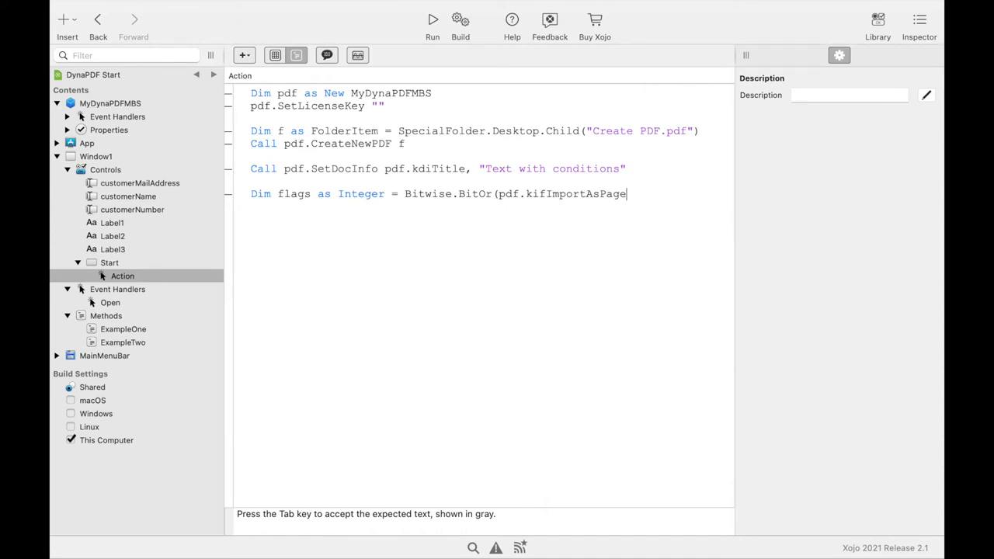
text(, pdf.kifImportA)
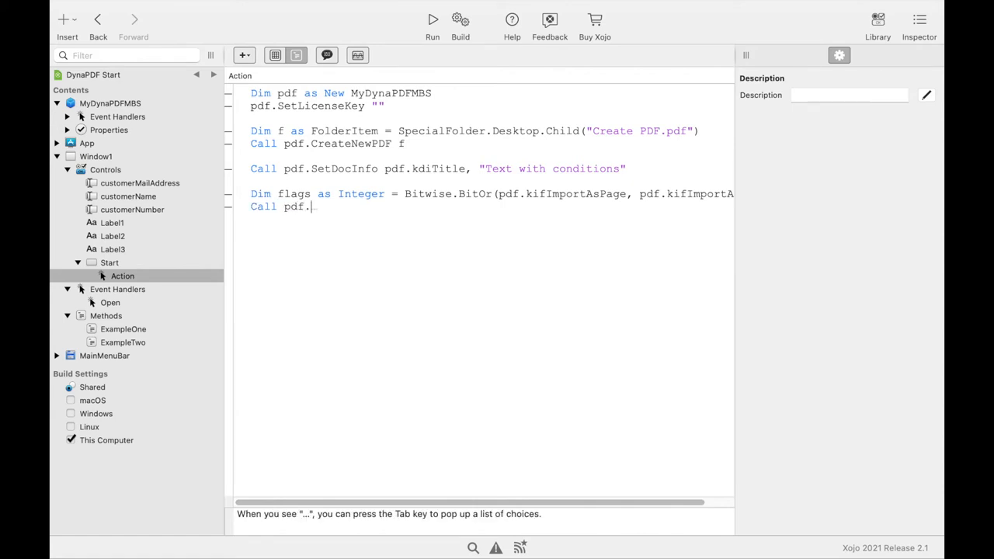
text(SetImportFlags (flags)
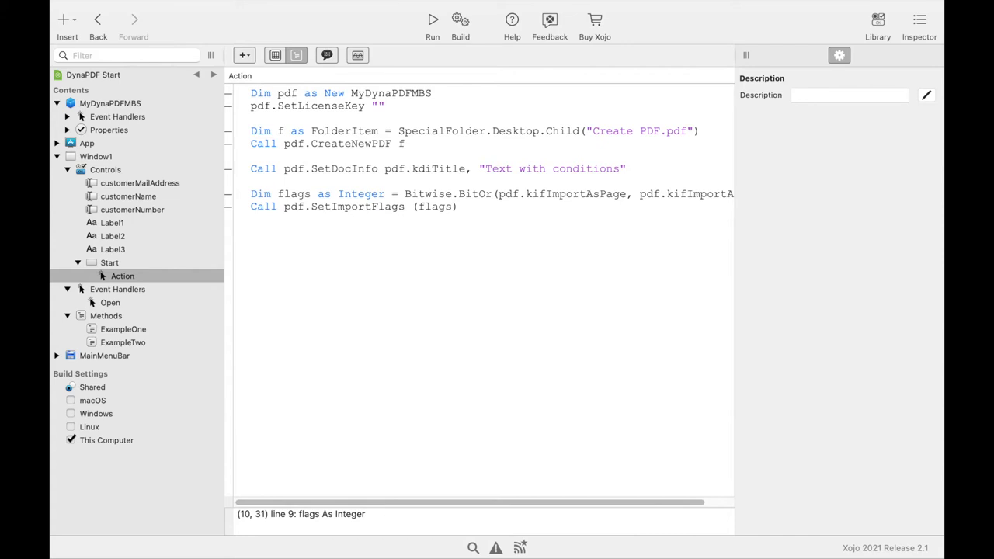
Step: Declare Input as FolderItem from FolderItem.ShowOpenFileDialog("pdf")
text(Dim)
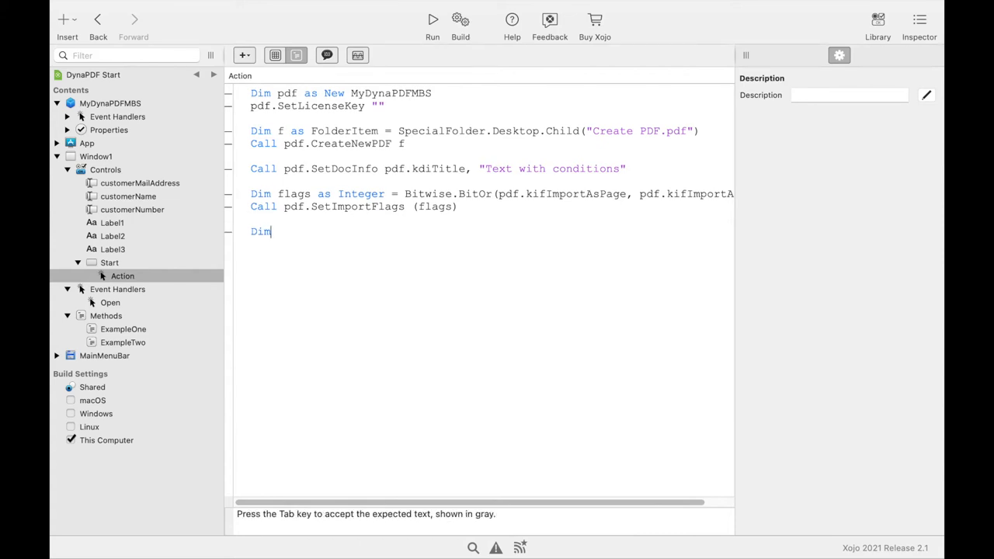
text(Inpu)
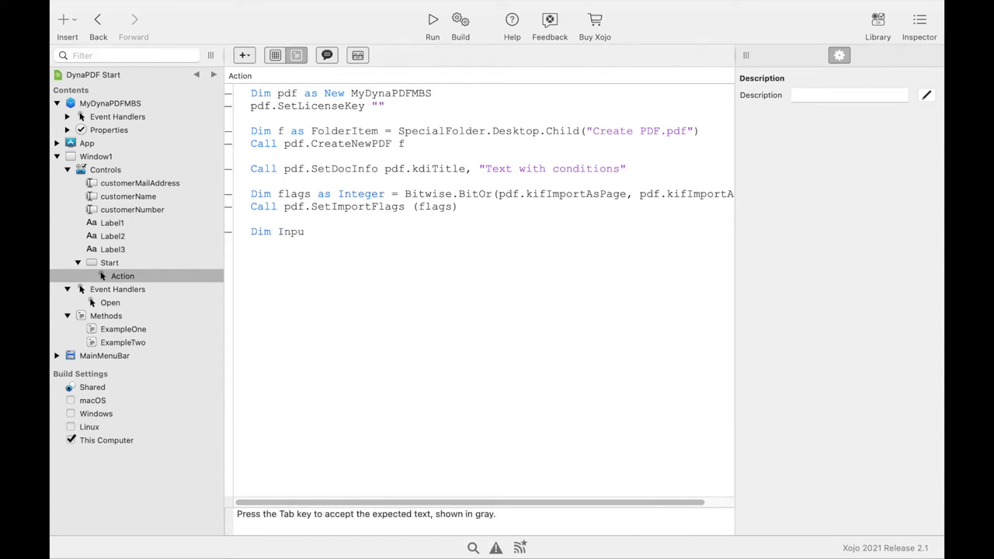
text(t as FolderItem =)
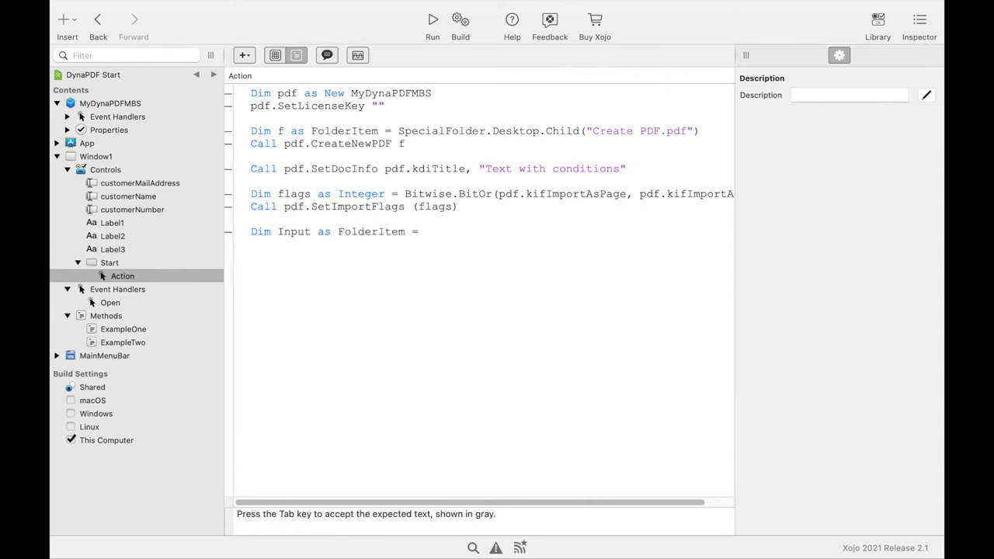
text(FolderI)
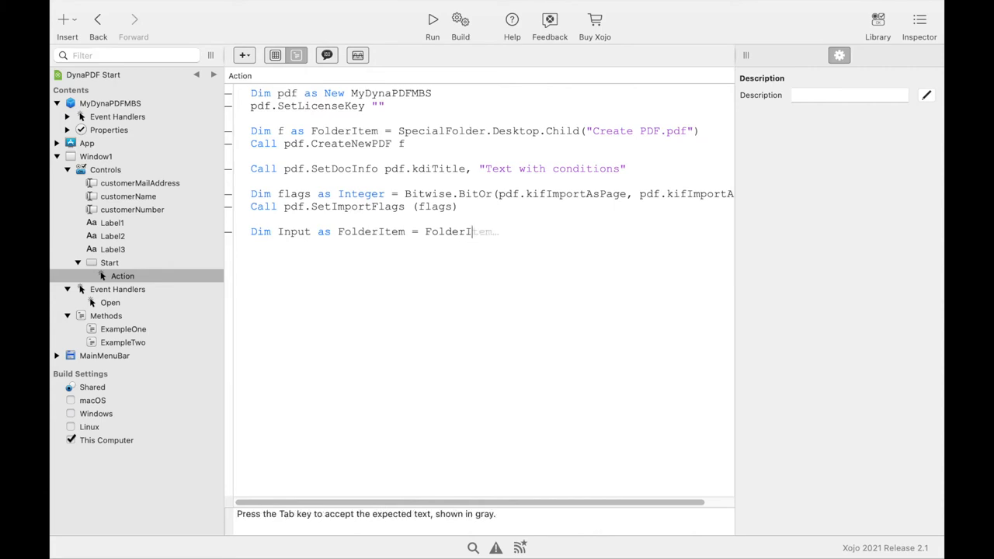
text(.ShowOpe)
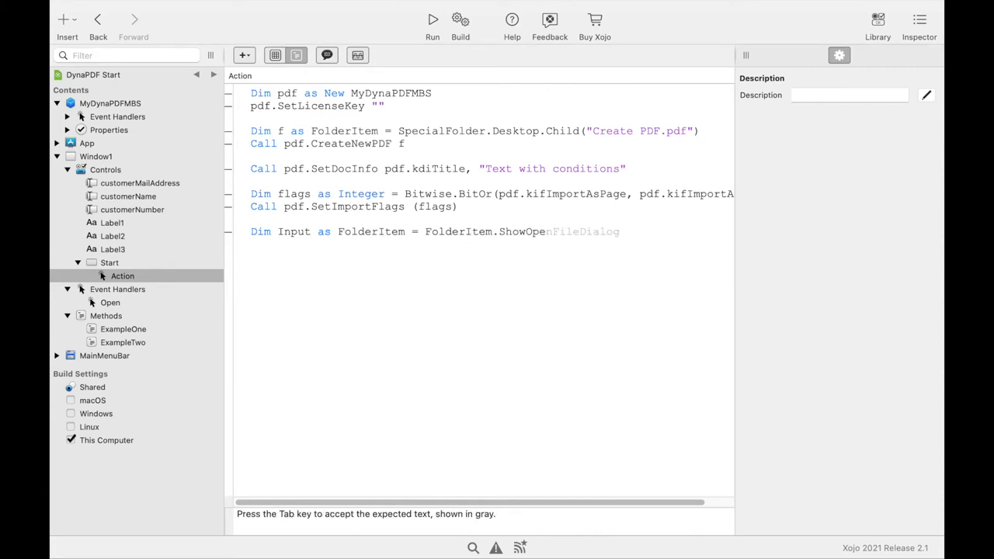
text(("pdf)
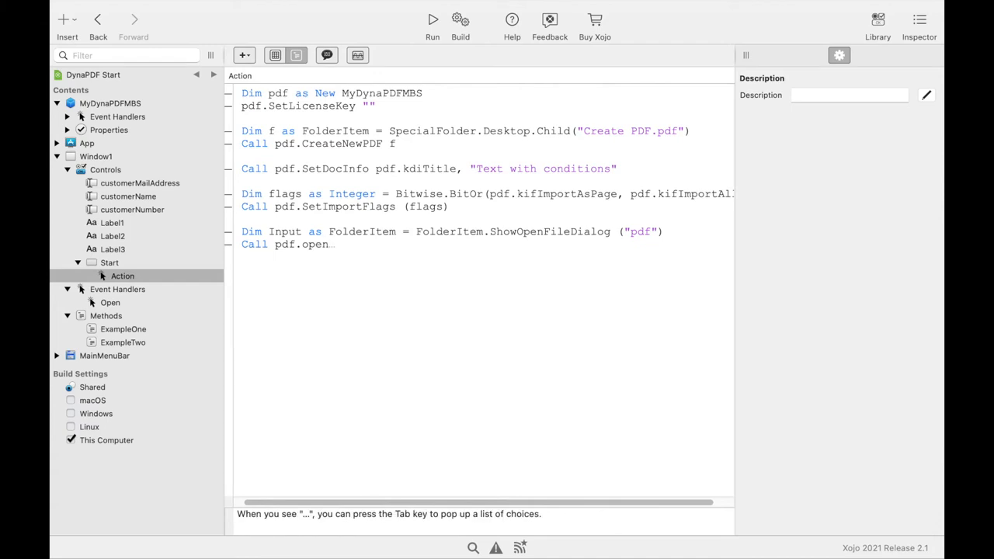
Step: Open Input as the import source with pdf.OpenImportFile(Input, pdf.kptOpen, "")
text(ImportFile ()
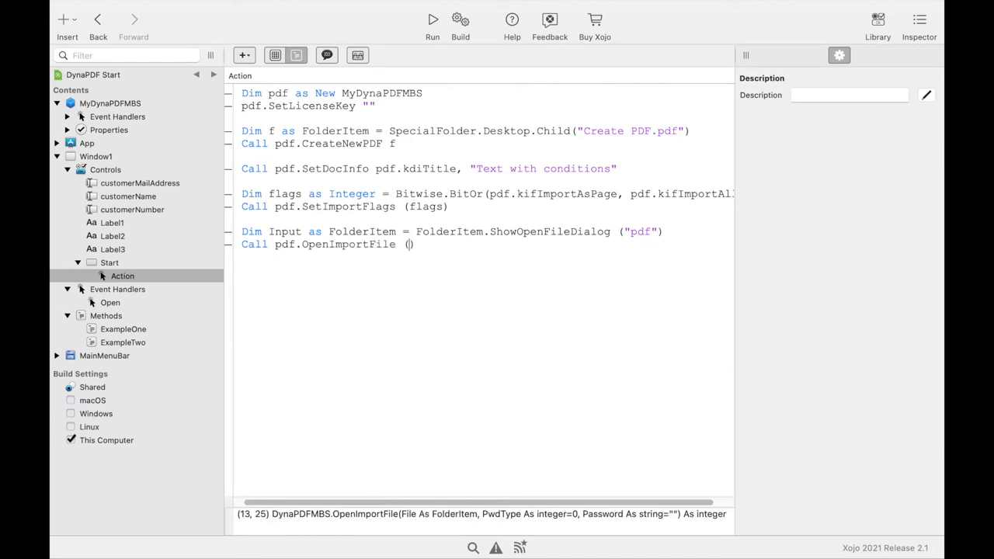
text(Input, pdf)
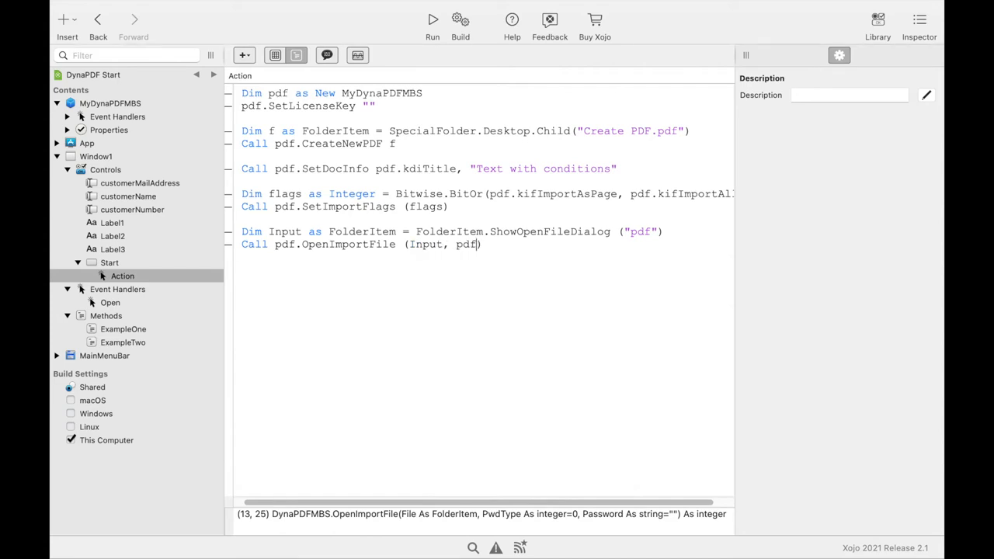
text(.kpt)
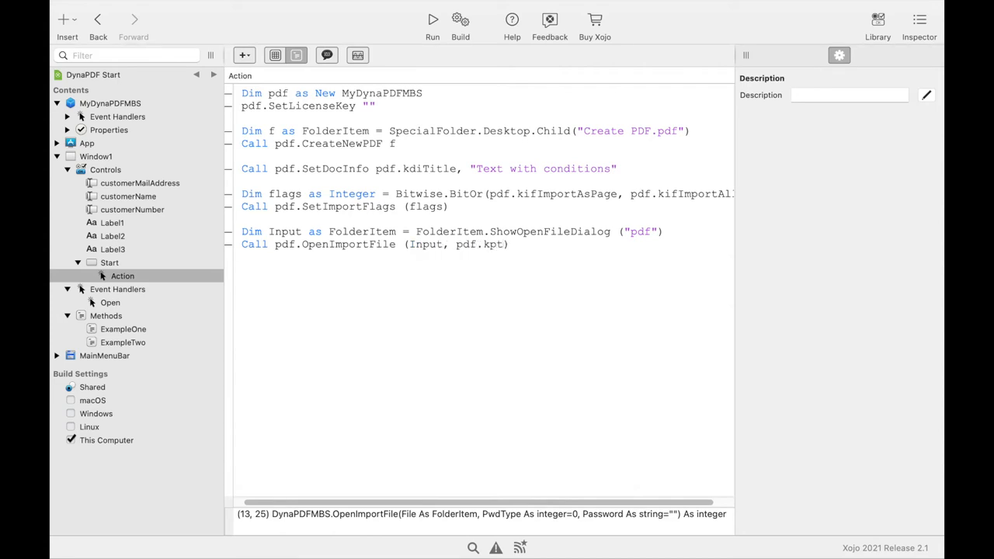
text(o)
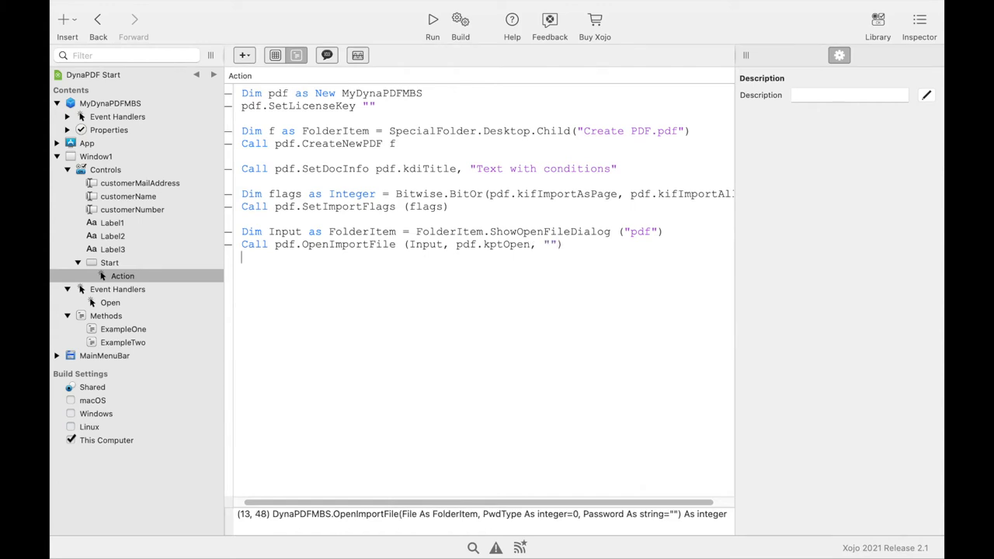
click(242, 256)
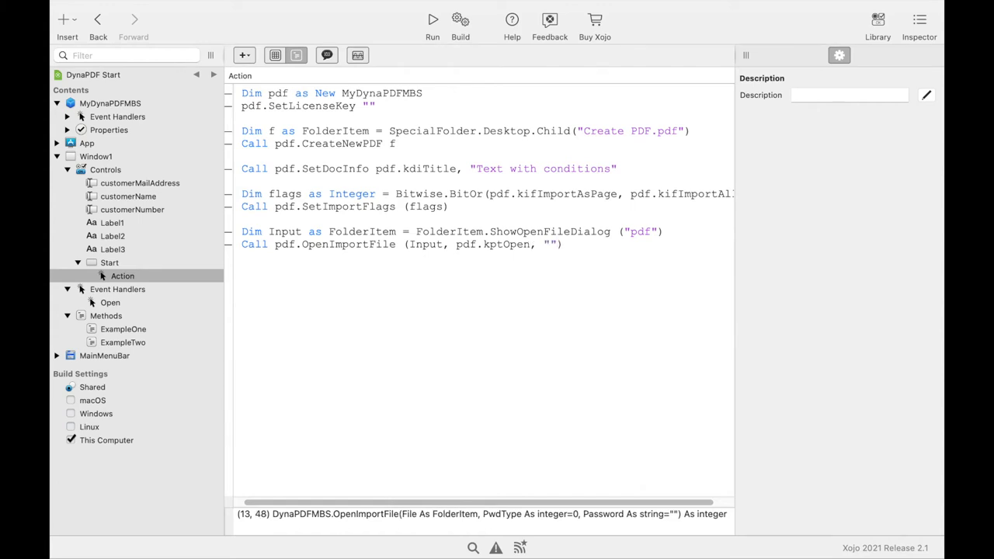
Step: Add Call pdf.ImportPDFFile(0) followed by Call pdf.CloseImportFile
text(Call)
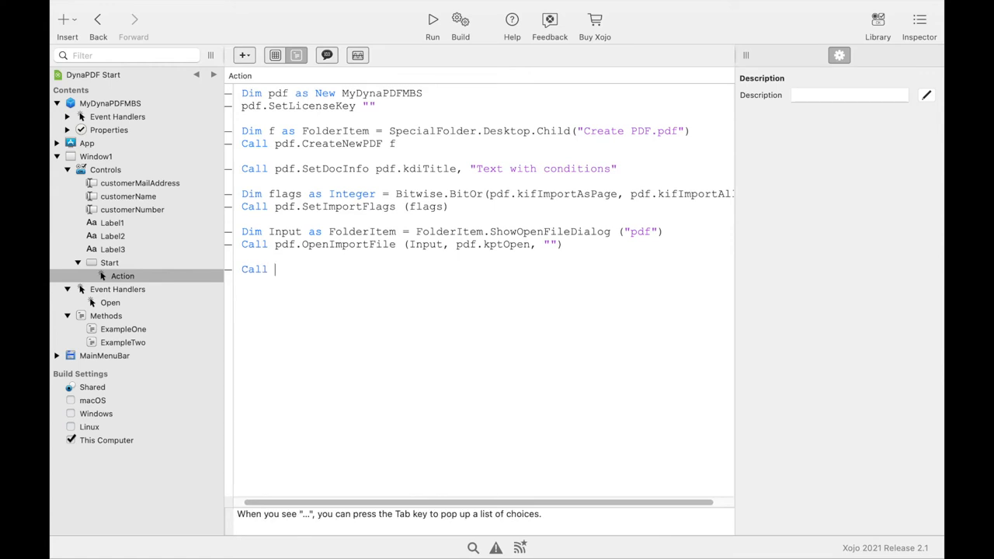
text(pdf.ImportPDFFile)
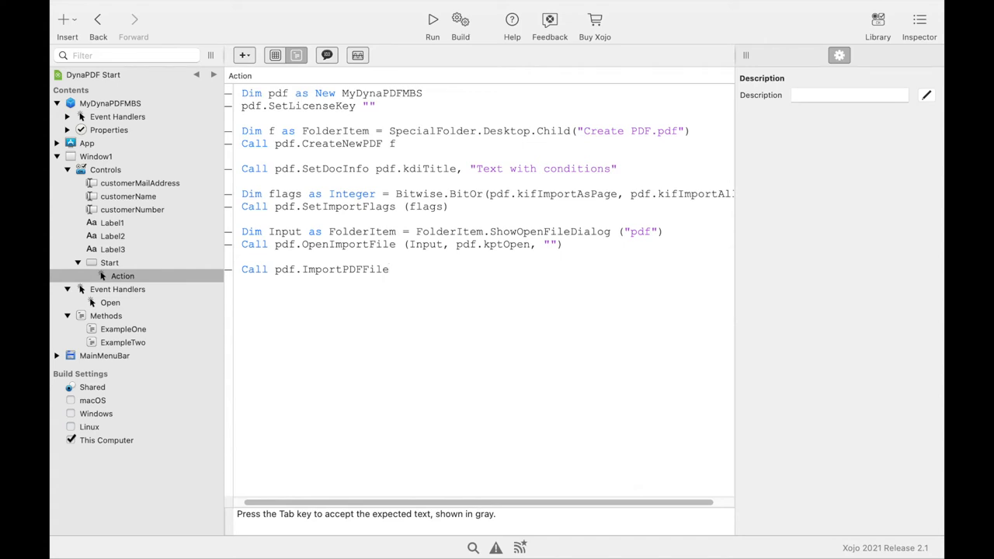
text((0))
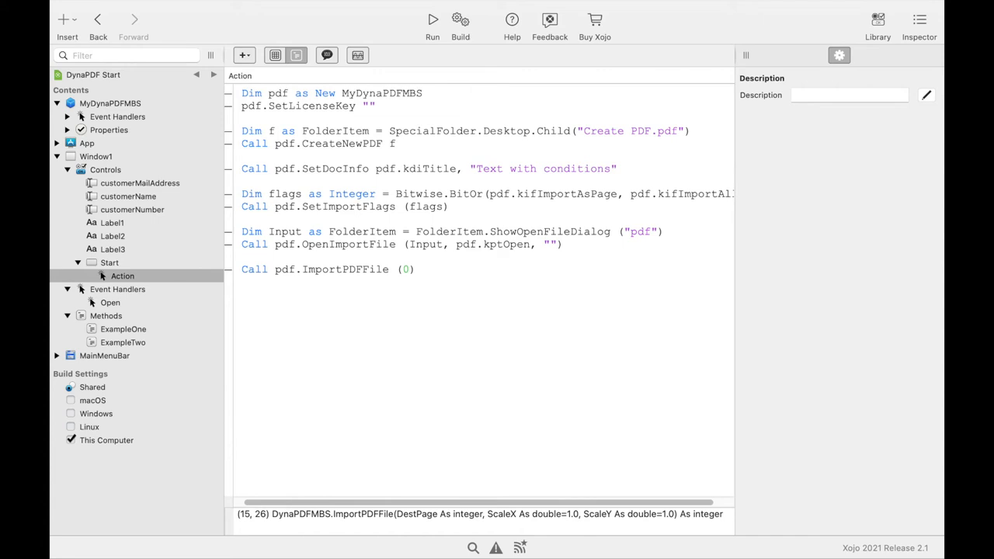
text(Call pdf.)
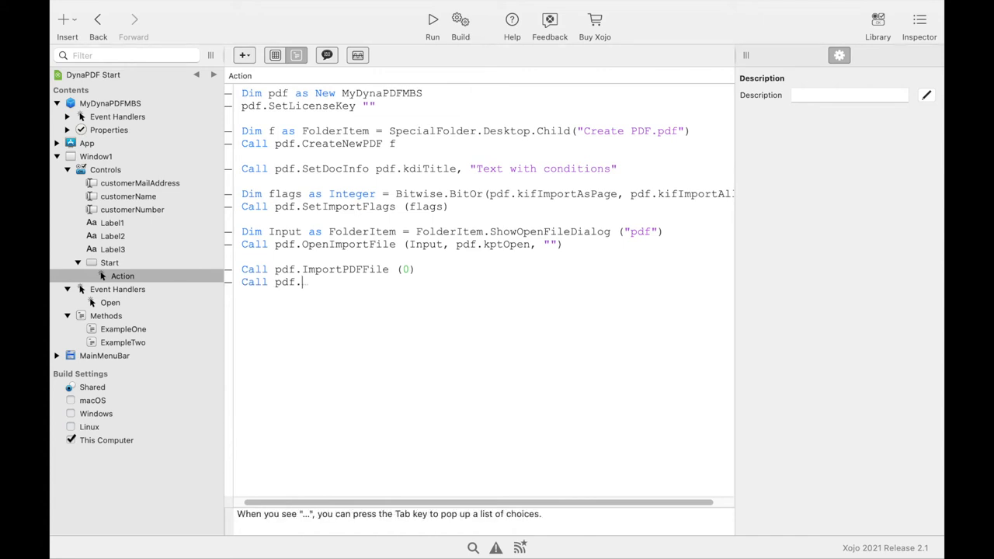
text(CloseI)
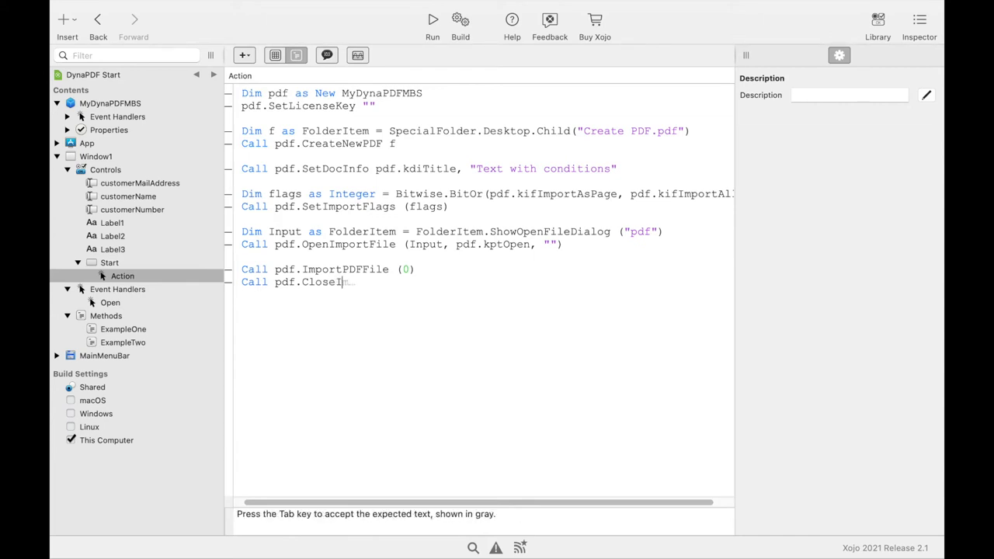
key(Tab)
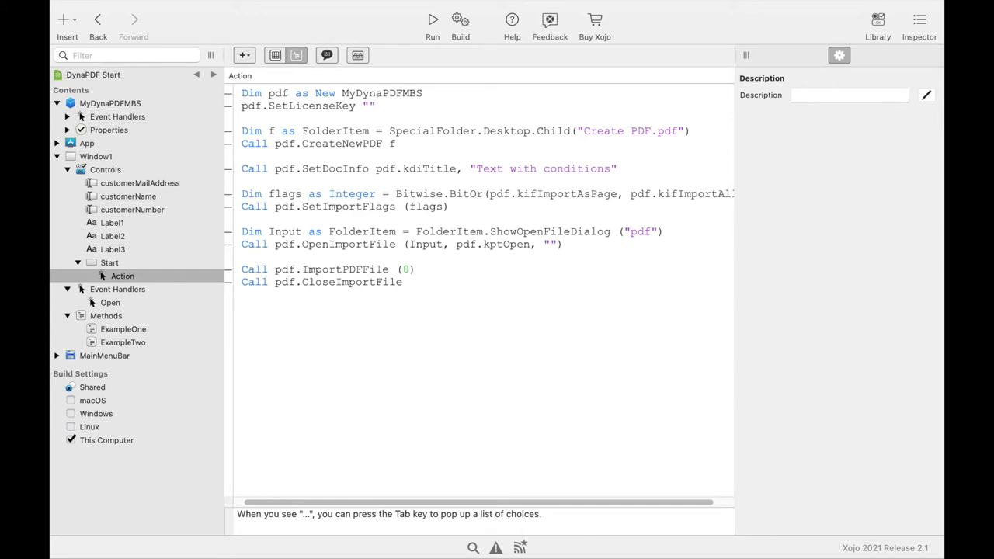
text(Dim conditions as FolderItem)
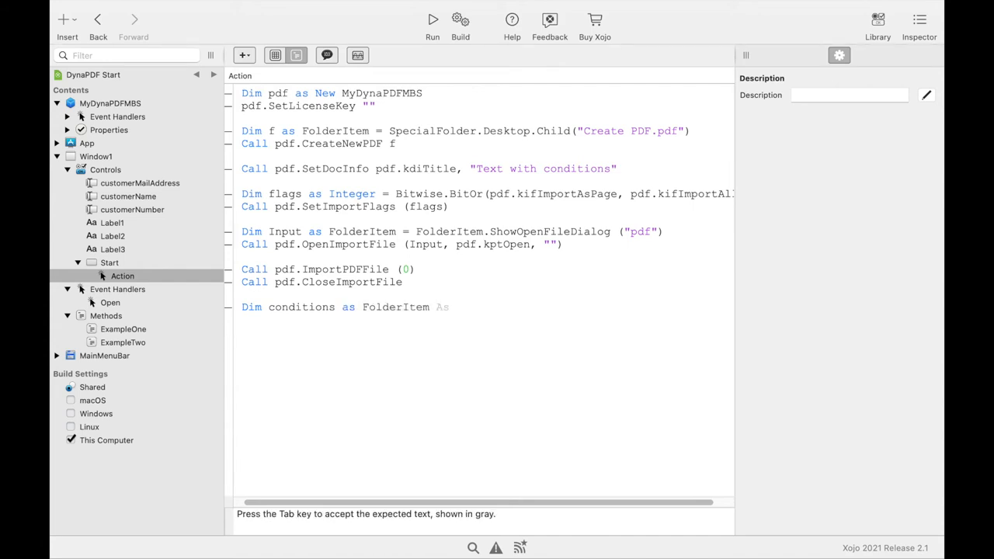
Step: Point the conditions FolderItem to SpecialFolder.Desktop.Child("condition.pdf")
text(= SpecialFolder)
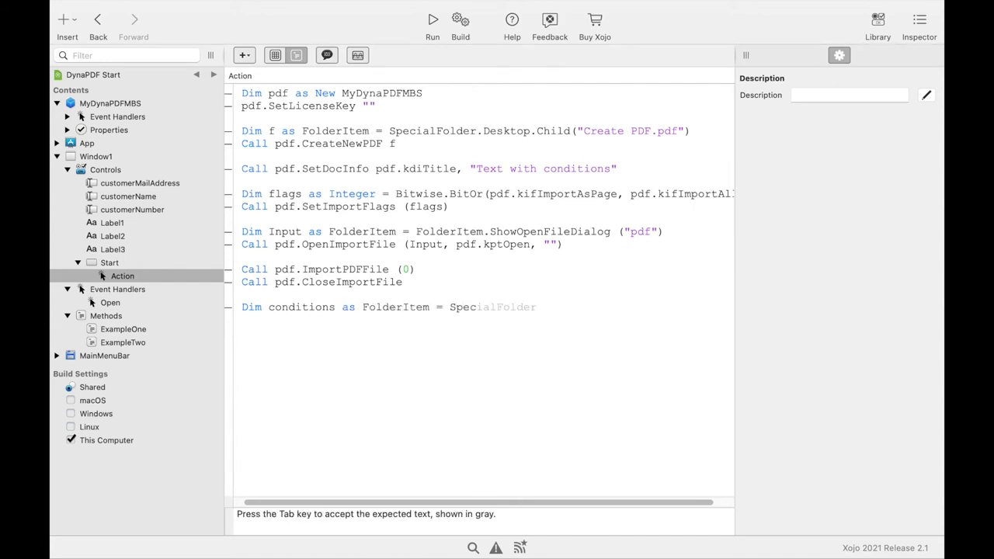
text(.Desktop.Child)
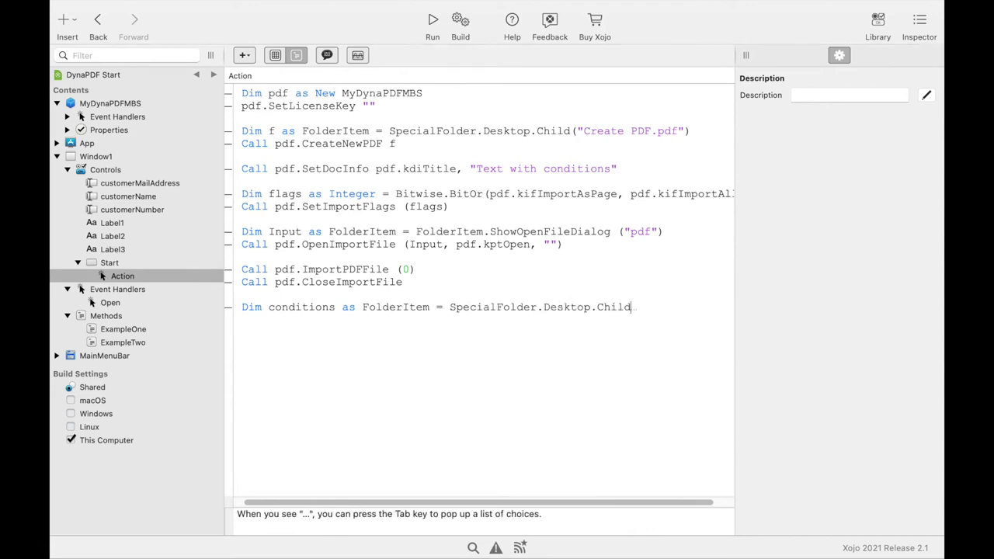
text(()
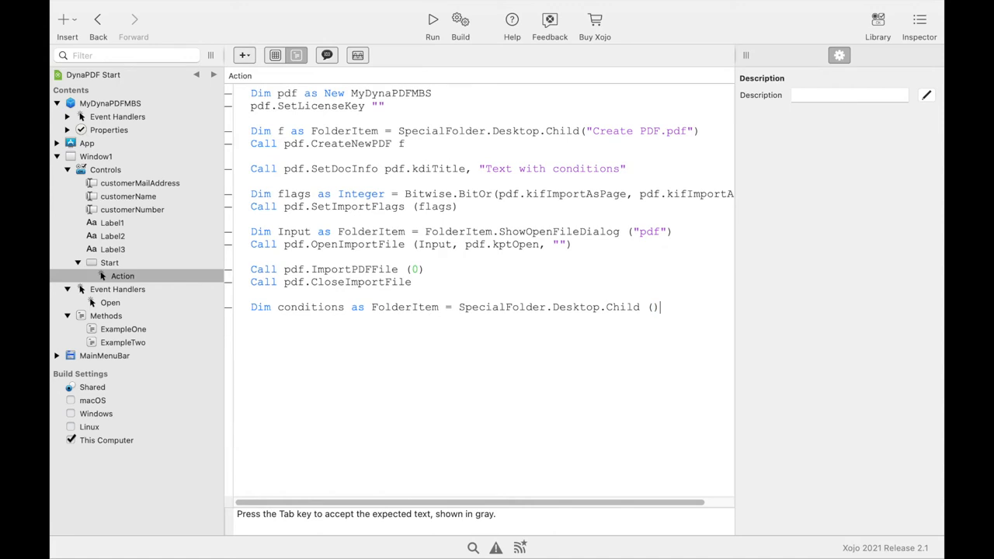
text(condit")
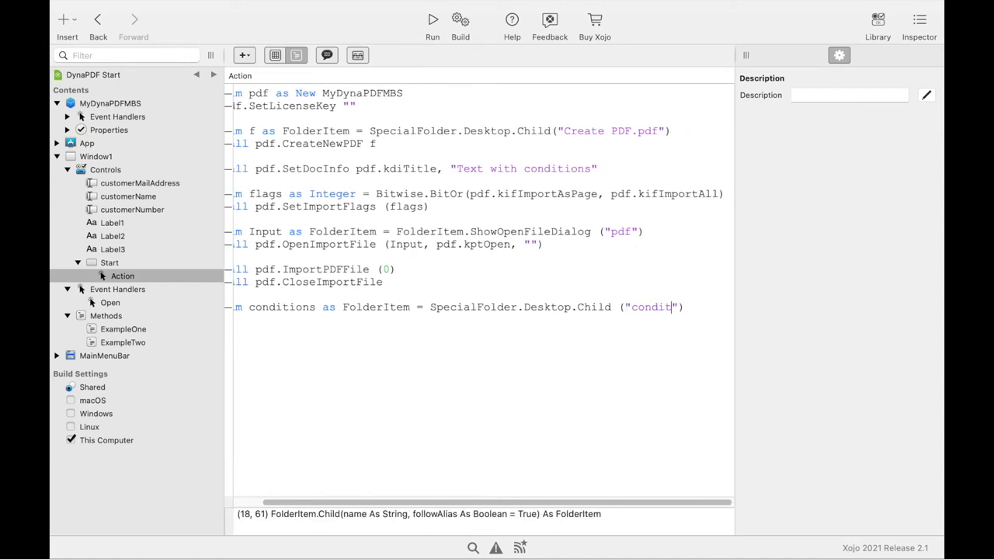
text(ion)
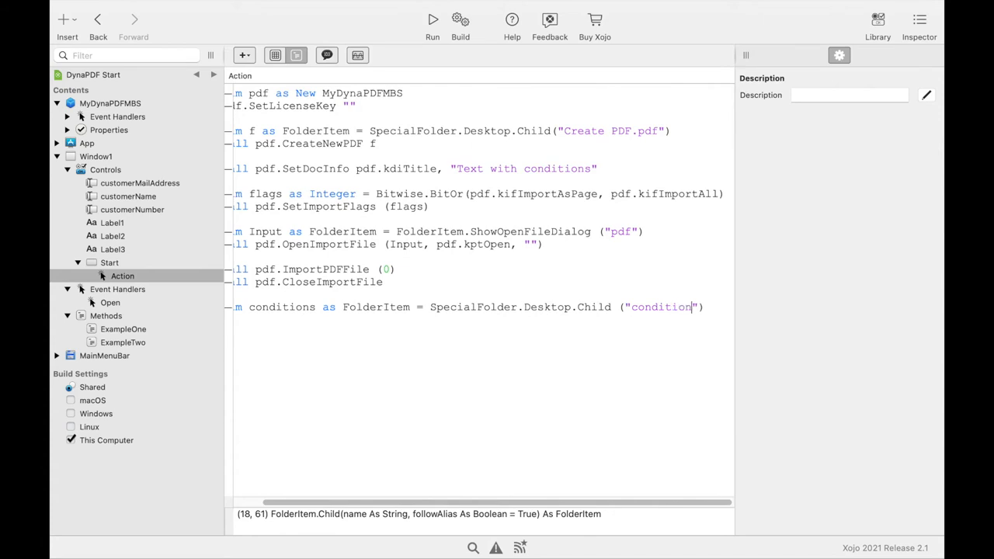
text(.pdf)
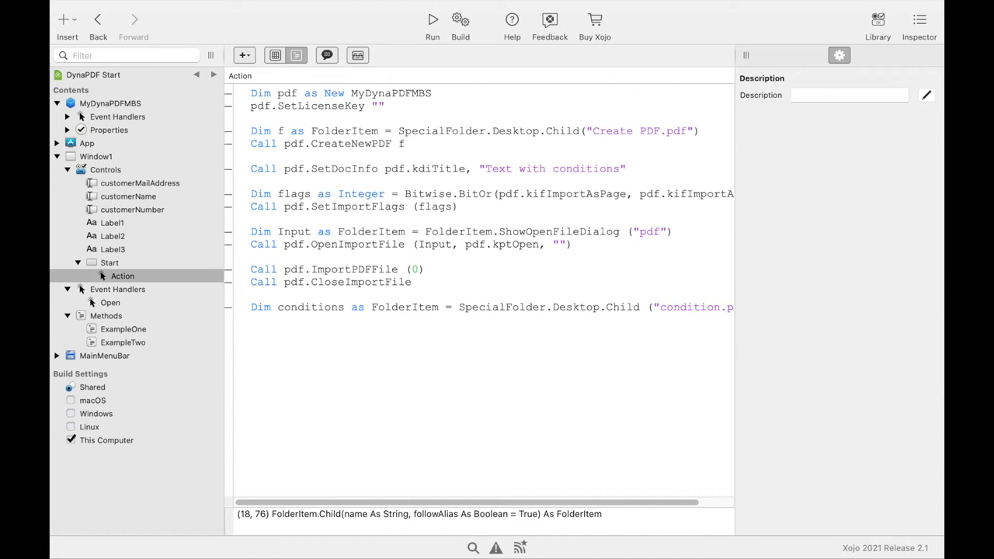
text(Dim count as Integer =)
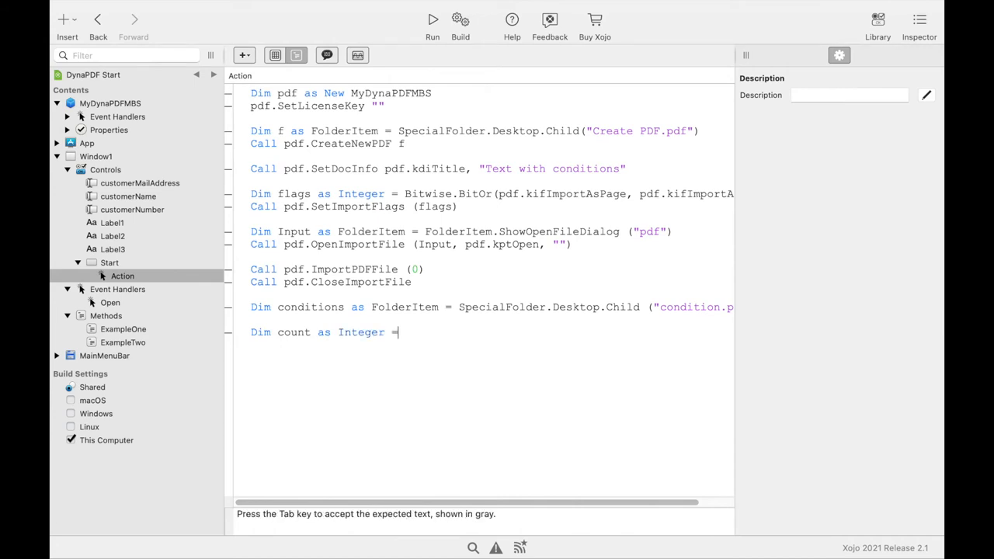
Step: Store count from pdf.GetPageCount and open conditions with pdf.OpenImportFile using kptOpen
text(pdf.)
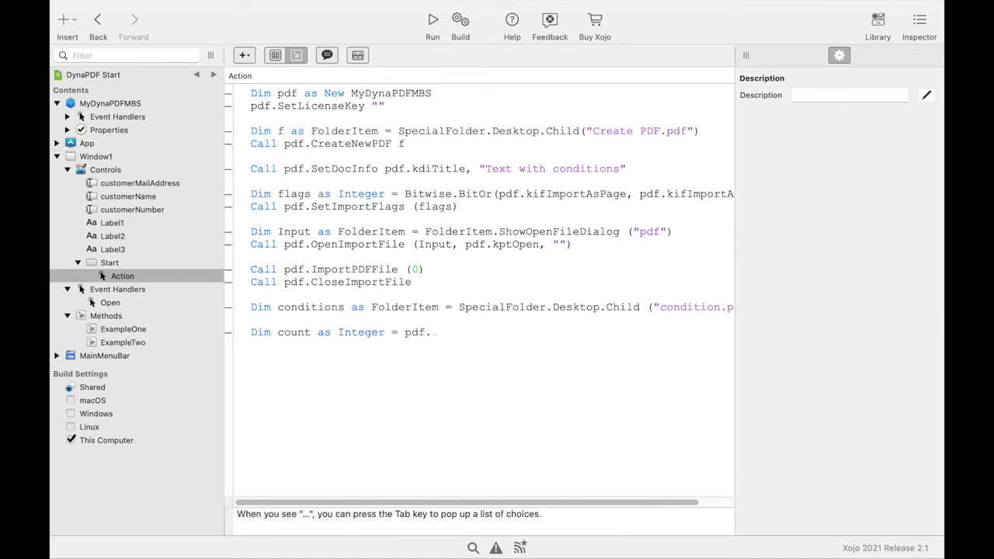
text(GetPageCount)
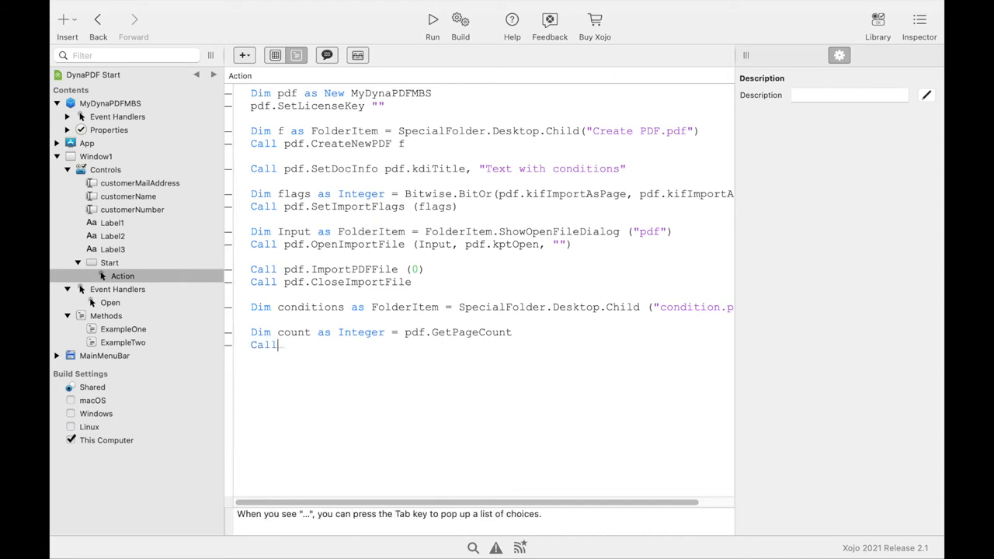
text(pdf.)
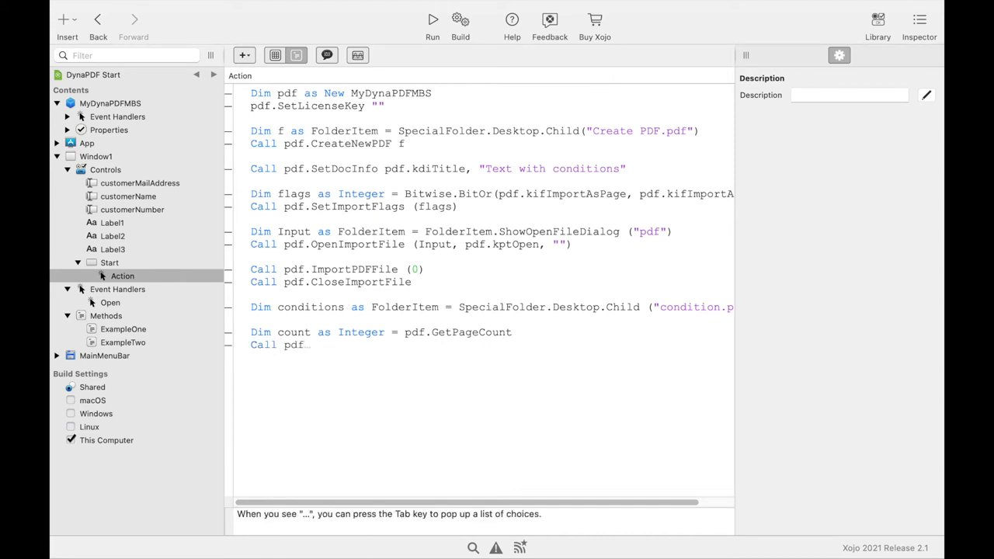
text(OpenImportFile ()
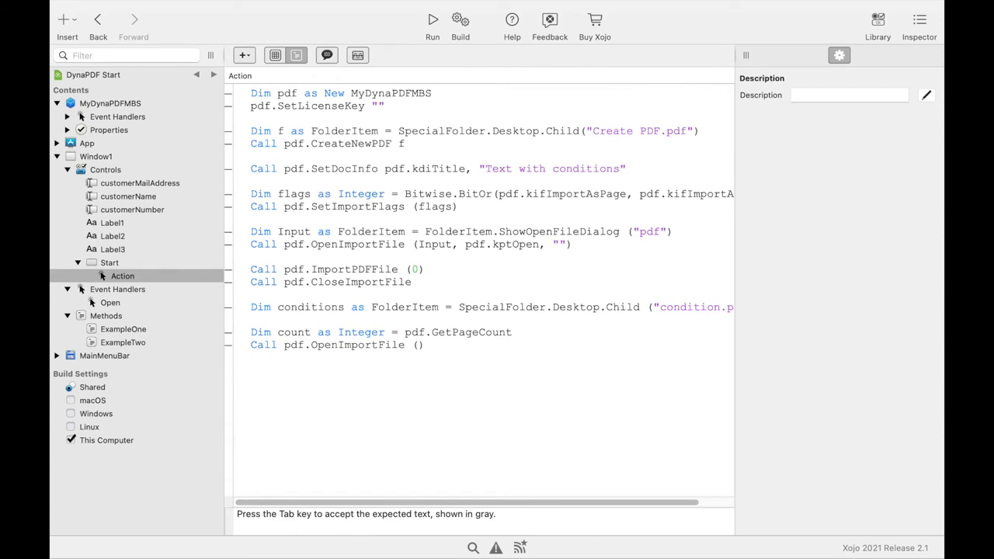
text(conditions,)
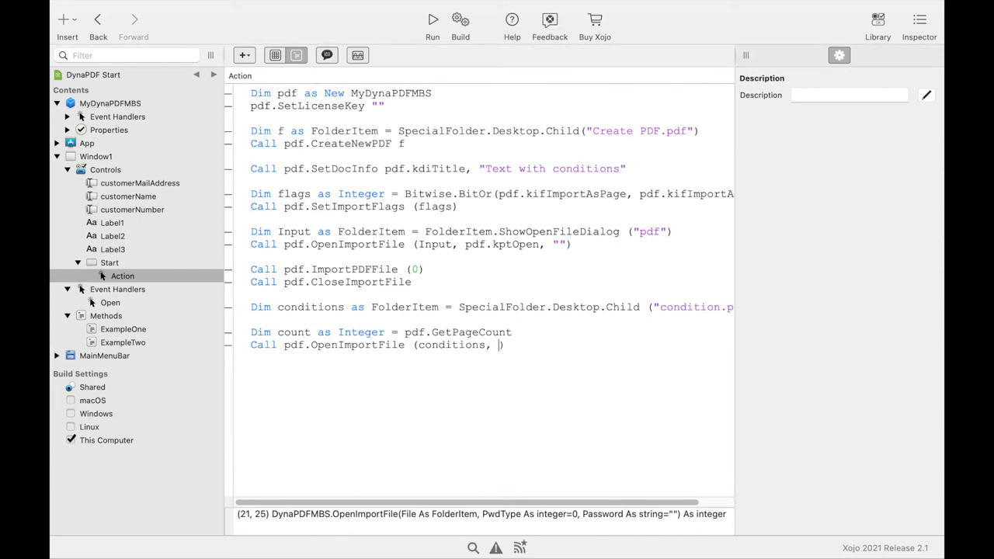
text(pdf.kptOpen, ")
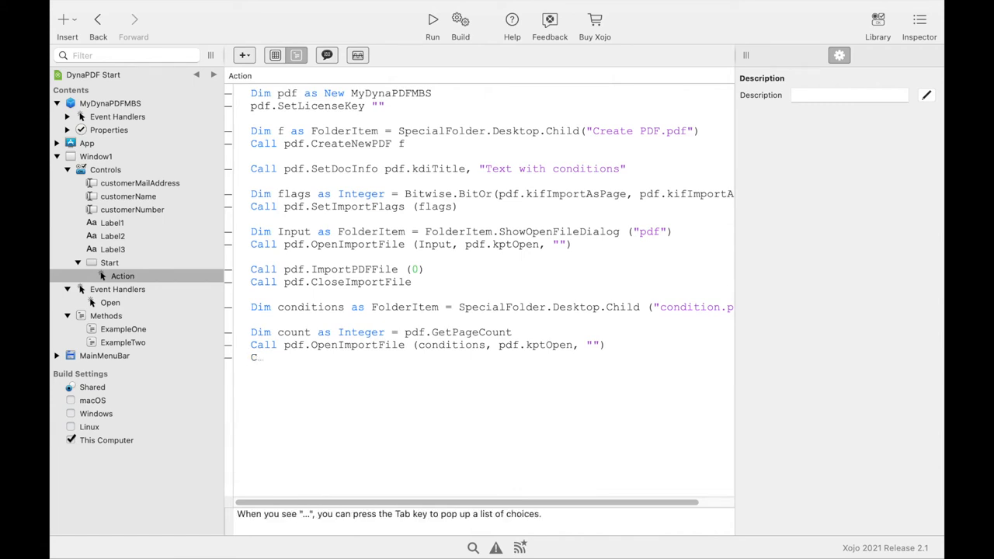
Step: Import the conditions PDF at page Count+1, then call pdf.CloseImportFile
text(all pdf.ImportPDFFile ()
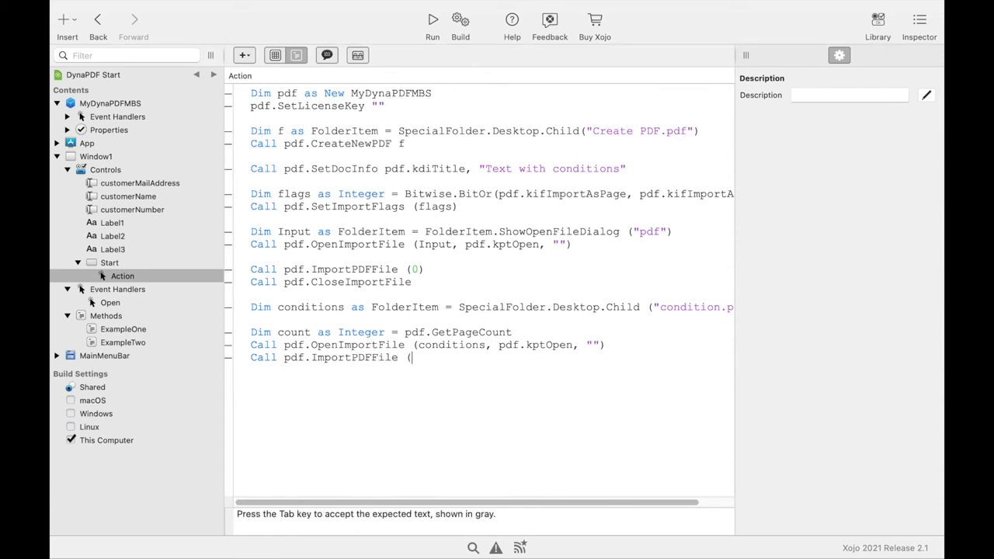
text(Count+)
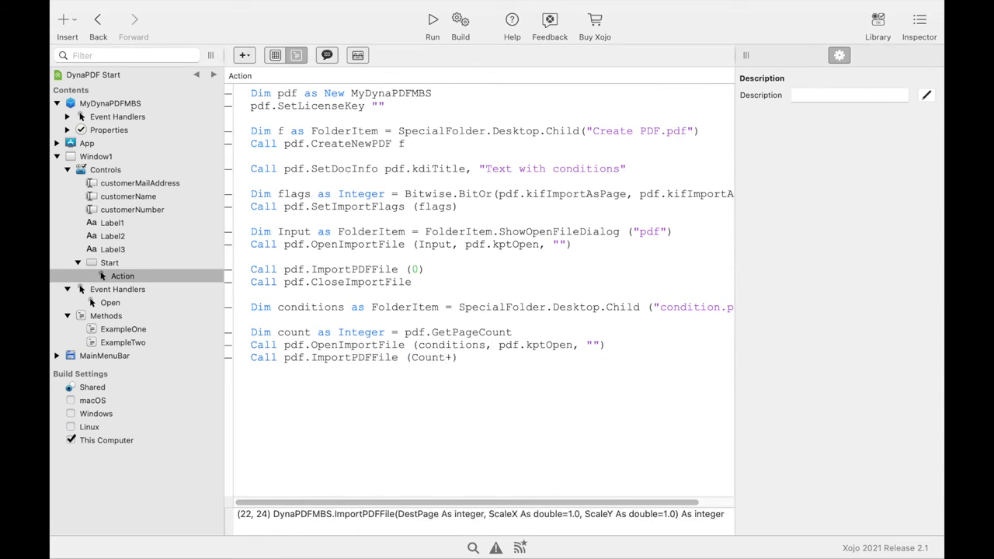
text(1)
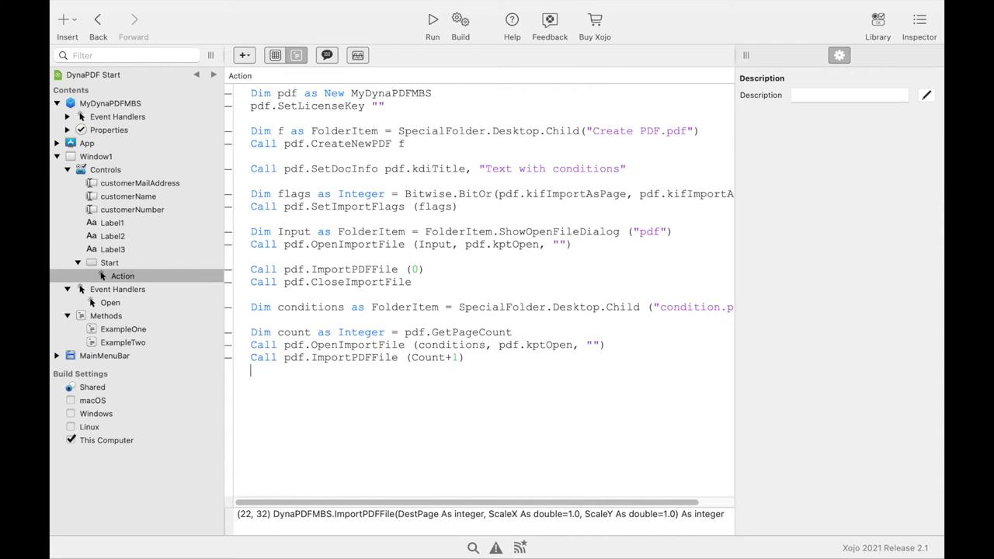
text(Cal)
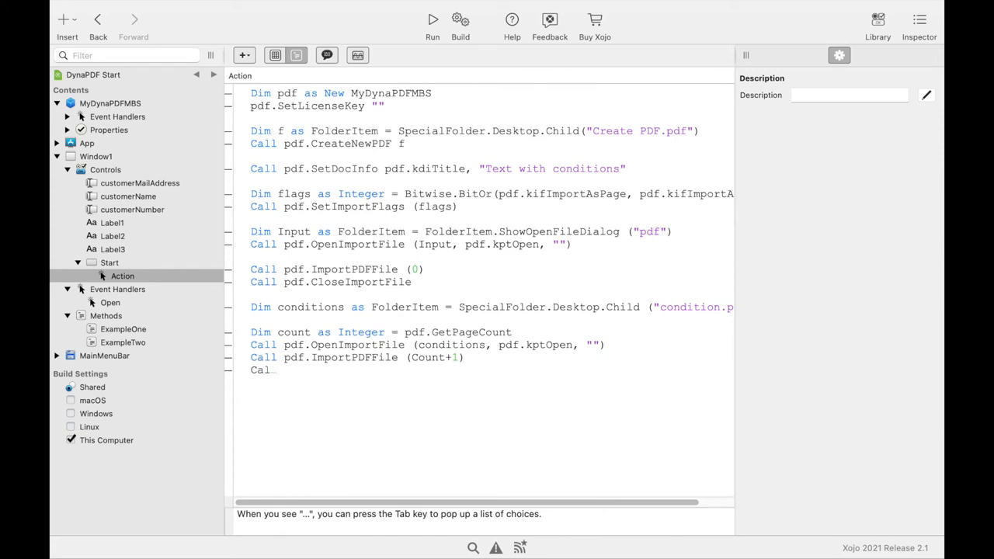
text(pdf.CloseImportFile)
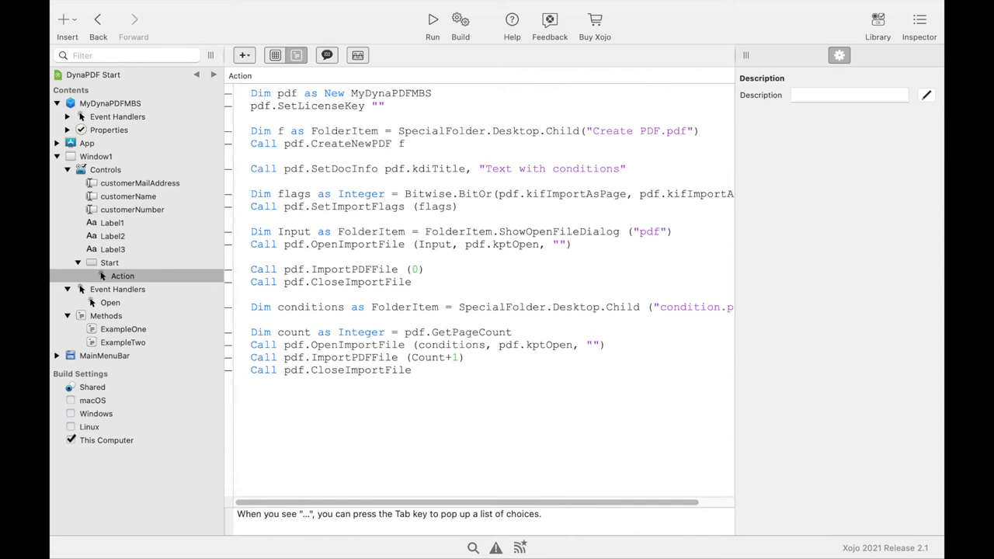
text(Dim PageCount as Integer = pdf.)
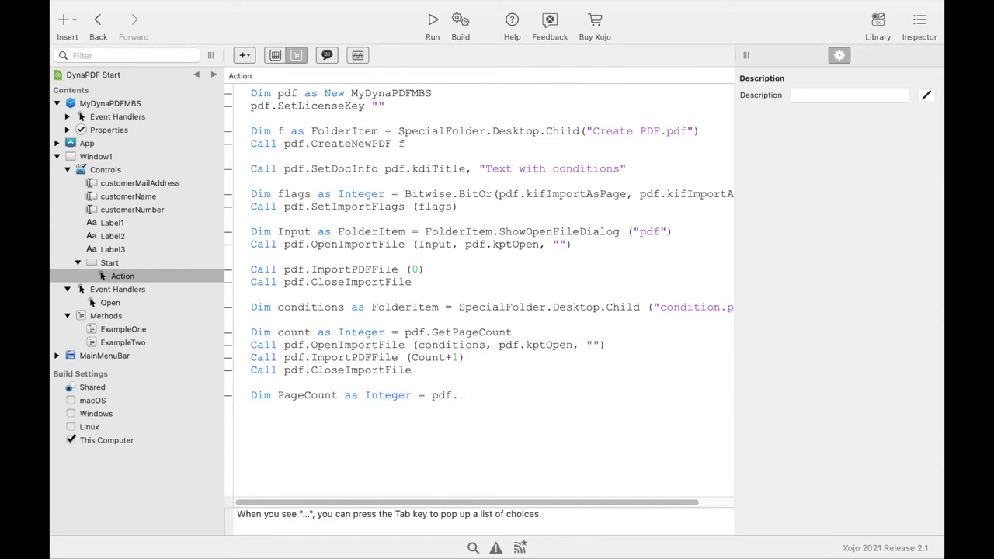
Step: Store PageCount, page height h and width w from pdf.GetPageCount, GetPageHeight and GetPageWidth
text(GetPag)
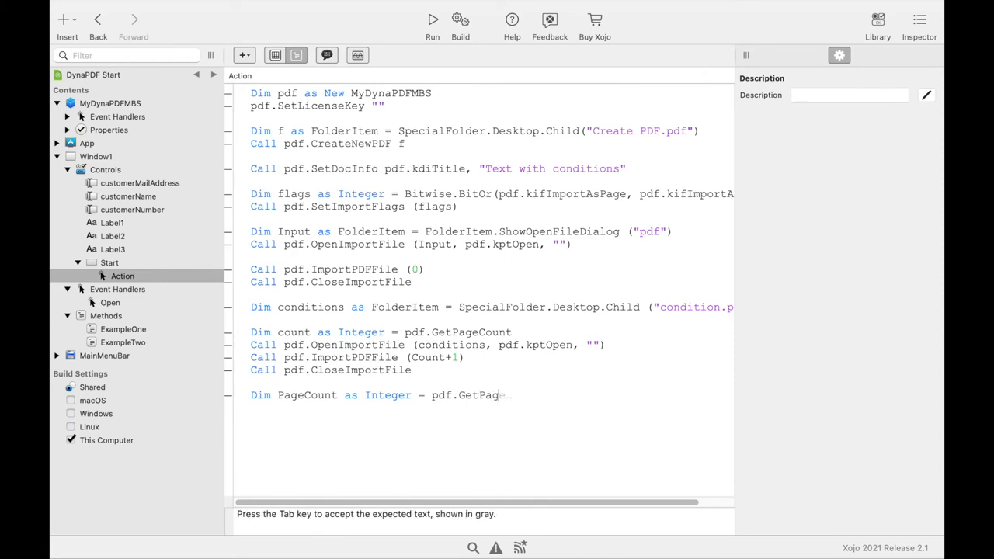
text(eCount)
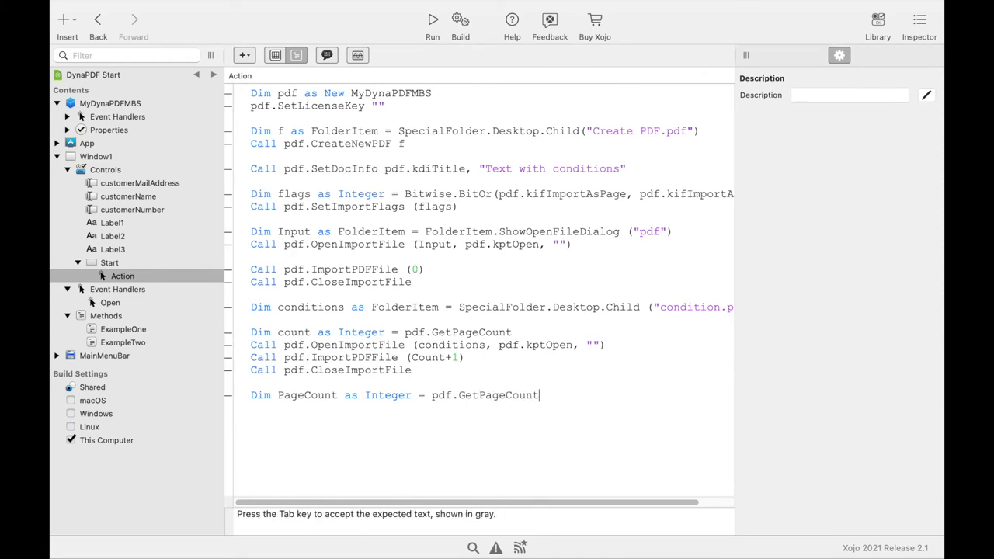
text(Dim h as Double)
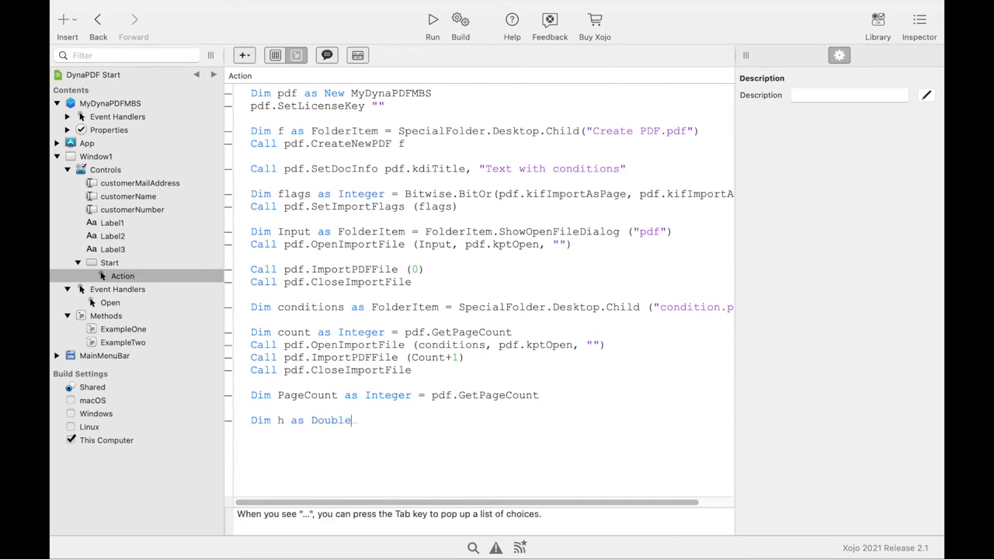
text(= pdf.GetPage)
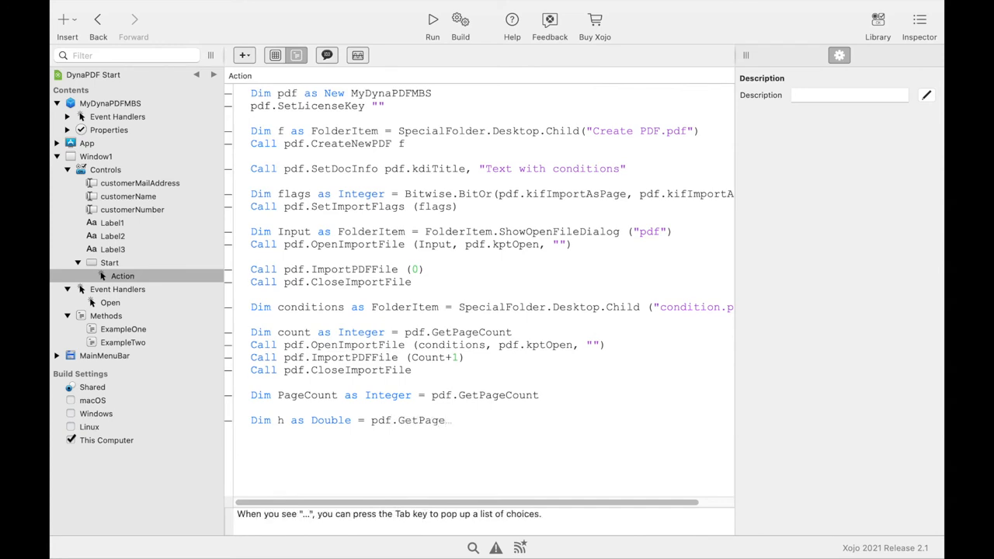
text(Height)
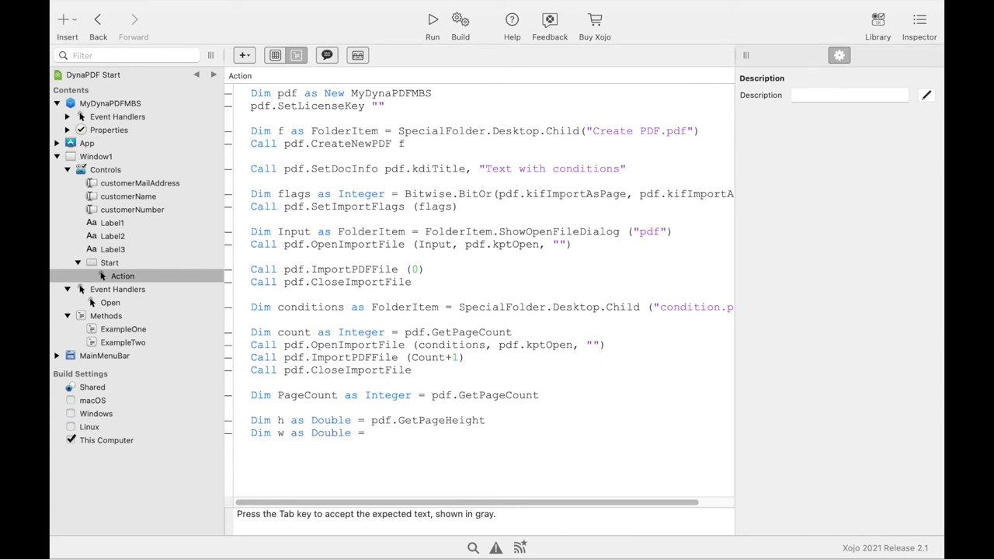
text(pdf.GetPageWidth)
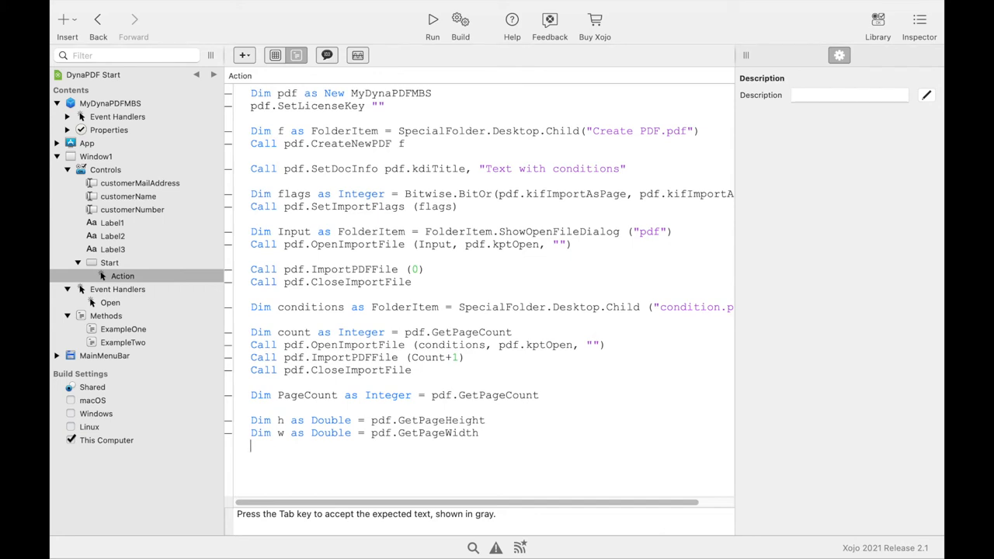
Step: Set top-down page coordinates with pdf.SetPageCoords pdf.kpcTopDown
text(Call)
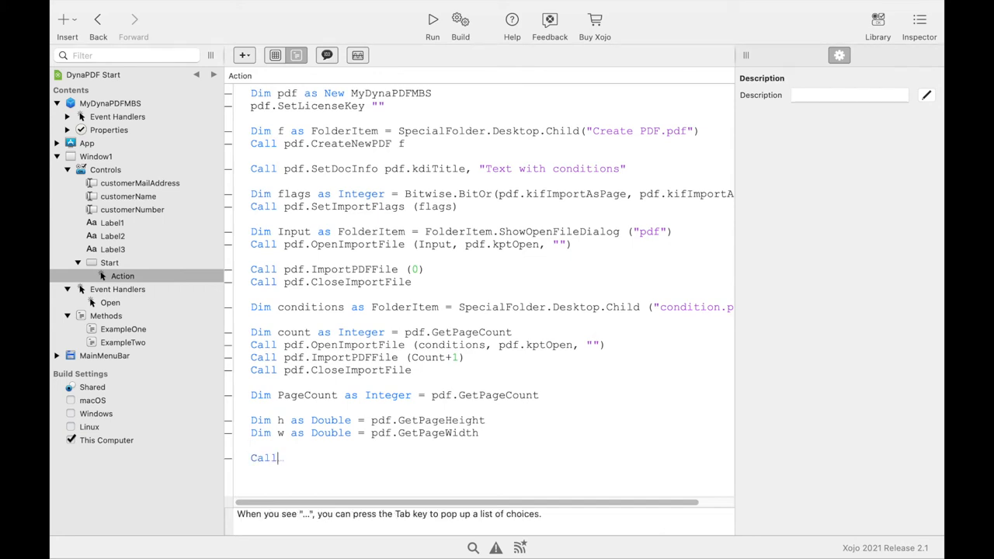
text(pdf.)
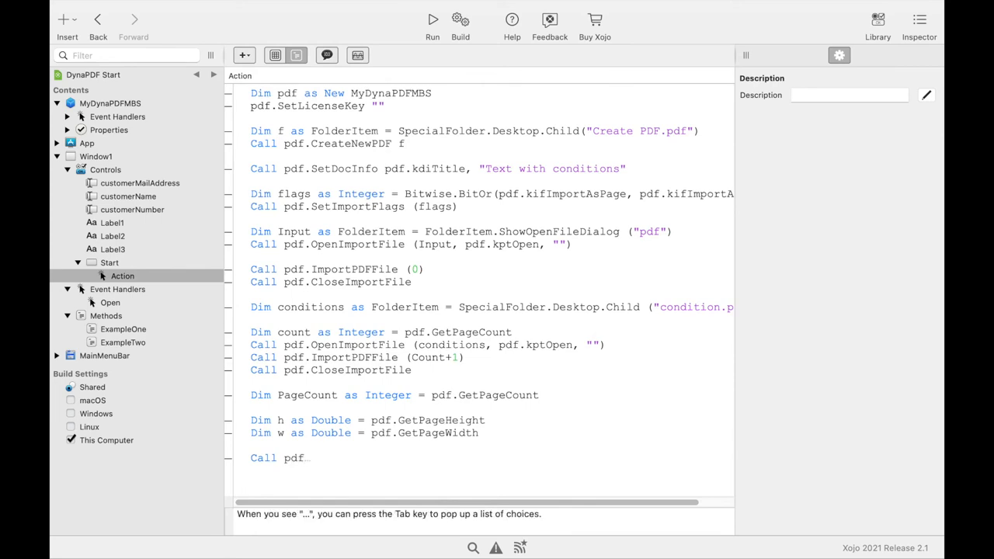
text(SetPageCoords pdf)
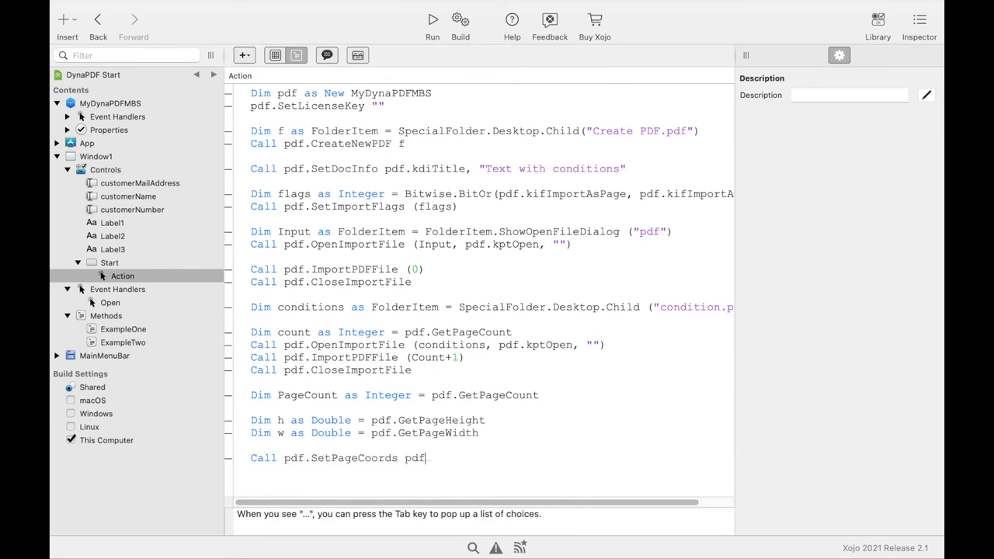
text(kp)
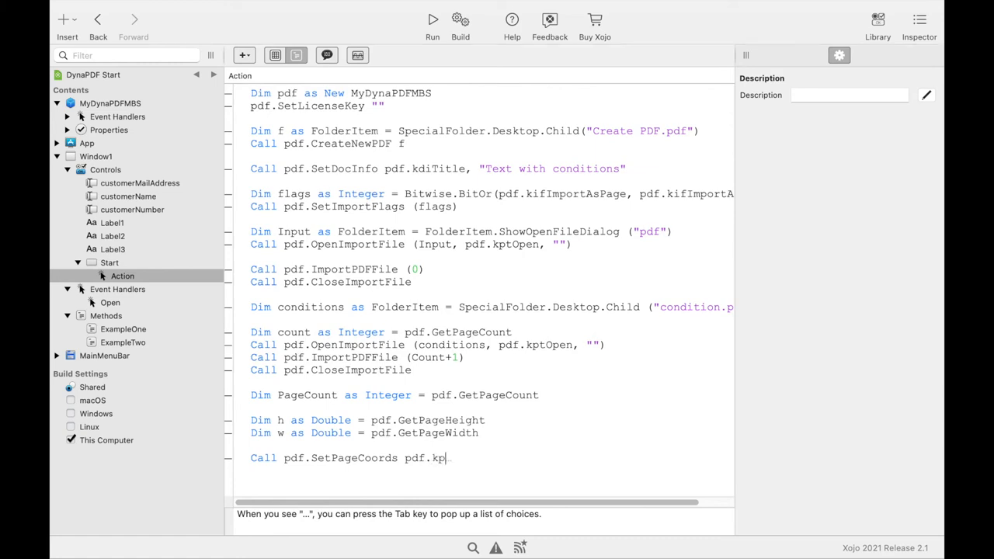
text(cTopDown)
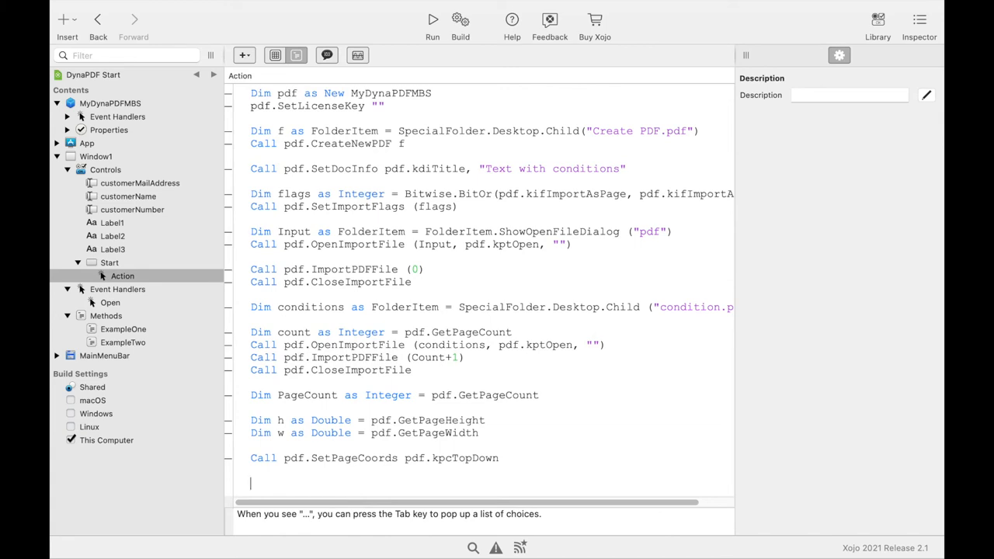
text(For x as)
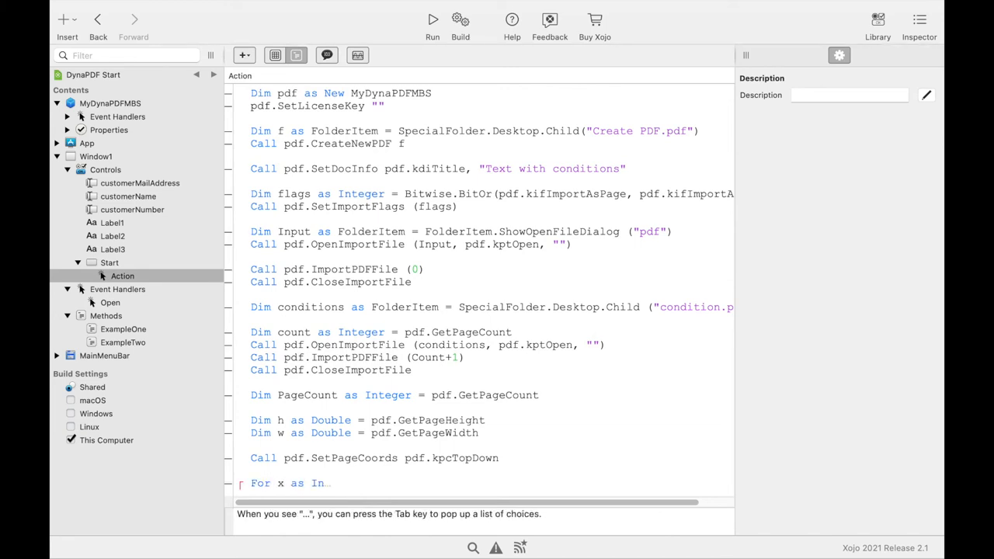
Step: Loop x from 1 to PageCount, editing each page with pdf.EditPage(x)
text(Integer =)
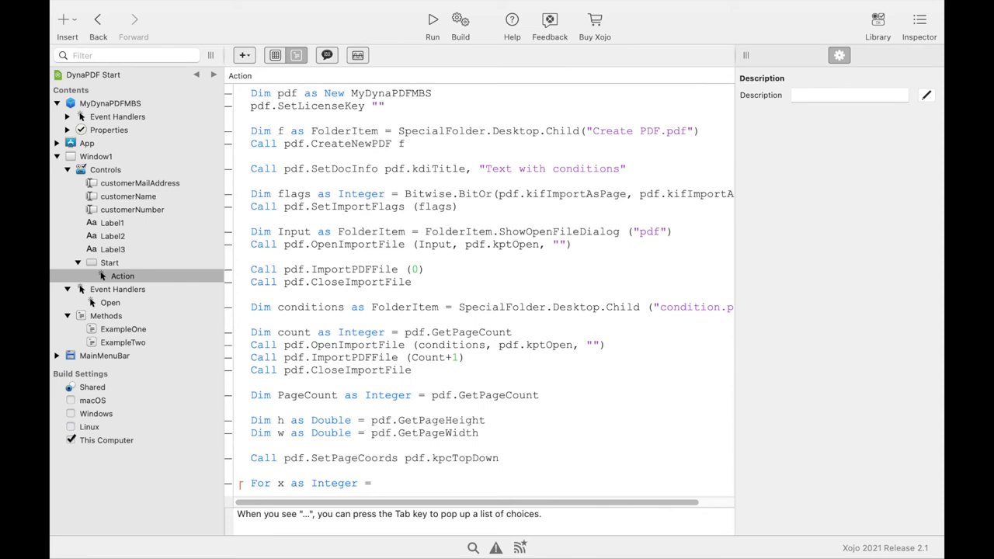
text(1 to)
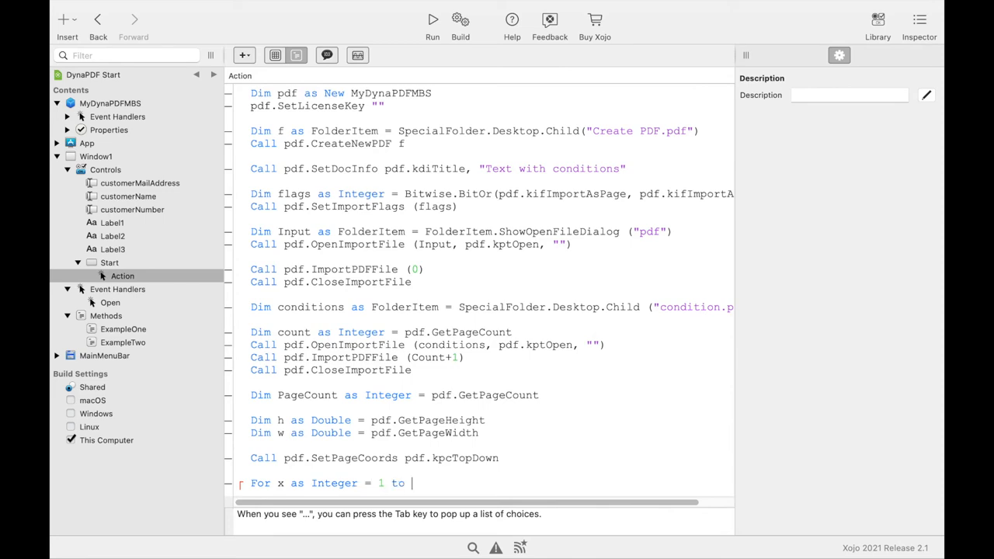
text(PageCount)
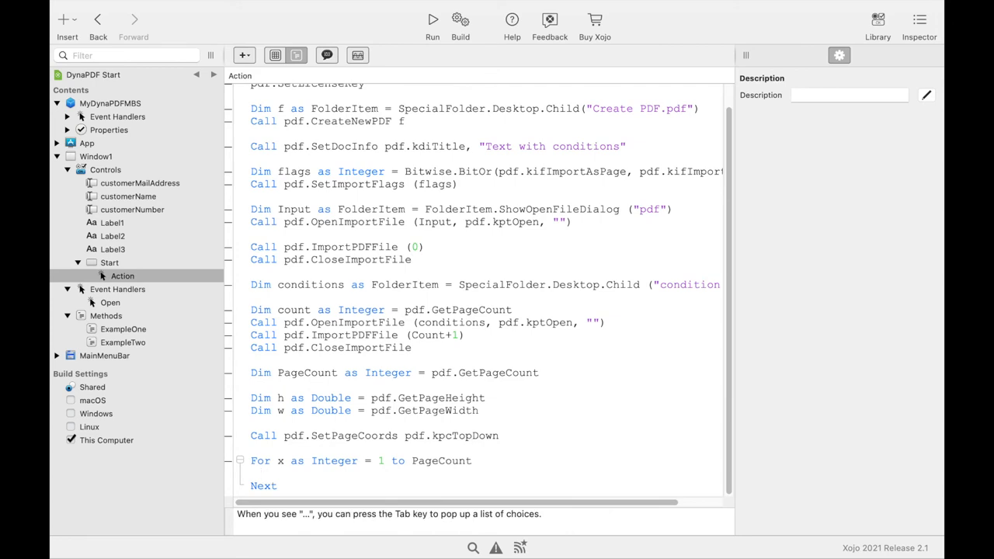
text(Call pdf.Ed)
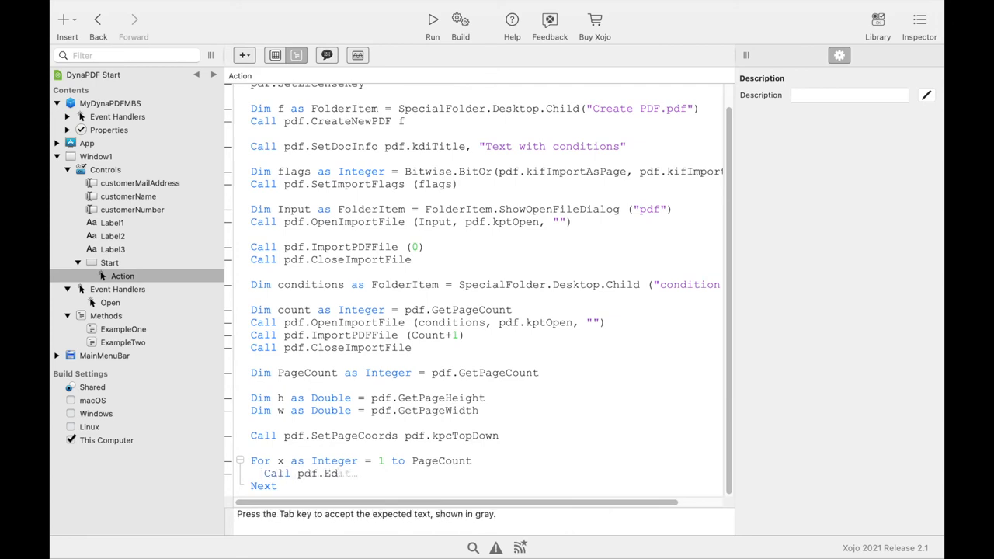
key(Tab)
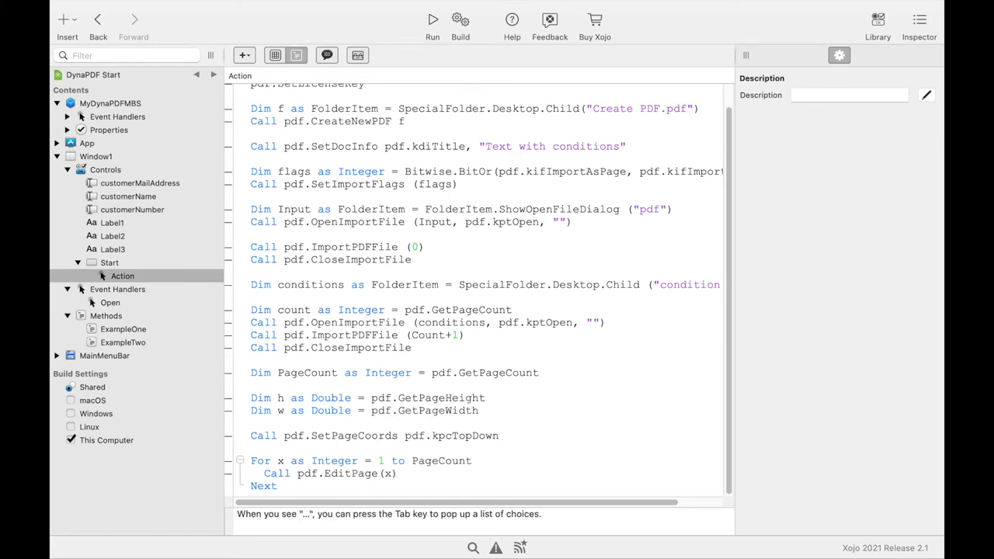
click(404, 473)
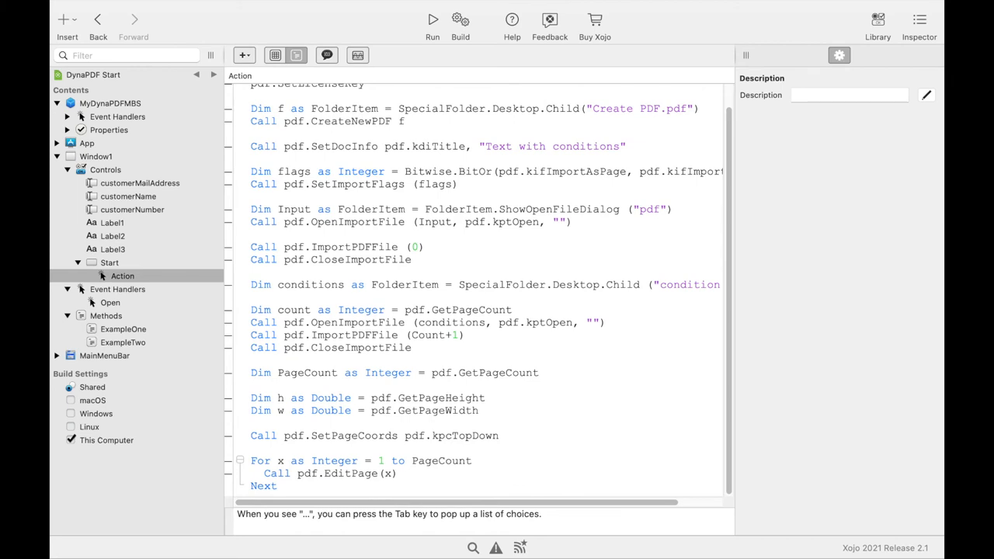
Step: Set the font to Helvetica, kfsNone, size 12 with pdf.SetFont inside the loop
text(Call)
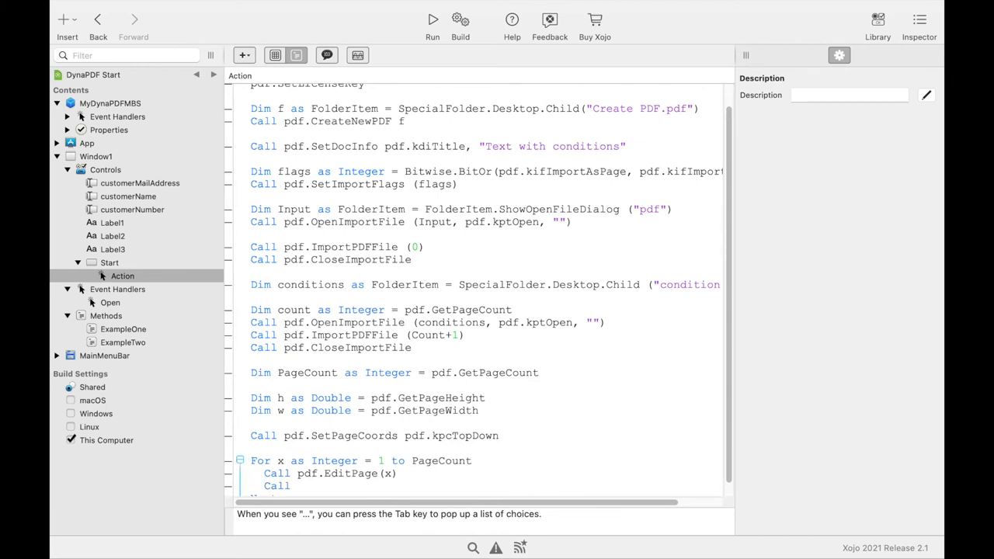
text(pdf.Set)
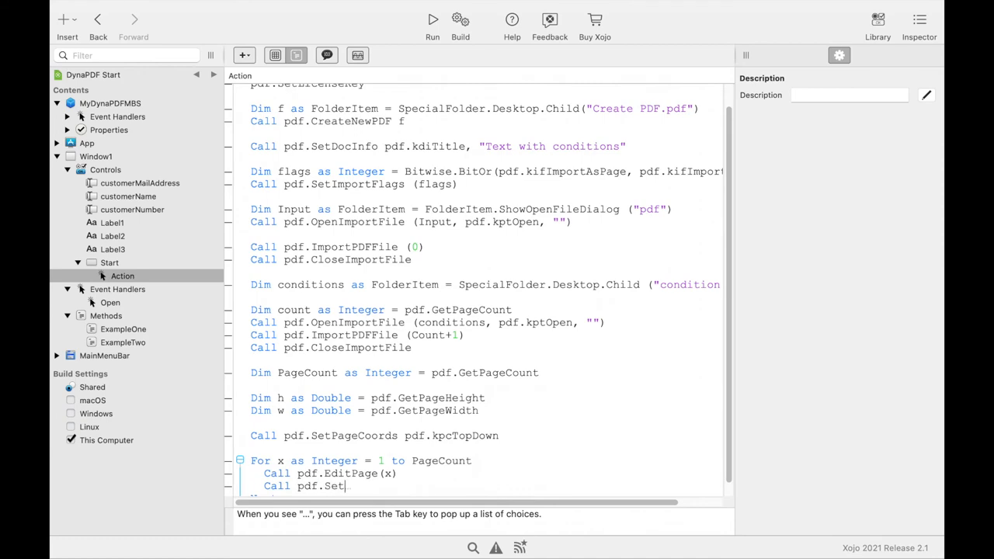
text(Font)
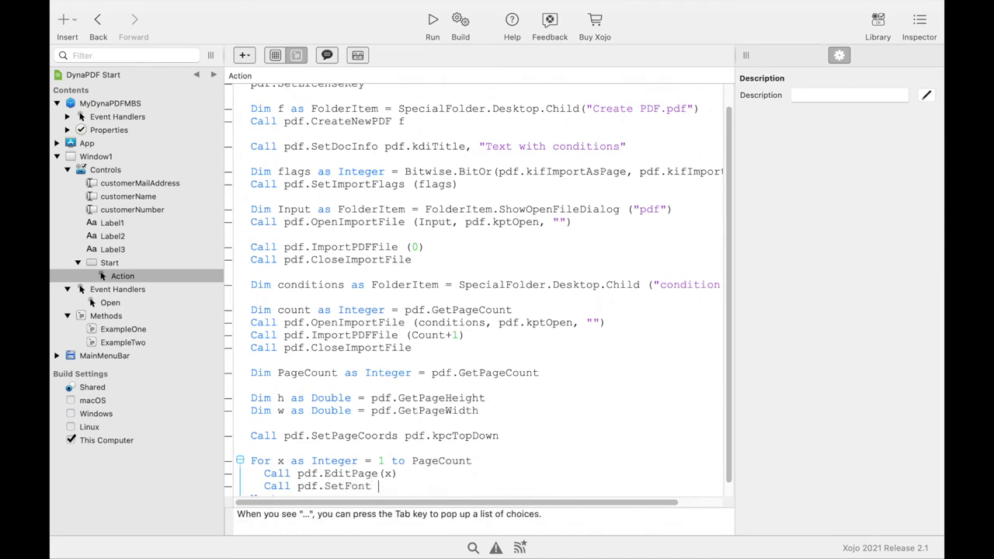
text("Helvetica", pdf)
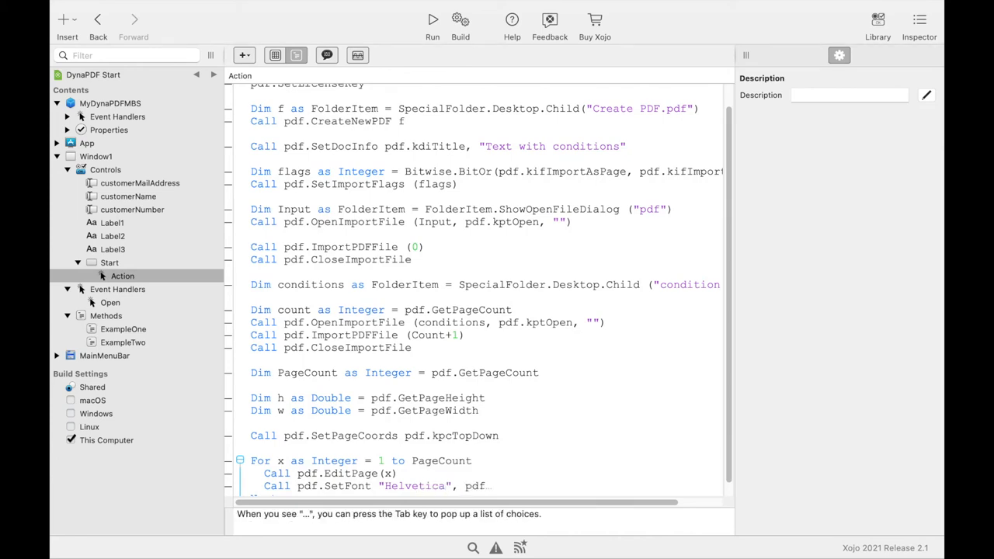
text(kfs)
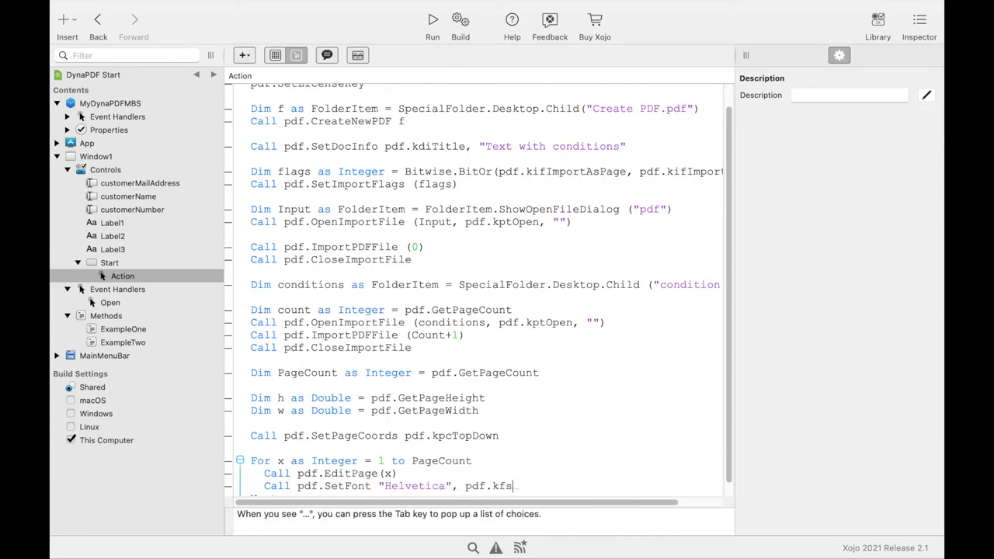
text(None, 12, True)
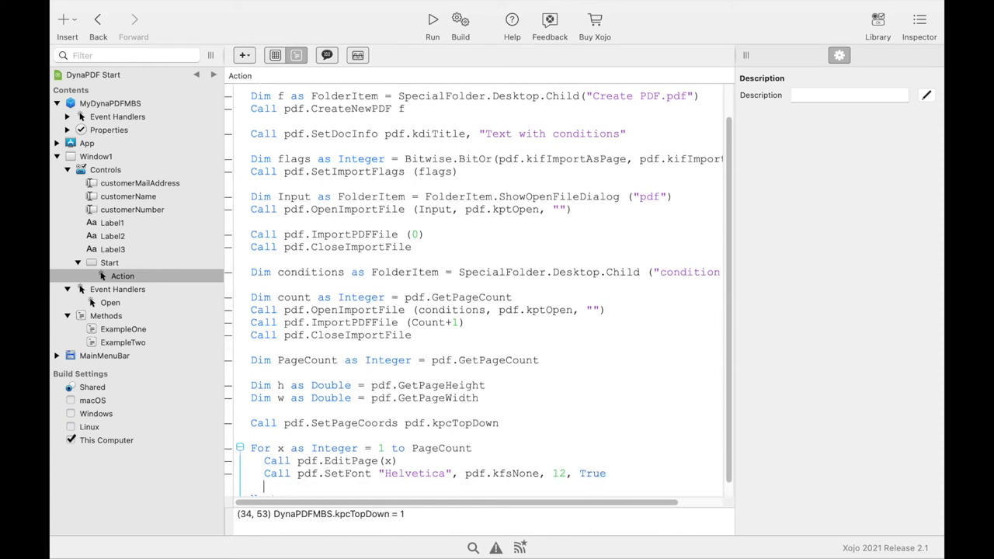
Step: In the loop, write x right-aligned via WriteFTextEx (50, h-100, w-100, 50), then call EndPage
text(Cal)
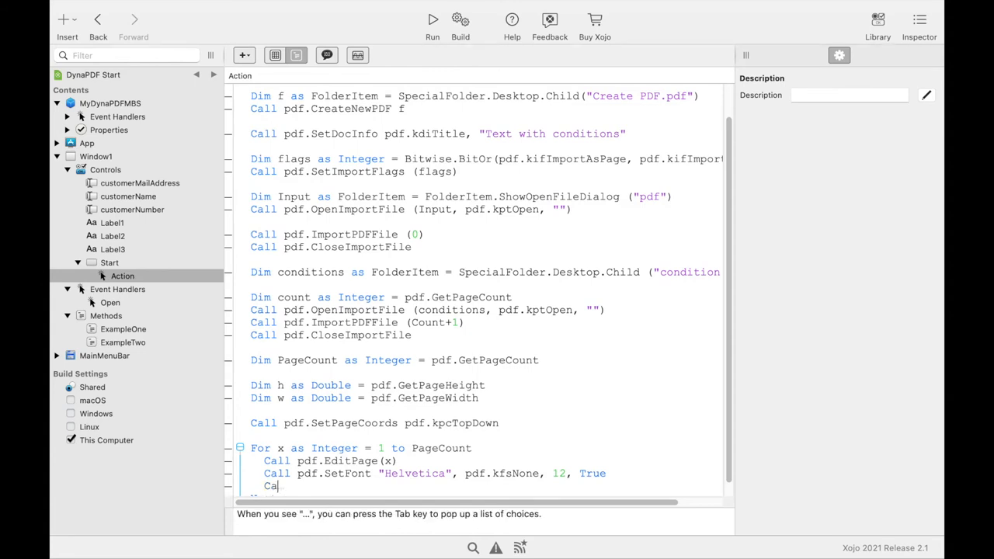
text(pdf.W)
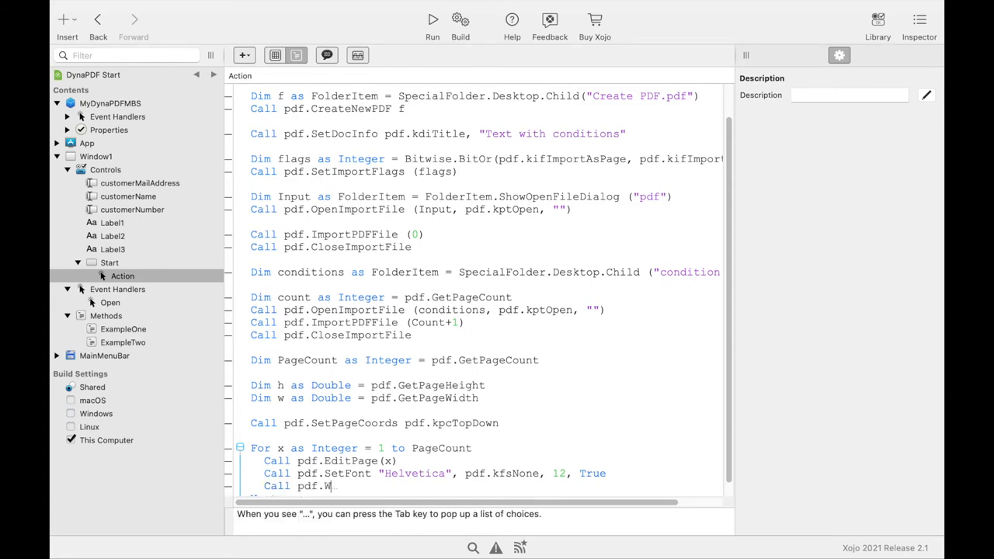
text(riteFText)
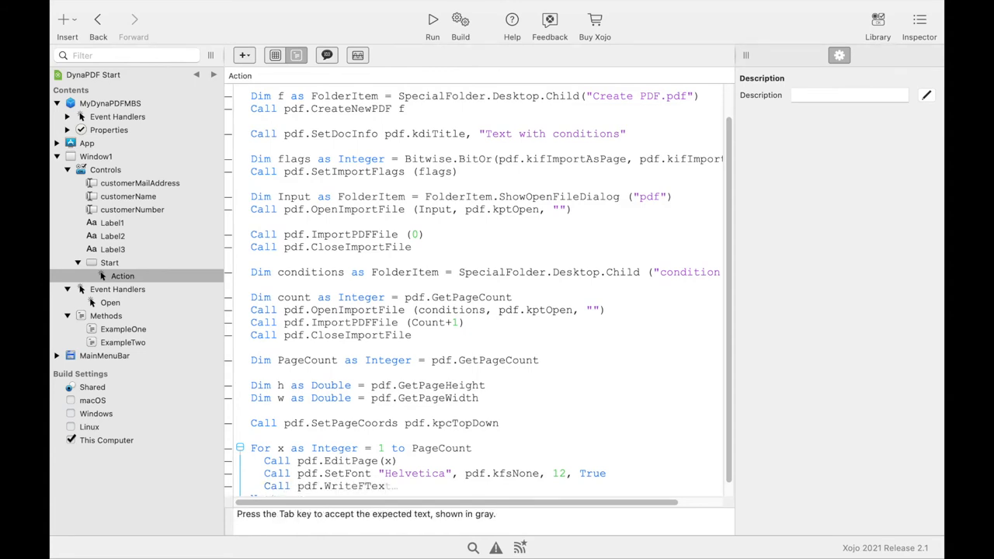
text(Ex ()
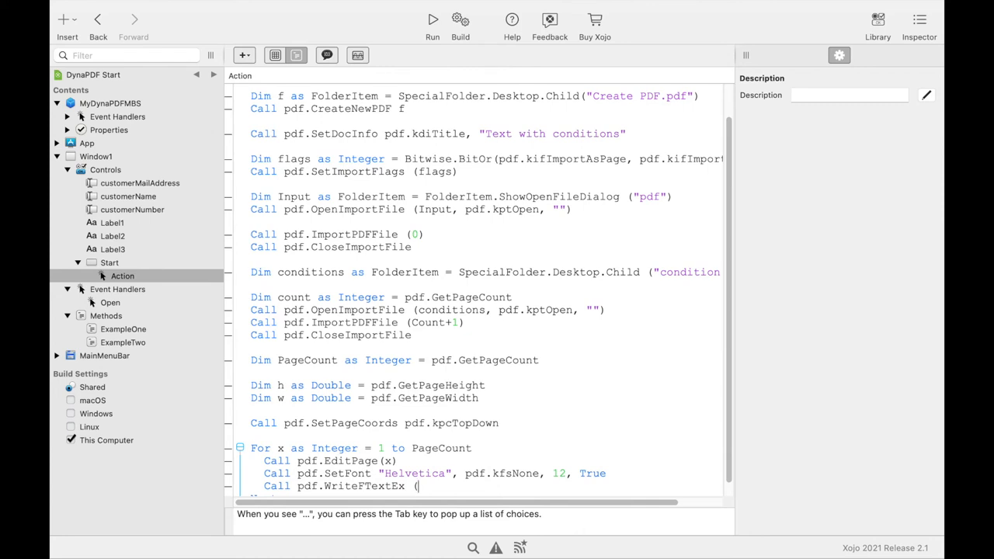
text(50, h)
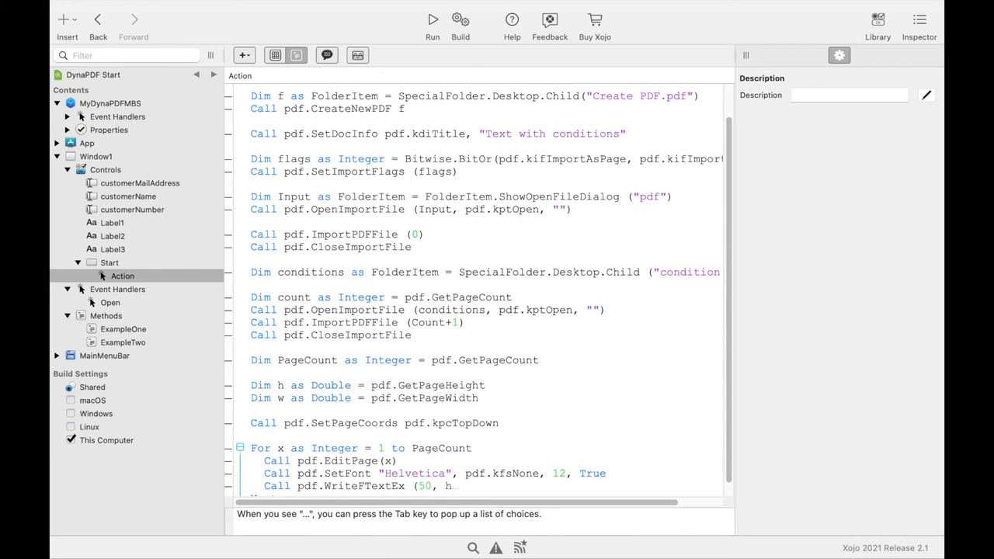
text(-100,)
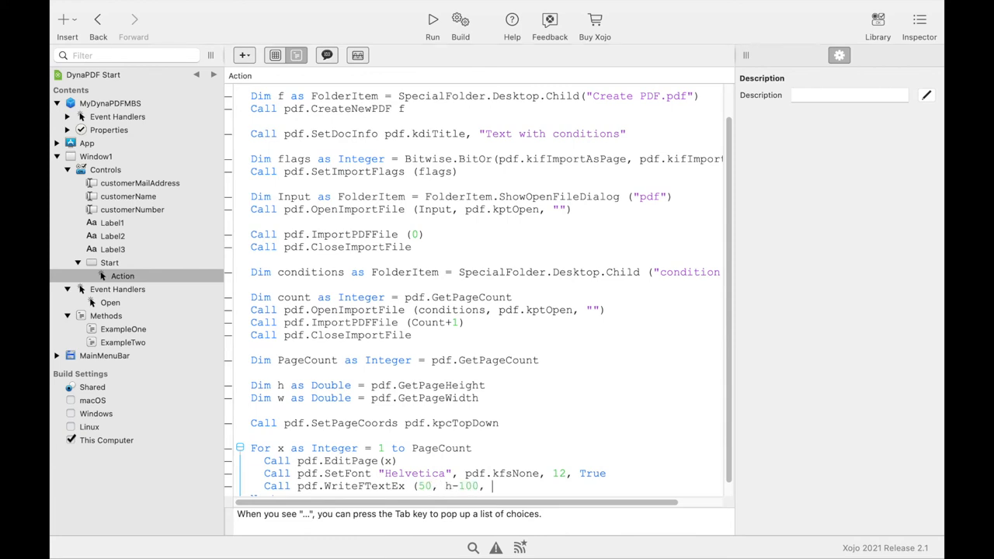
text(w-100)
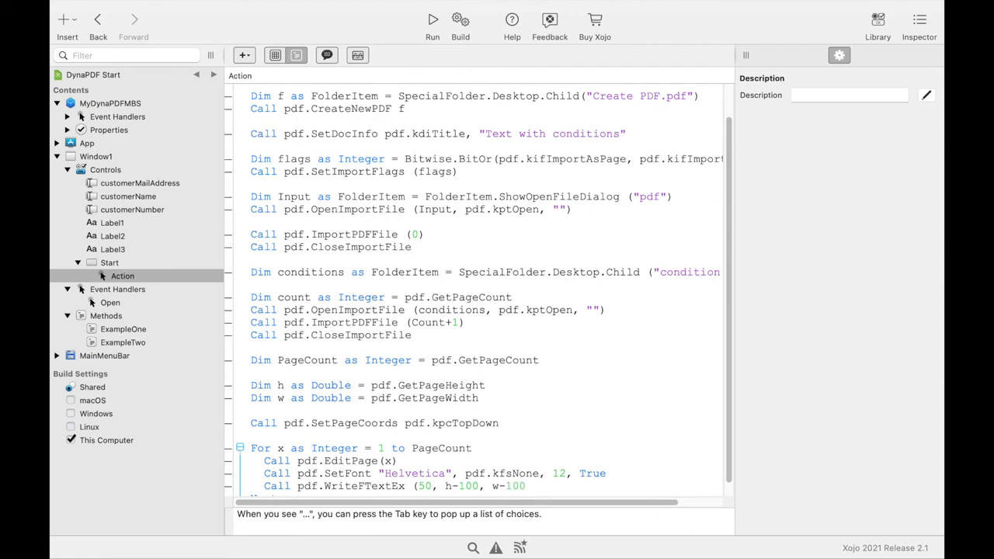
text(, 50)
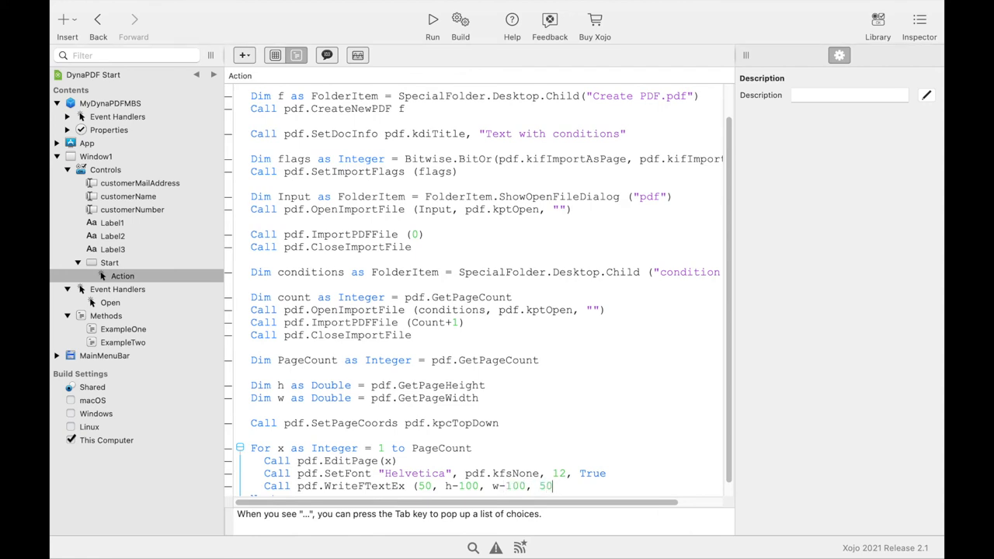
text(, pdf.)
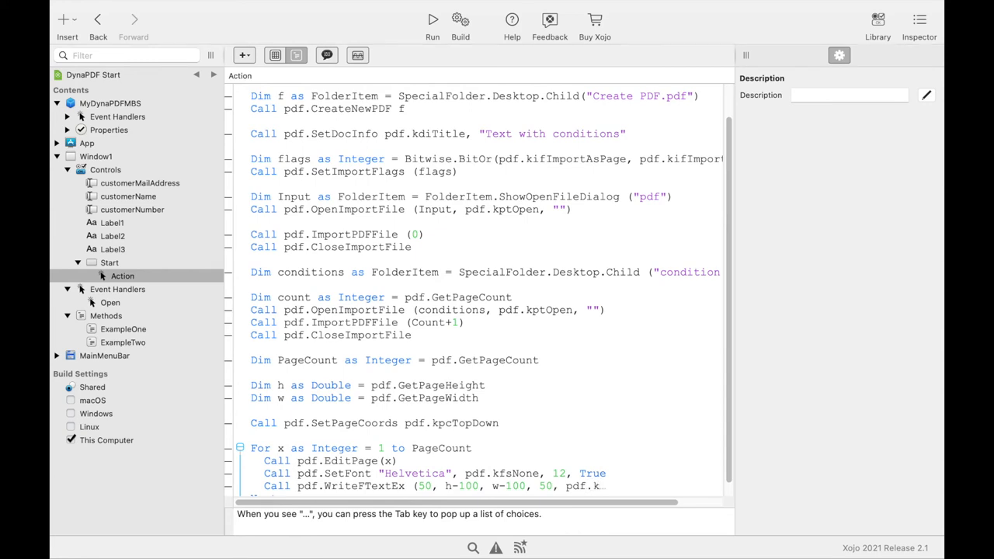
text(kNEW_ALIGN_RIGHT, x)
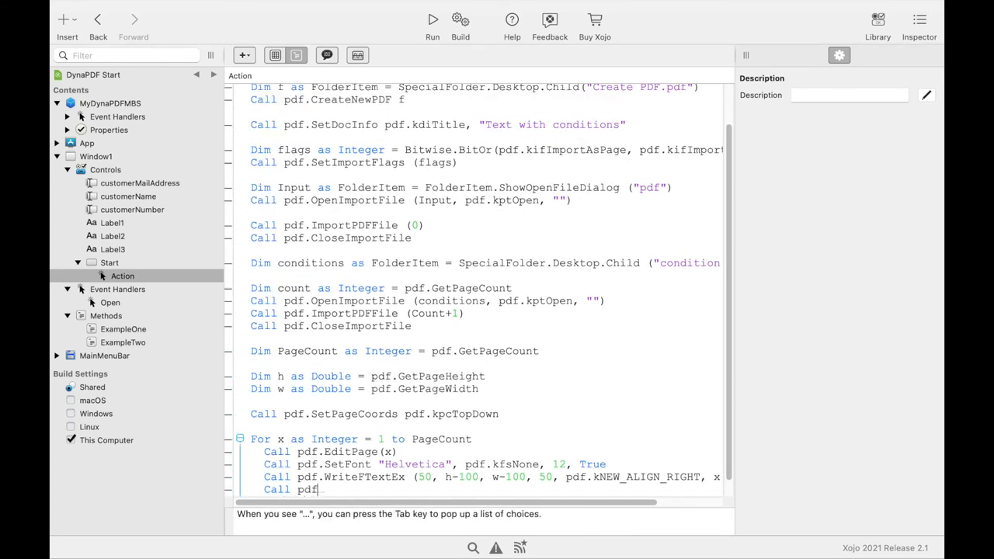
text(EndPage)
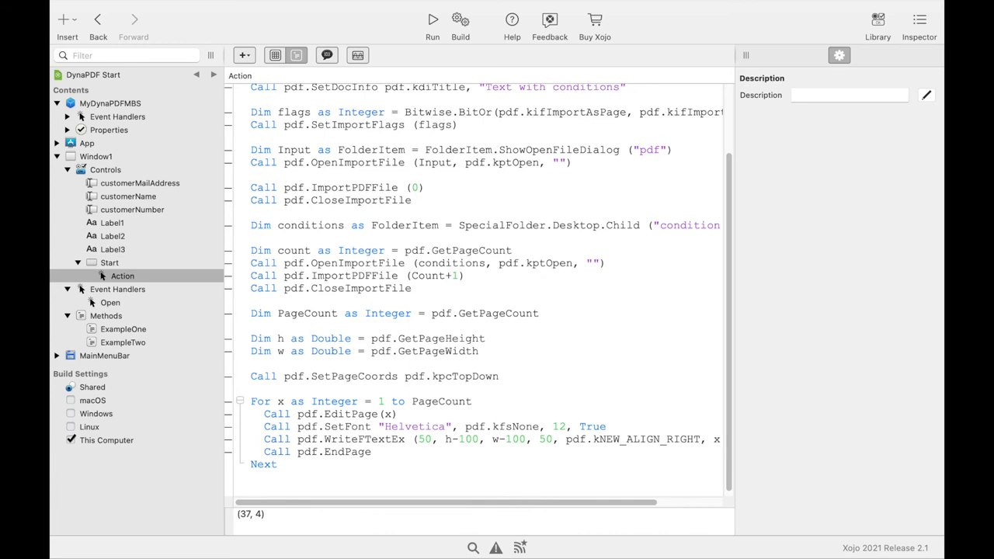
Step: After Next, add Call pdf.EditPage (1) and Dim barcode as New DynaPDFBarcode2MBS
click(250, 489)
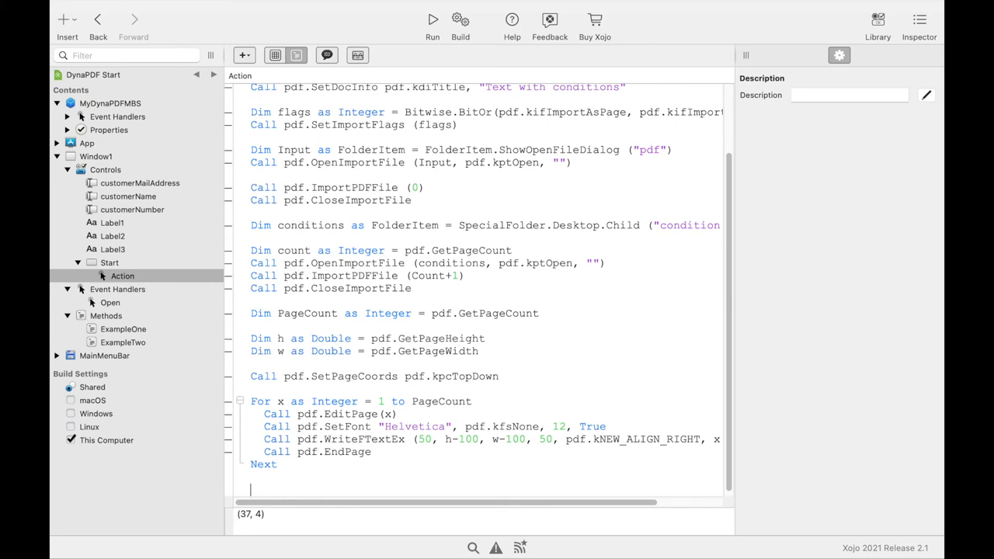
text(Call pdf.EditPage (1)
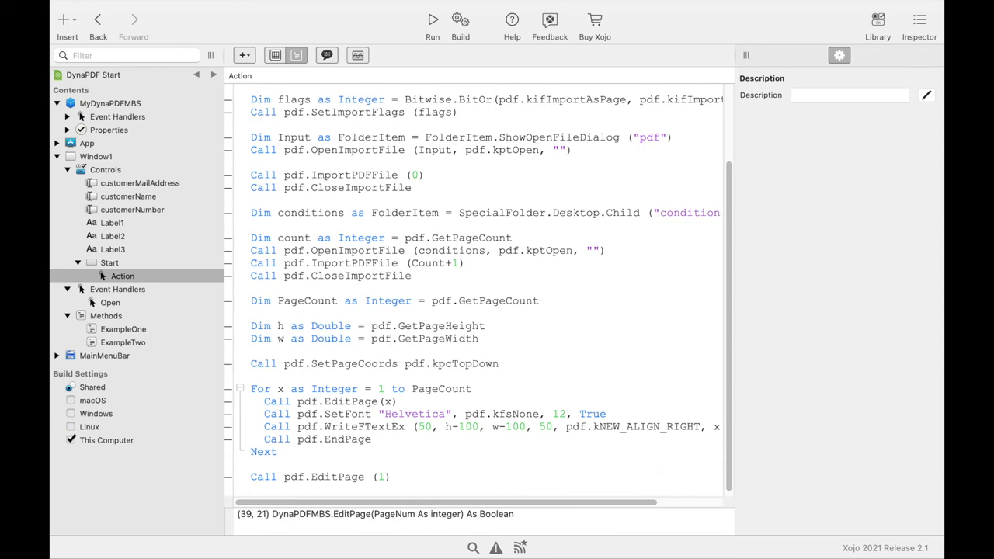
text(Dim)
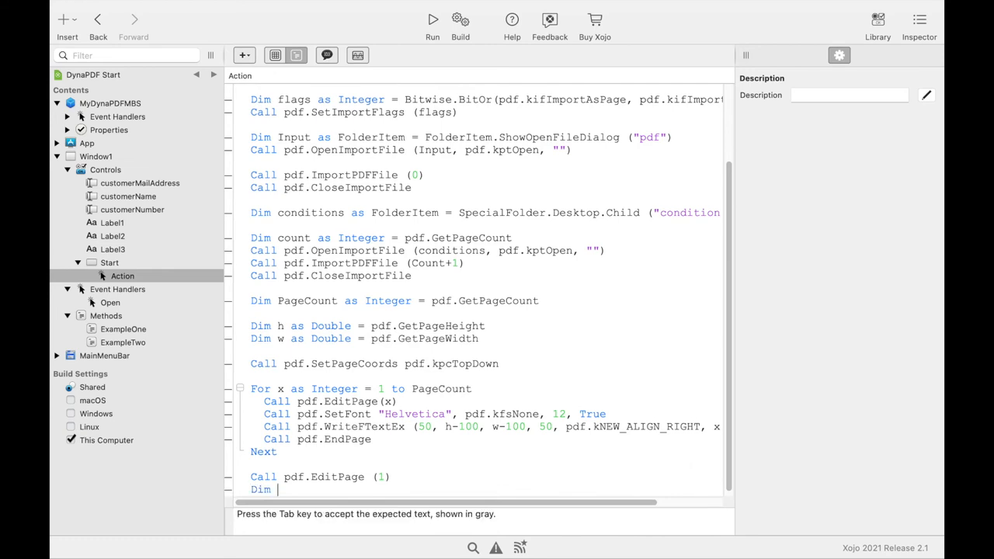
text(barcode as New Dyna)
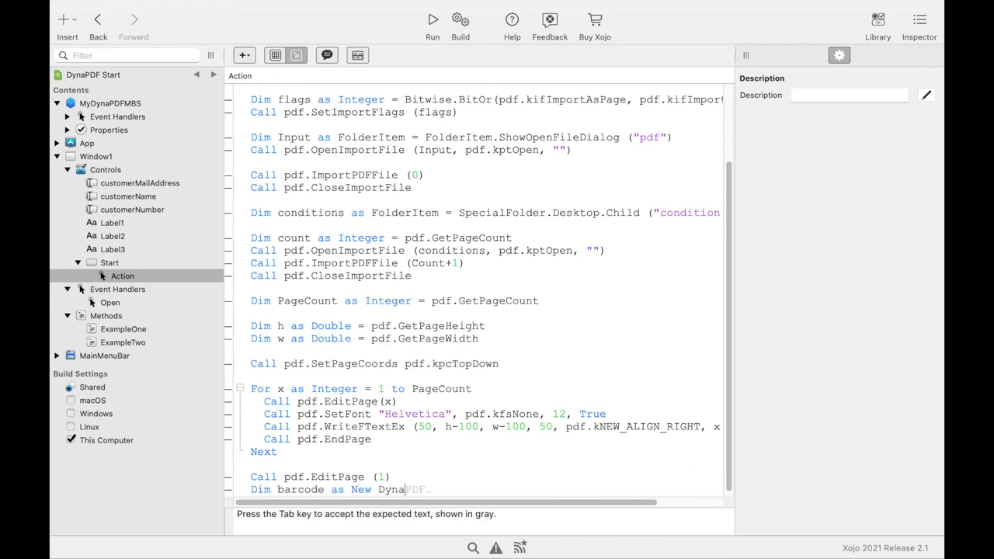
text(Barcode)
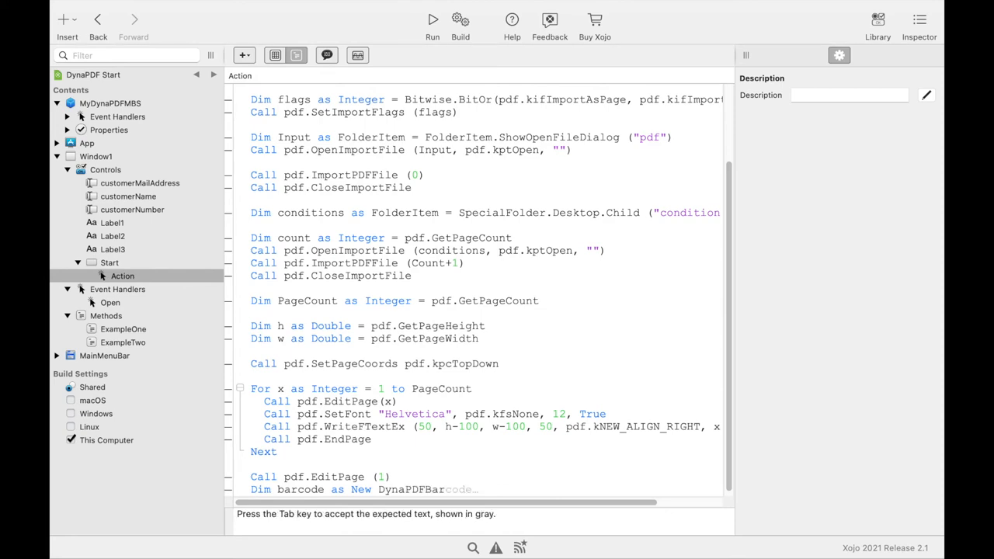
text(2MBS)
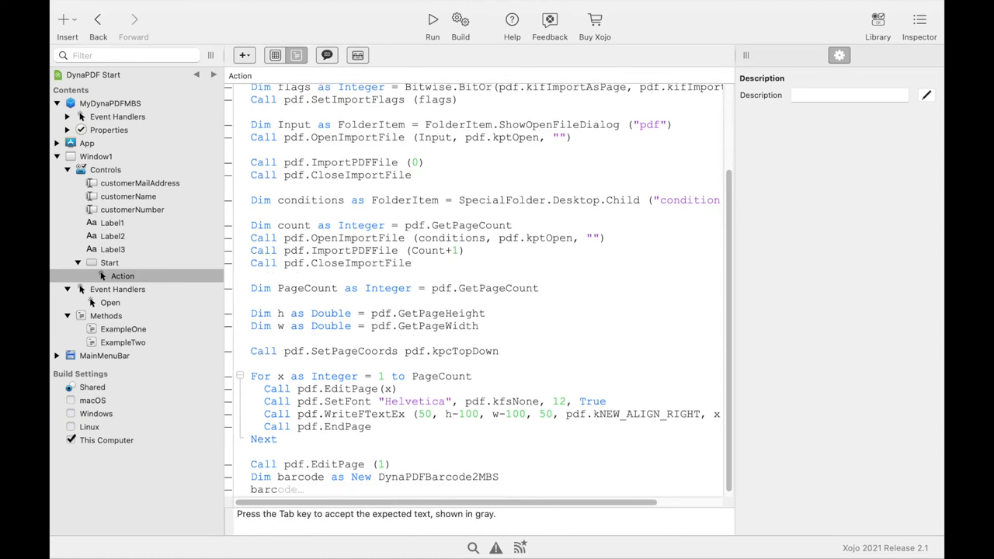
Step: Set barcode.BarcodeType to barcode.kbctQRCode
text(.BarcodeType =)
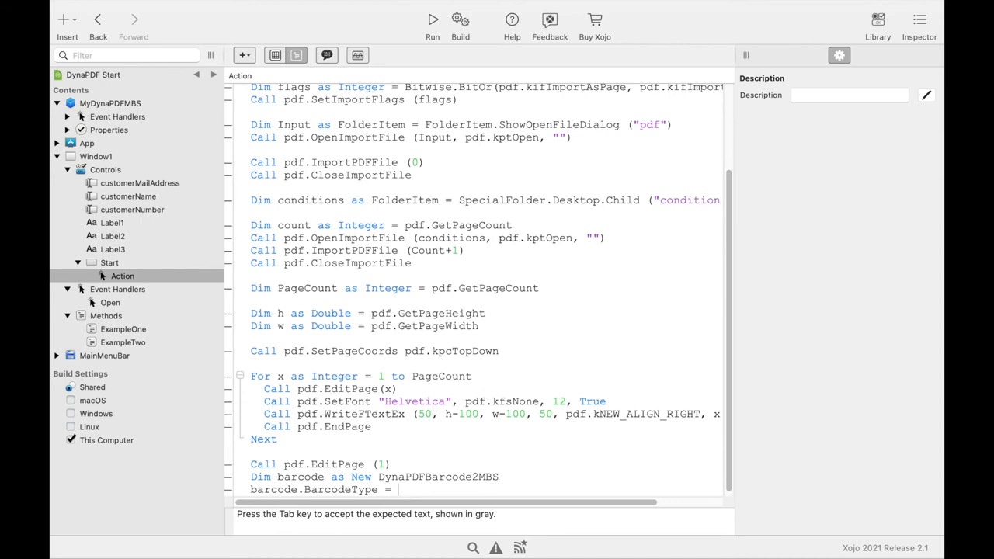
text(barcode.)
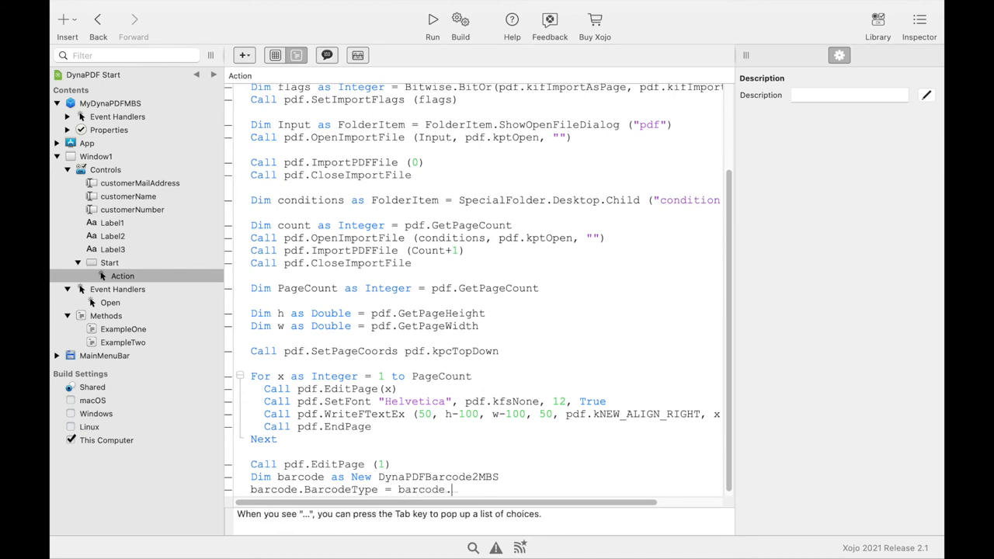
text(k)
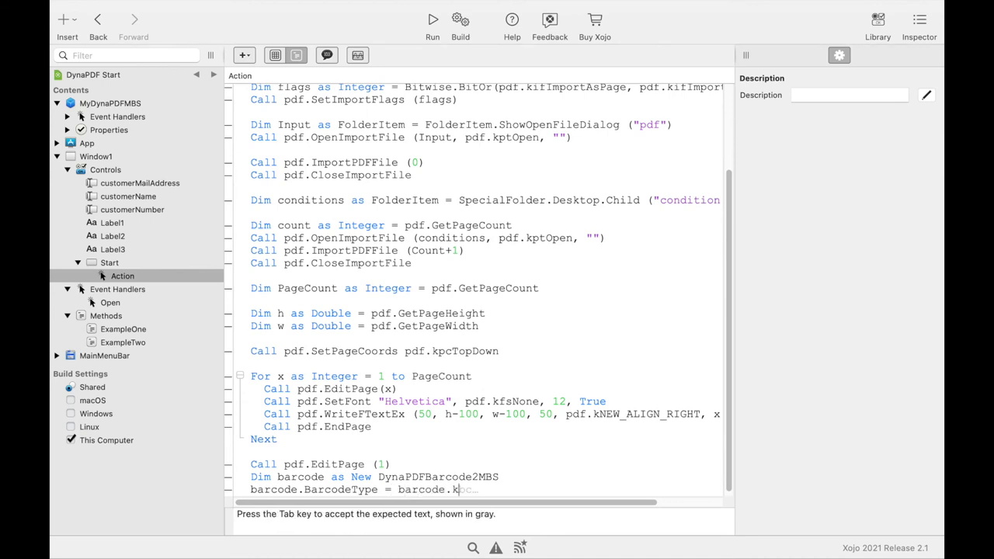
text(bct)
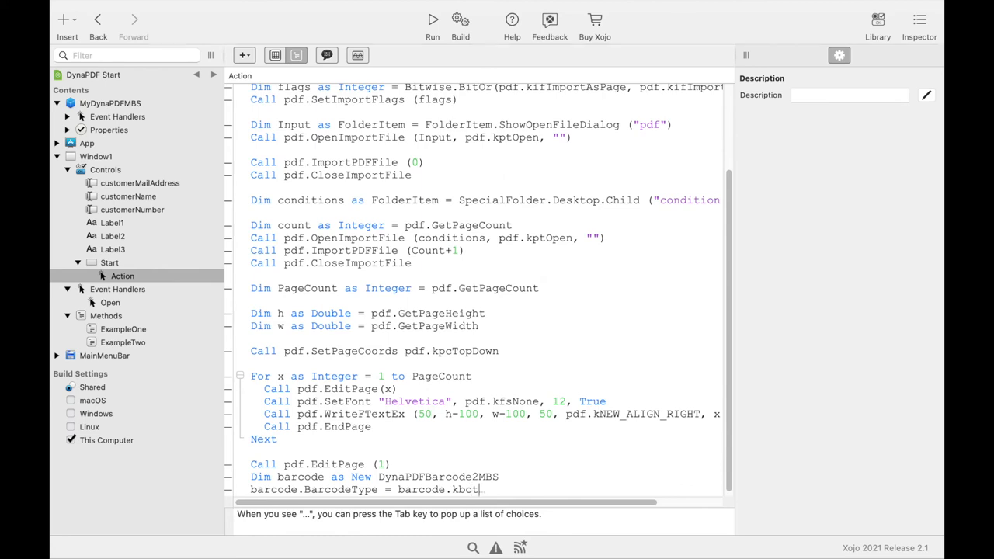
text(QRCode)
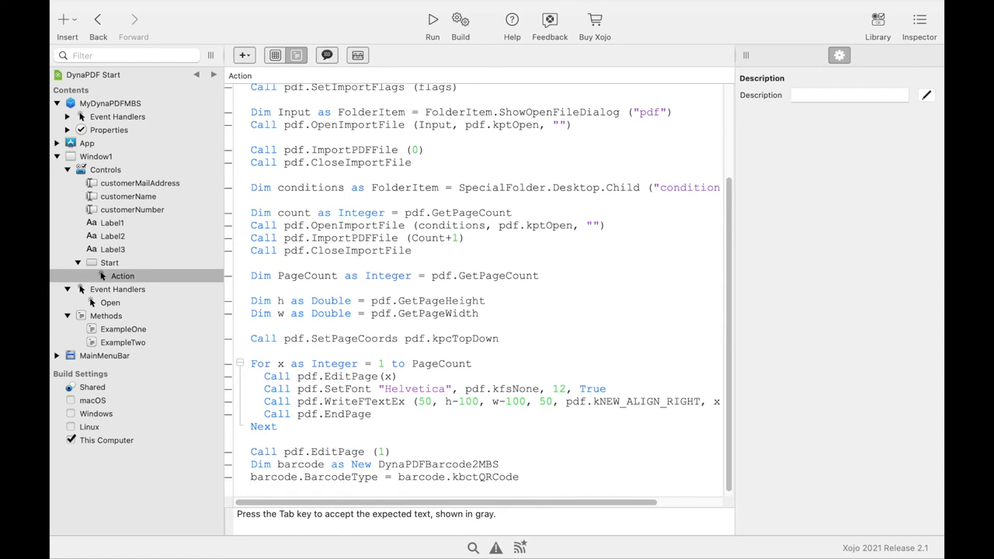
Step: Set barcode.Data to the customer fields joined with Chr(13)
text(bar)
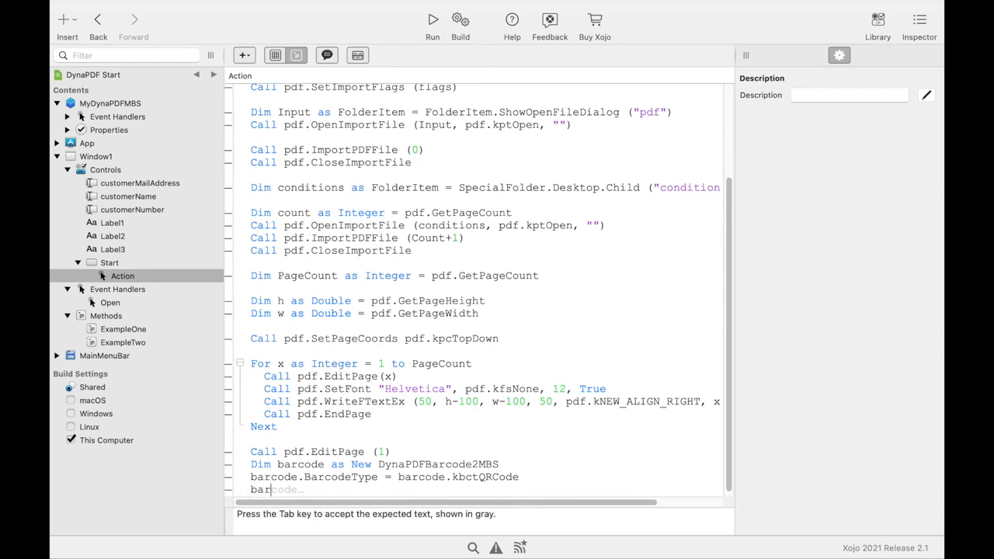
text(.Data = "customer number: " +)
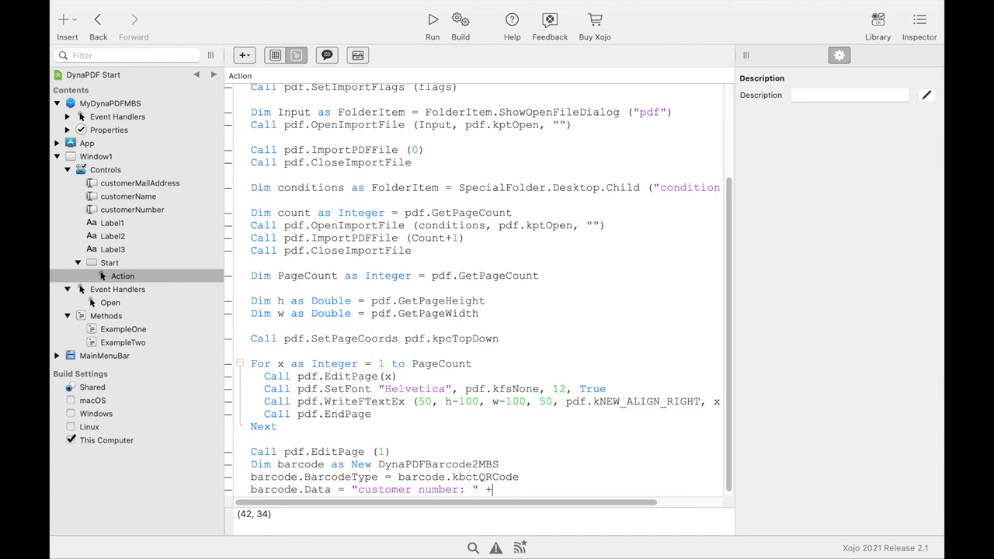
text(customerNumber.)
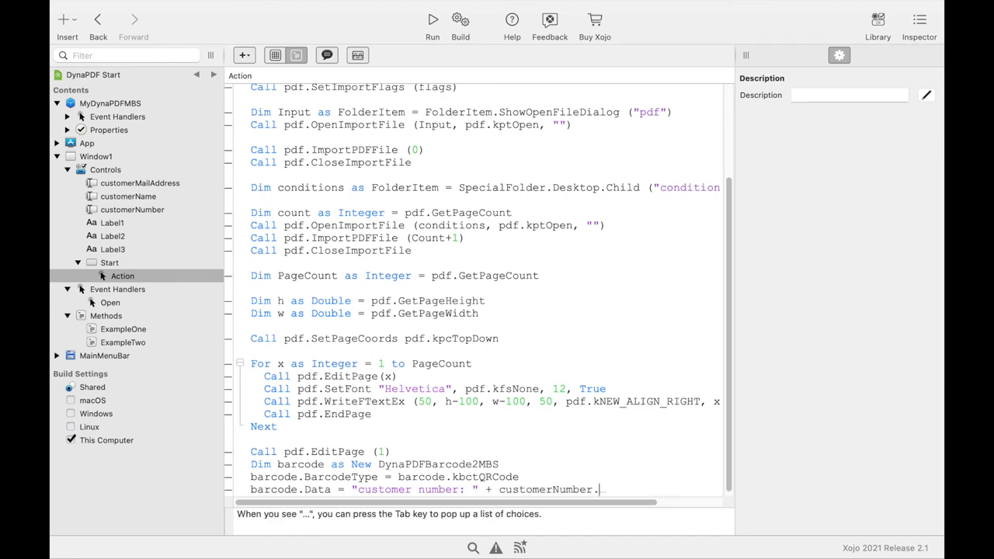
text(Text + Chr(13) + "cust)
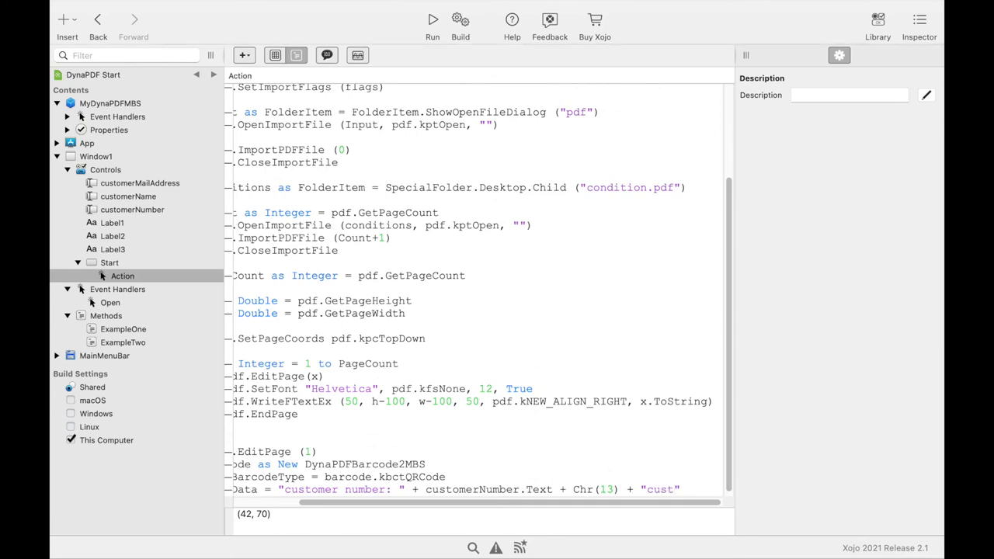
scroll(right, 3)
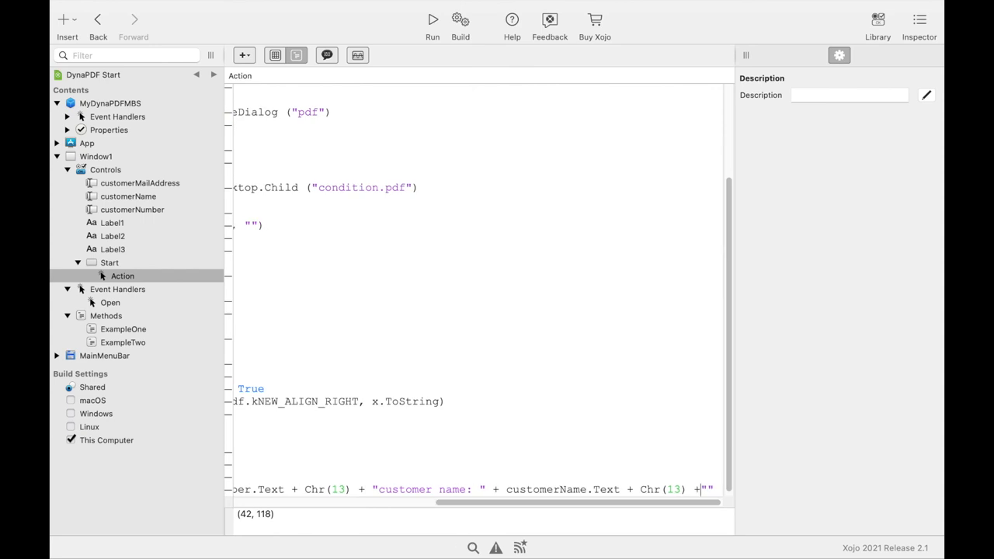
scroll(right, 3)
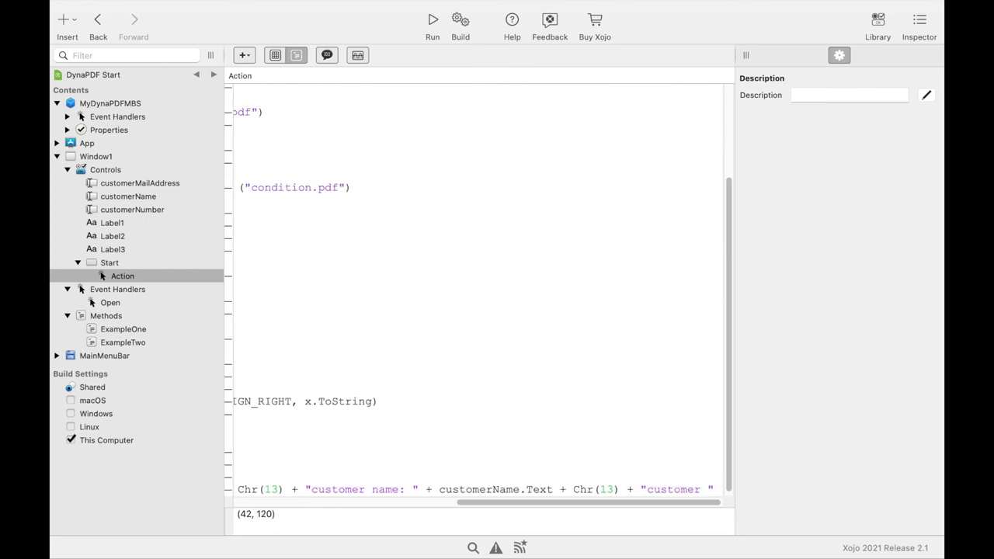
scroll(right, 3)
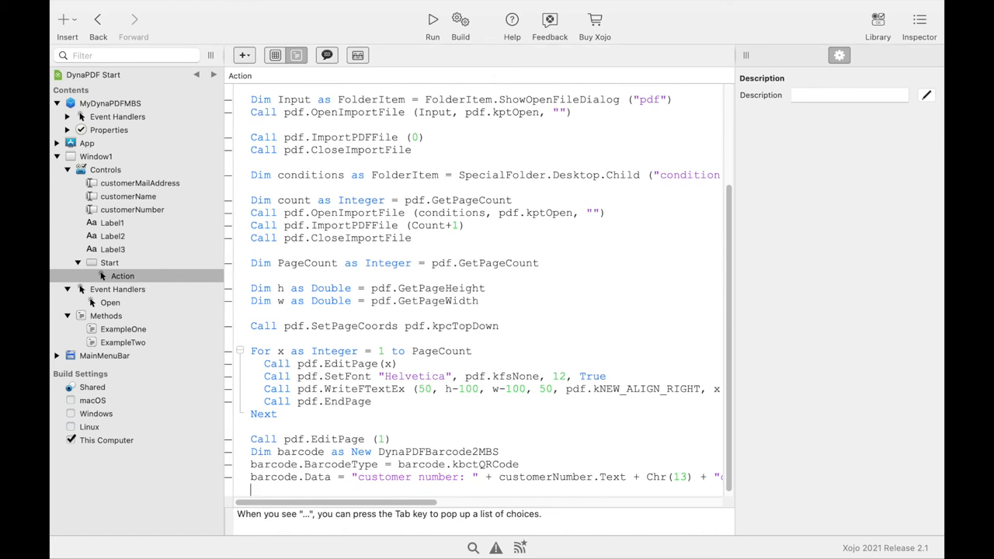
Step: Set barcode.Option1 = 3 and barcode.Orientation = 0, and begin Call pdf.InsertBarcode
text(barcode)
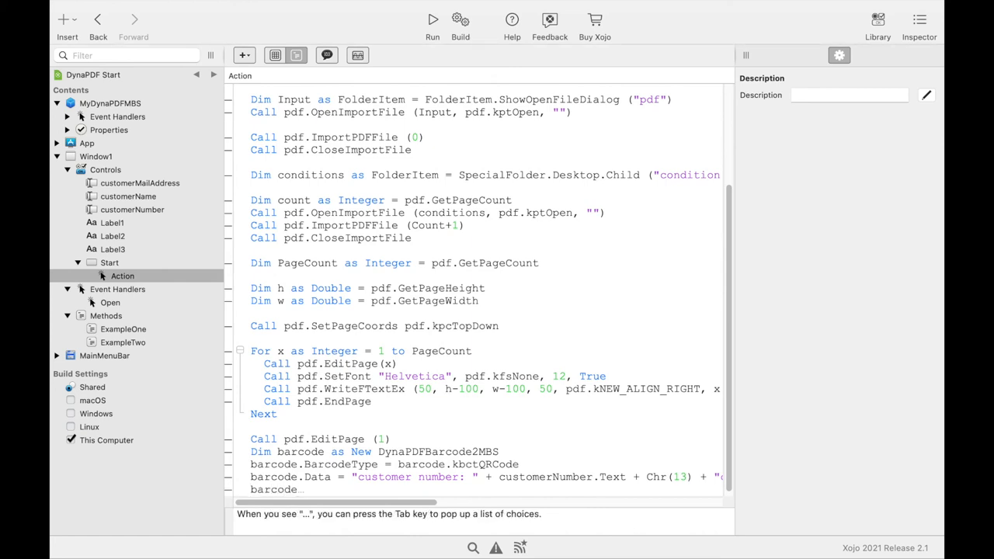
text(Op)
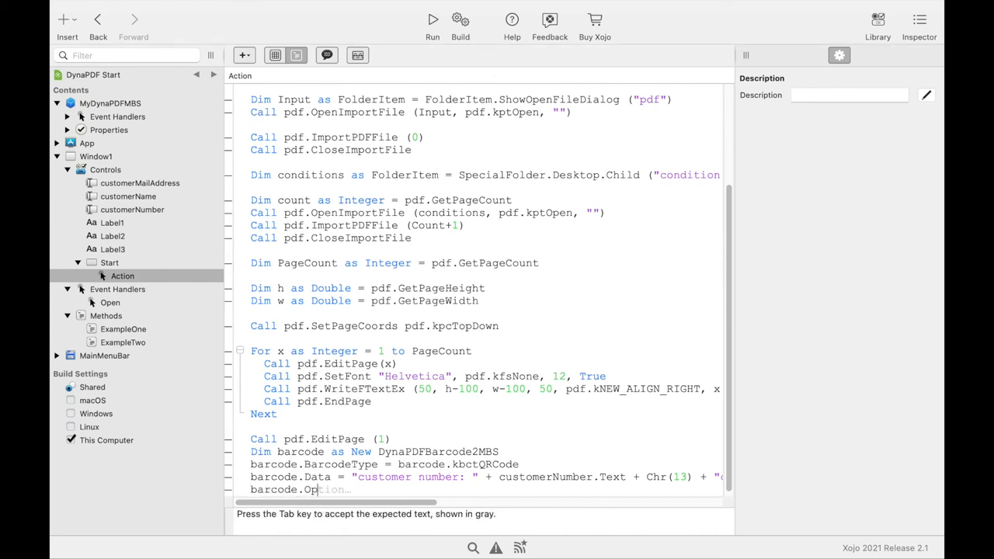
text(tion1 = 3)
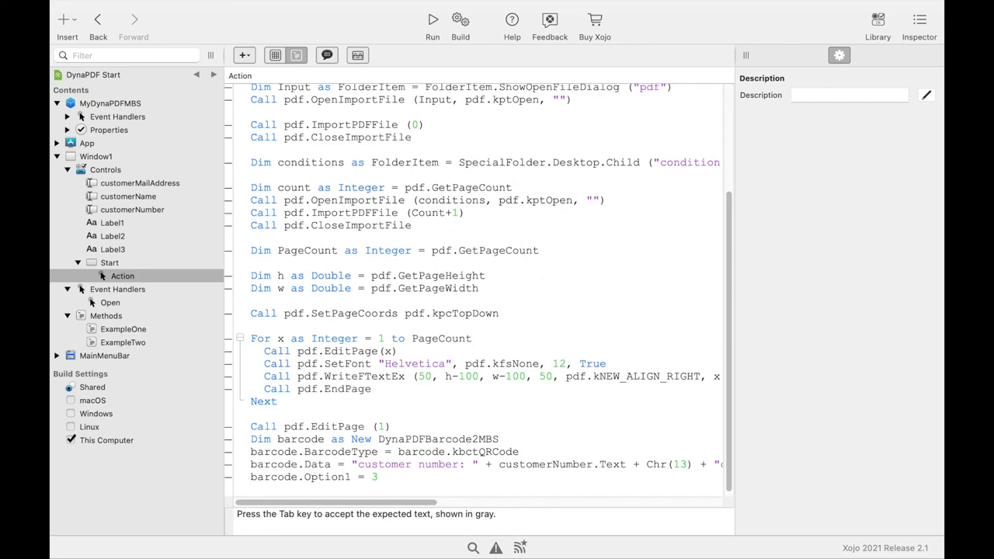
text(barcode.Or)
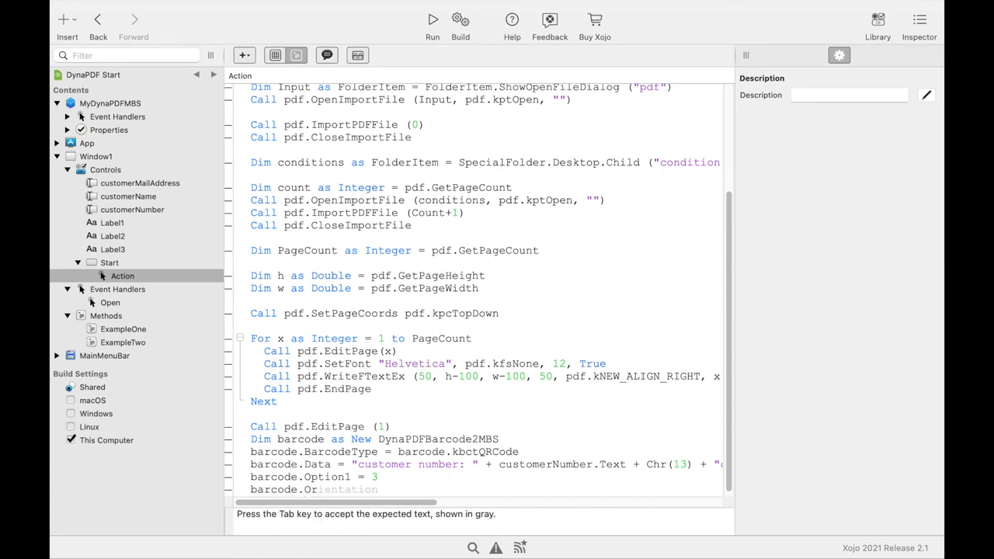
text(= 0)
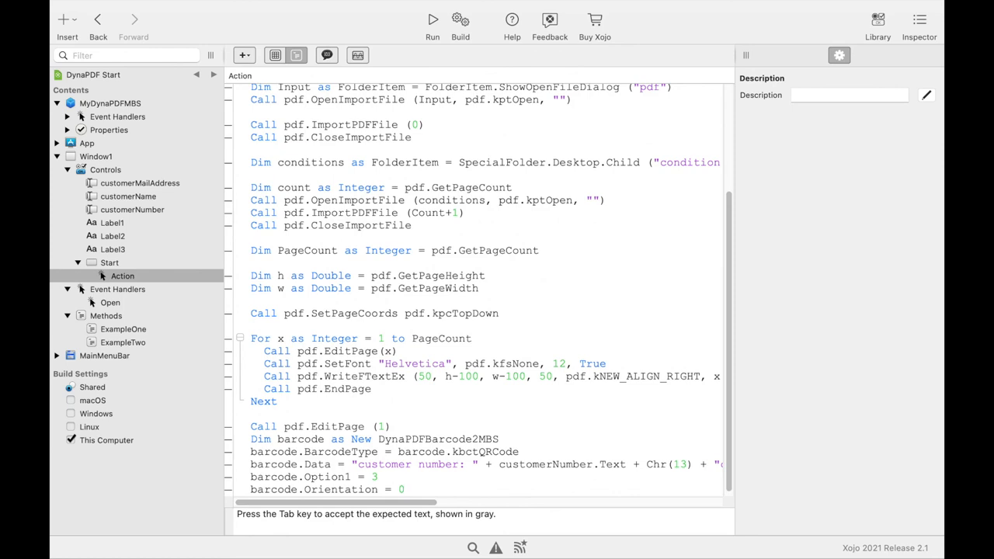
text(Call pdf.InsertBarcode ()
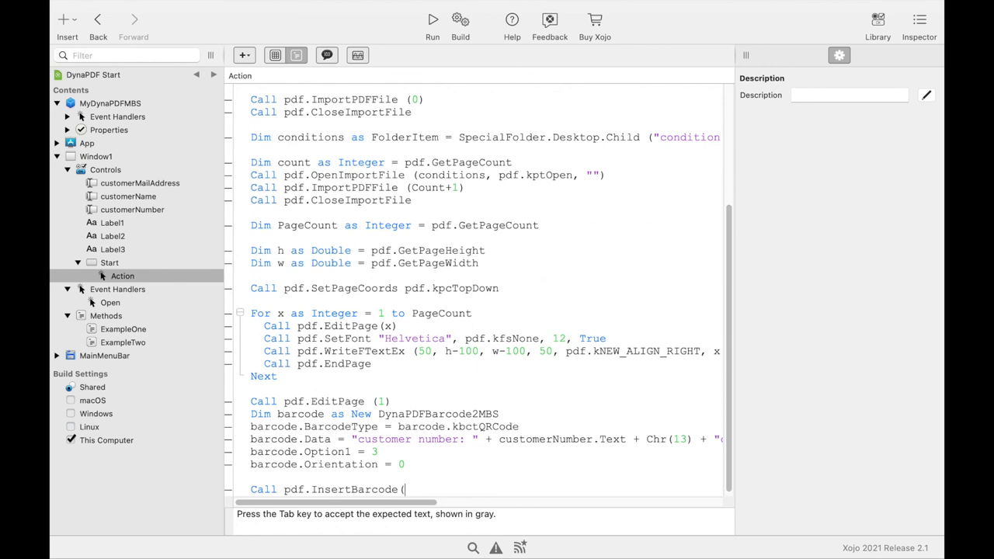
Step: Insert the 30×30 barcode at w-40, 10 with kcoLeft/kcoTop, then EndPage, CloseFile, f.Launch
text(w)
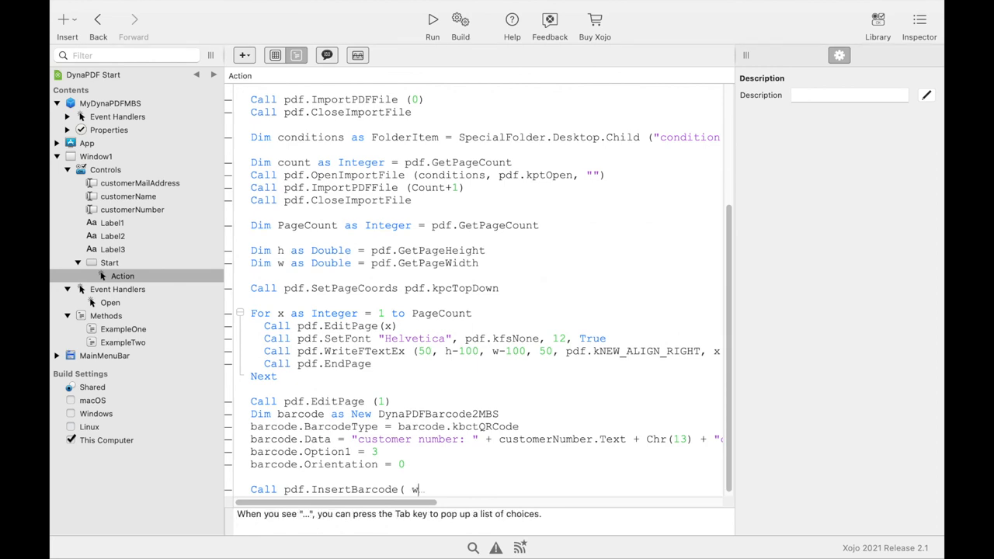
text(-40,)
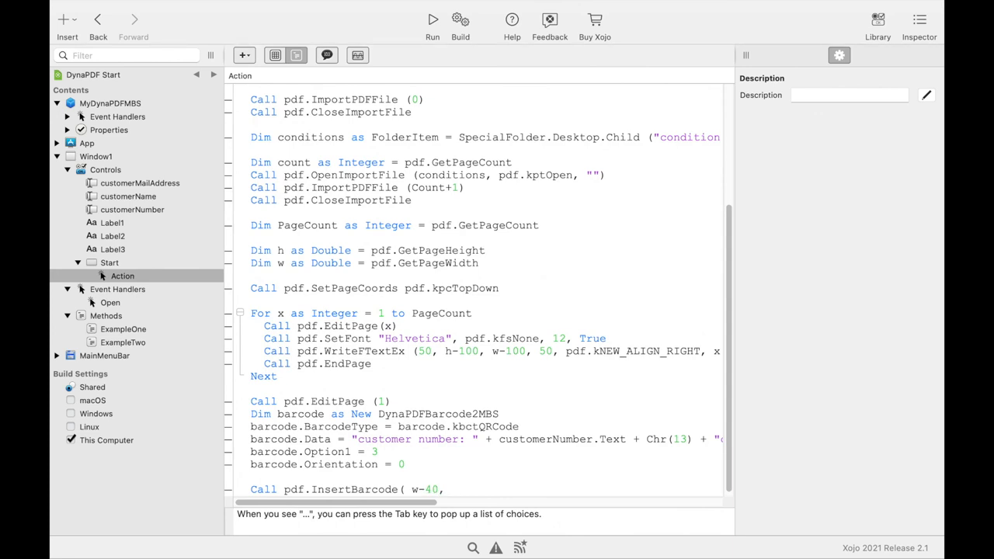
text(10,)
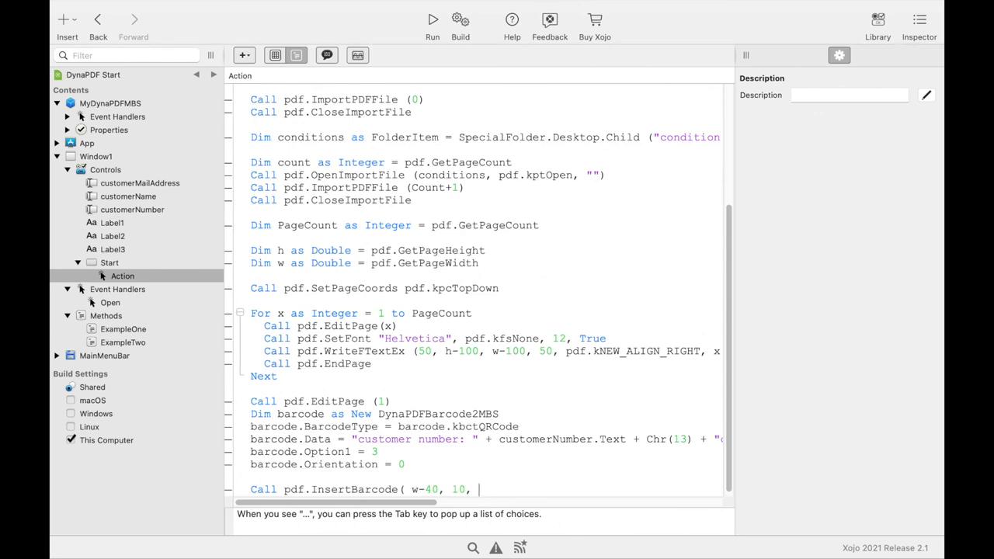
text(30)
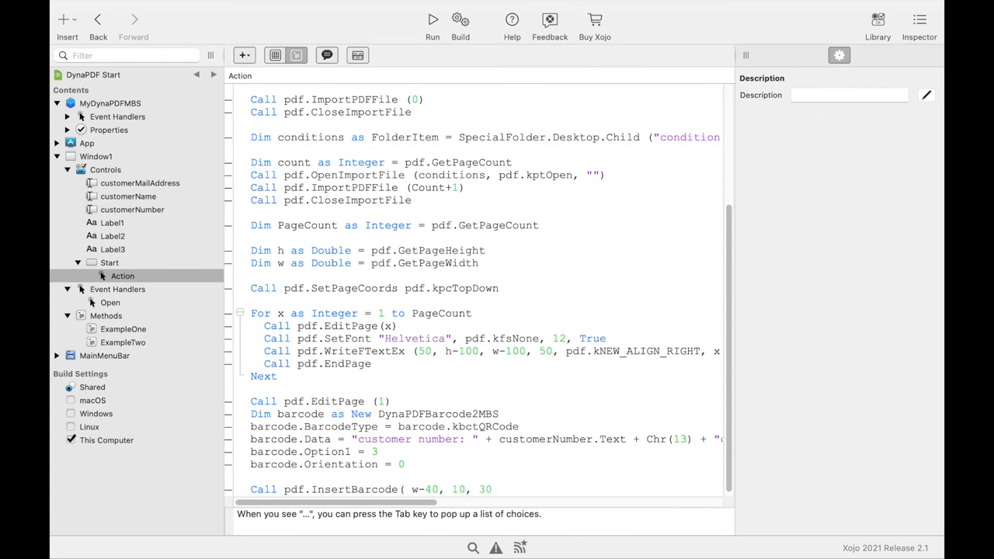
text(, 30, pdf.kcoLeft,)
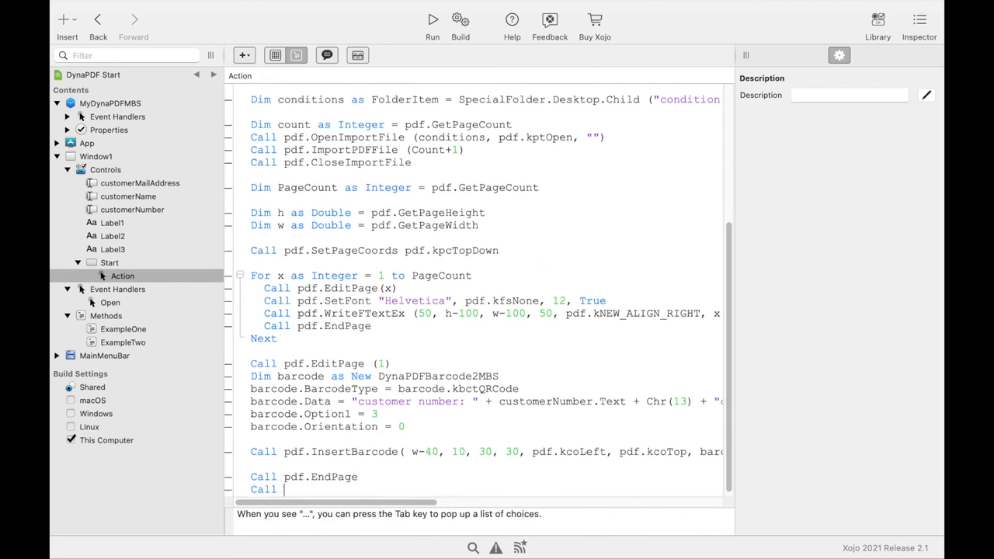
text(pdf.CloseFile)
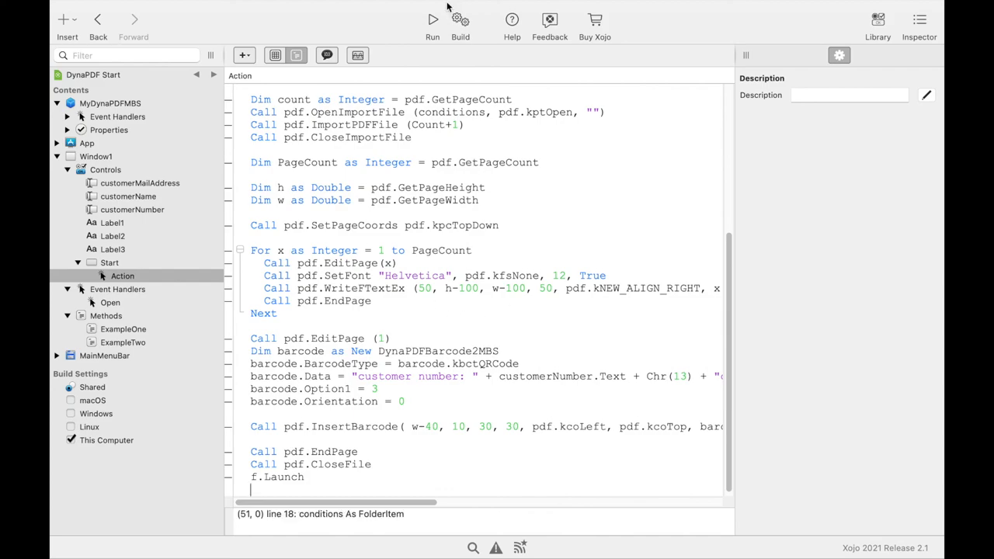
click(432, 19)
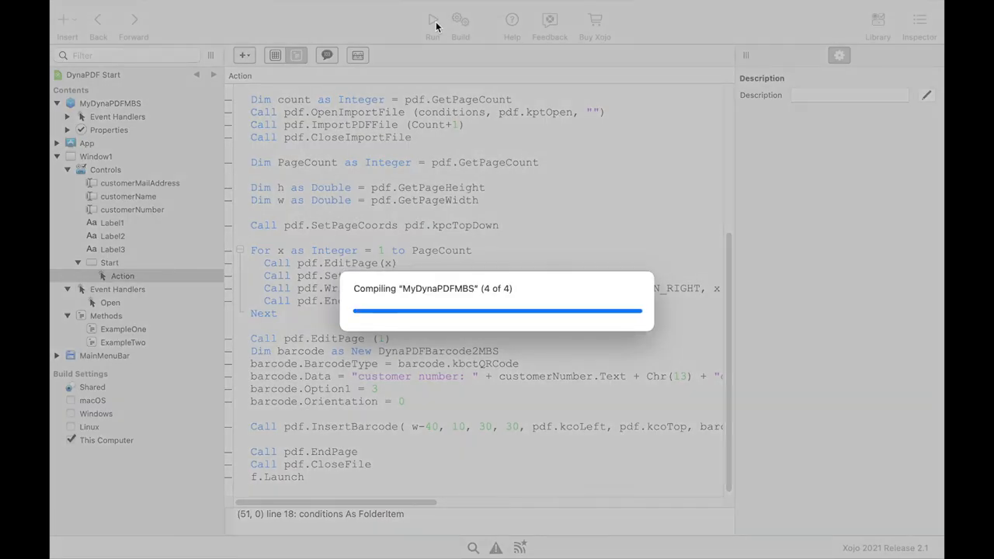
click(433, 20)
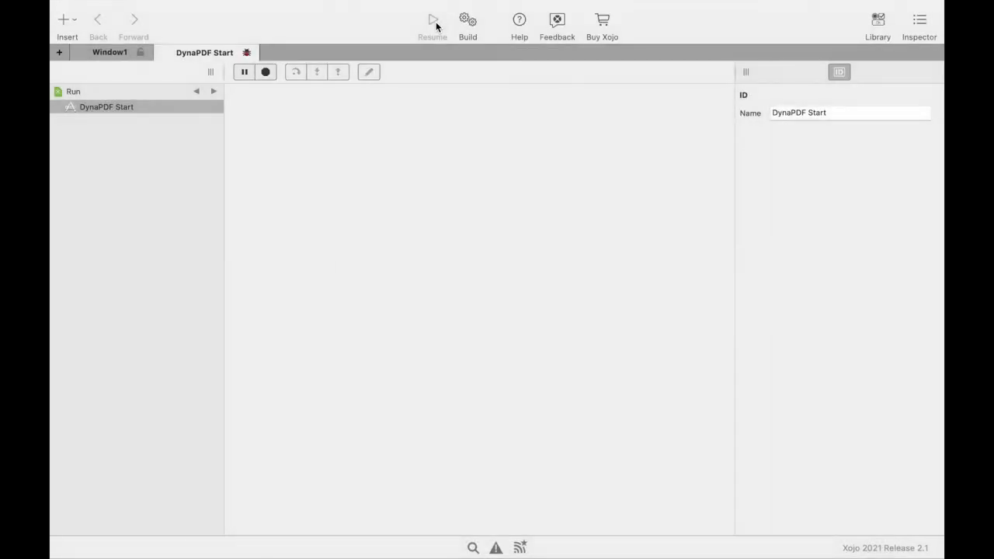
click(433, 19)
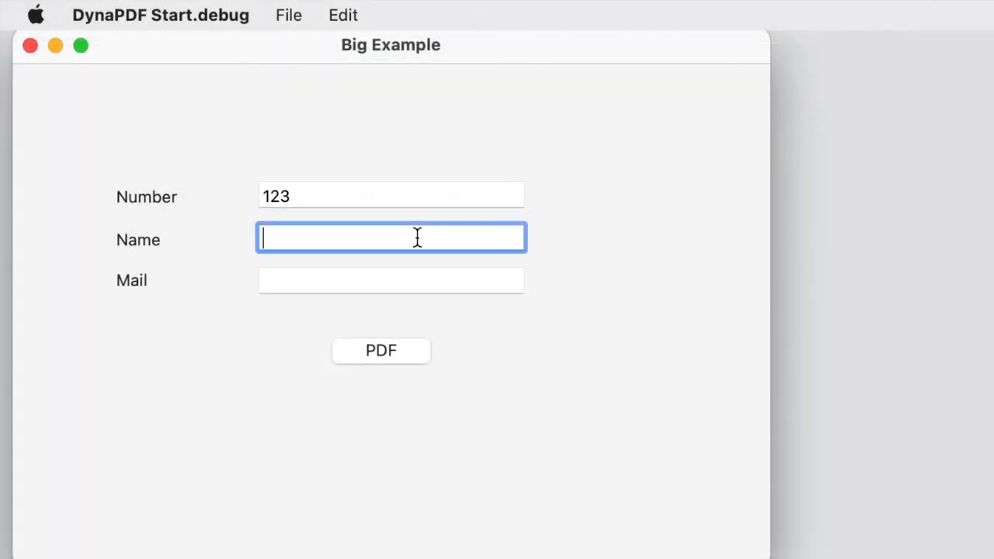
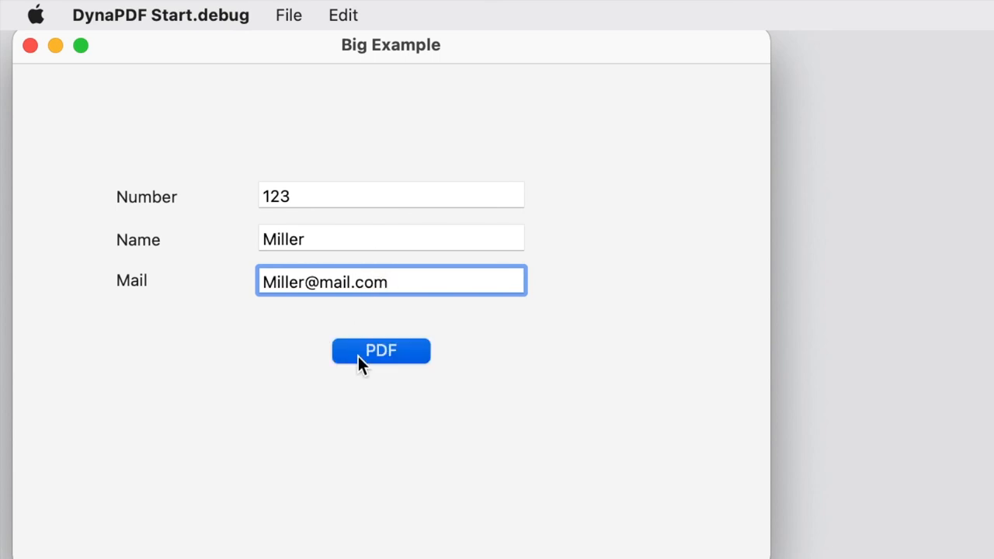
click(380, 350)
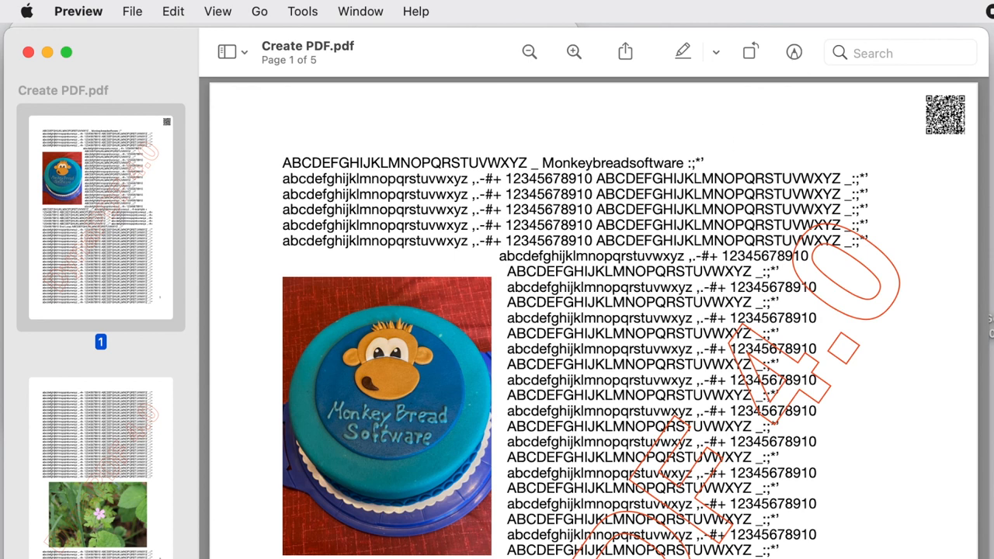
mouse_move(938, 126)
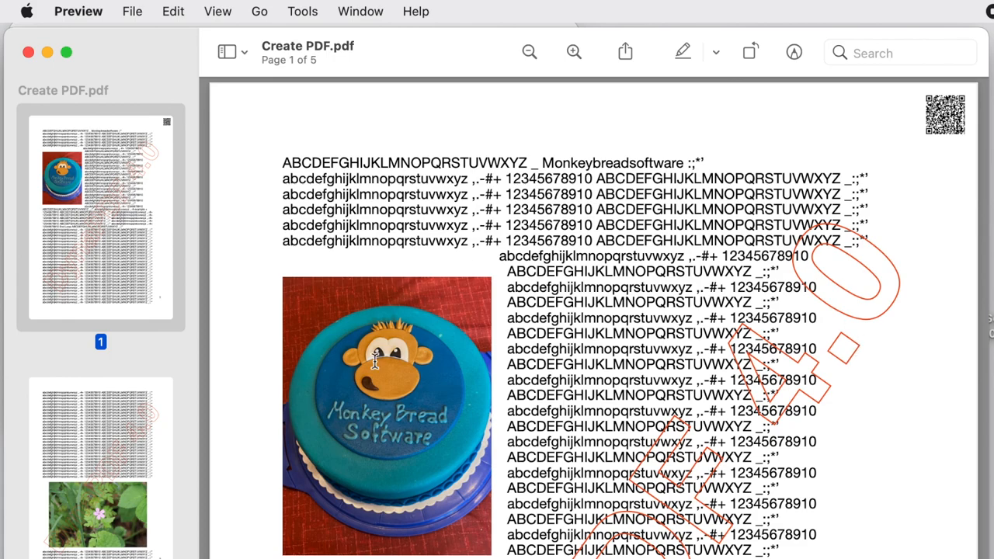
Step: Scroll through Create PDF.pdf in Preview to page 3, checking the QR code and page numbers
scroll(down, 3)
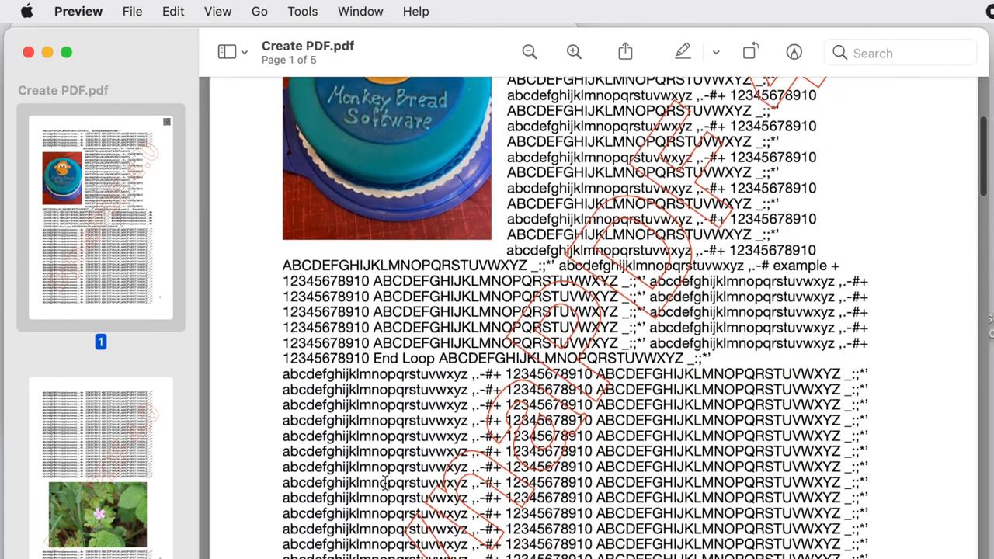
scroll(down, 3)
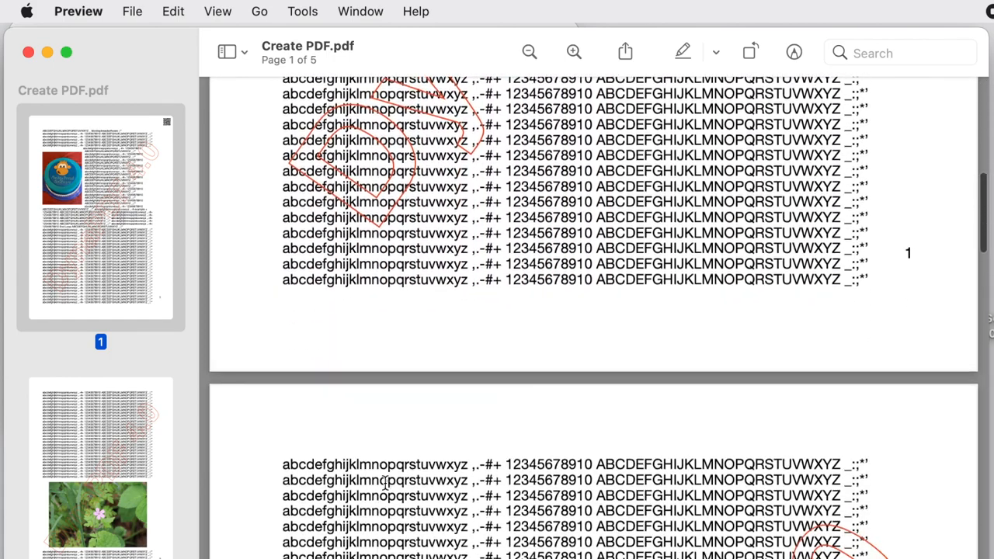
scroll(down, 3)
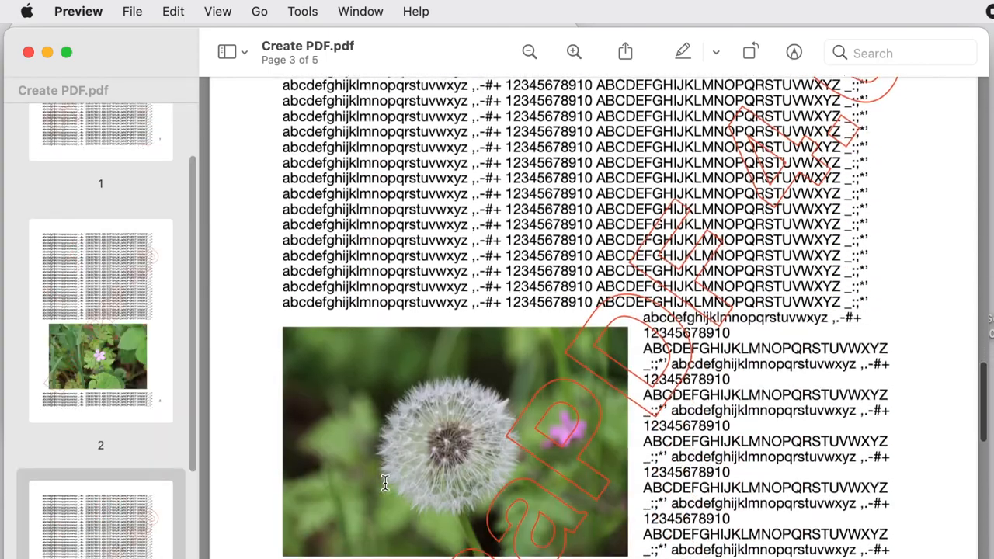
scroll(down, 3)
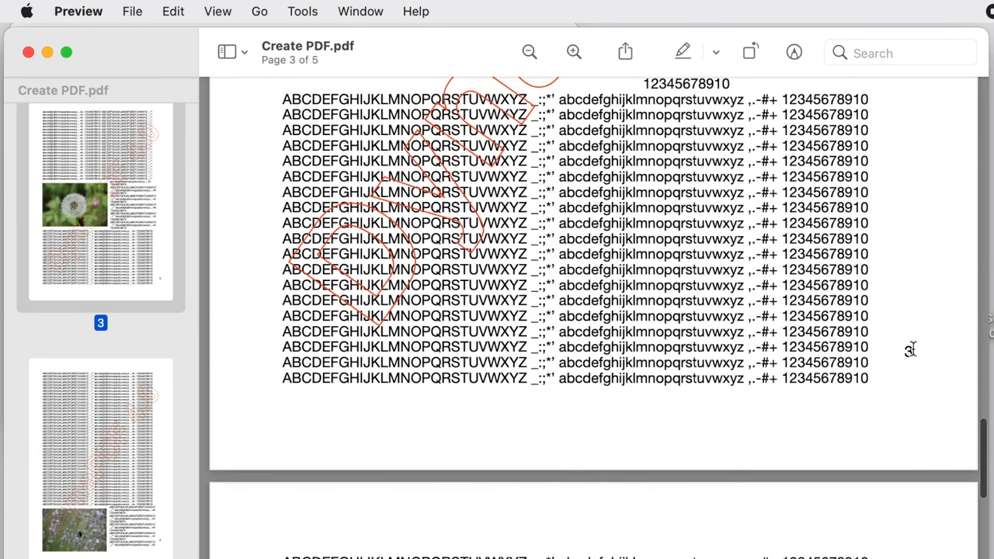
mouse_move(908, 348)
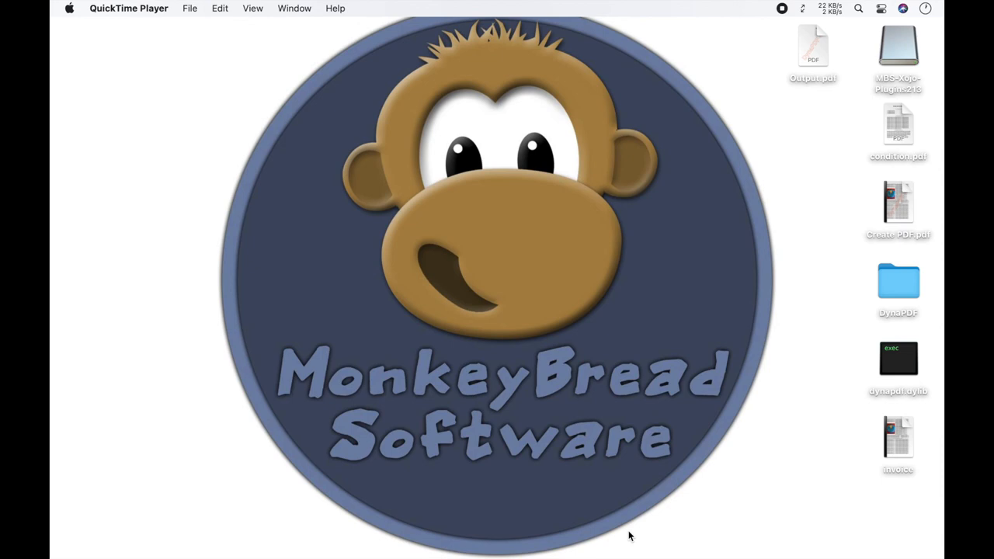
Step: Open the DynaPDF folder from the desktop and scroll its example projects list
double_click(898, 281)
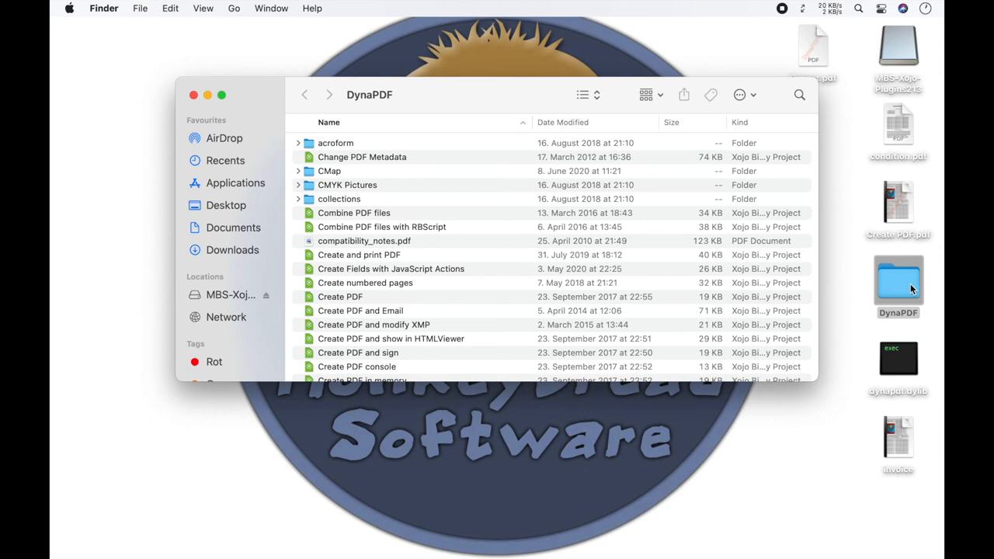
scroll(down, 3)
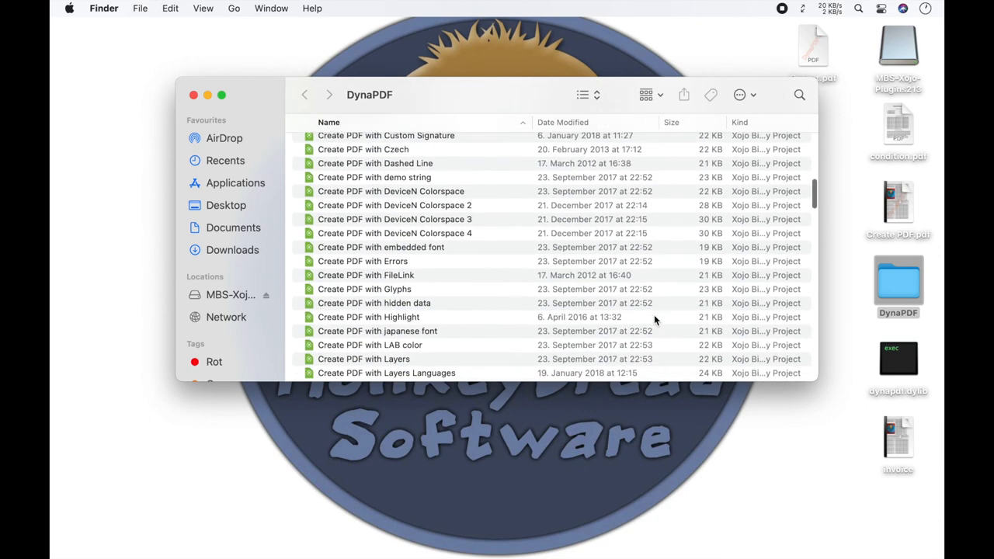
scroll(down, 3)
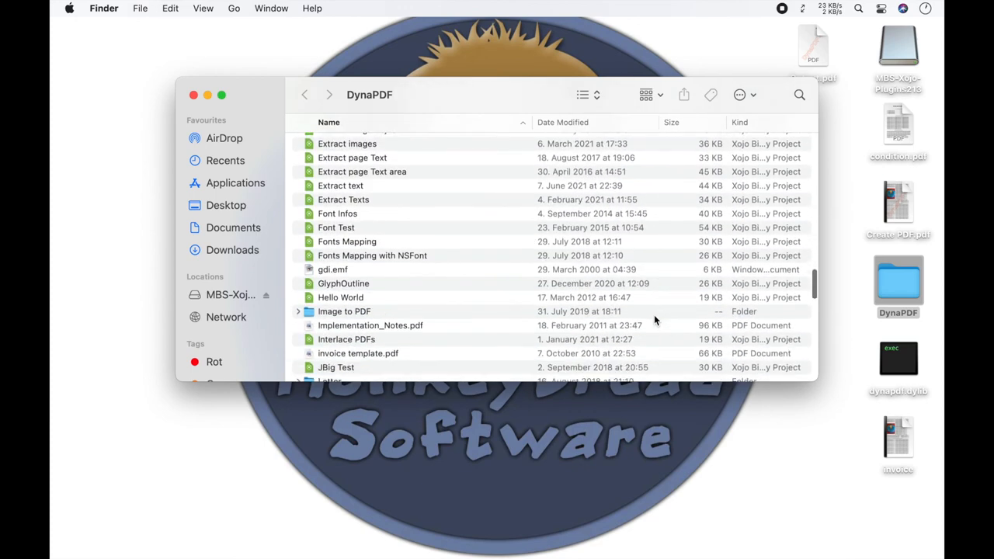
scroll(down, 3)
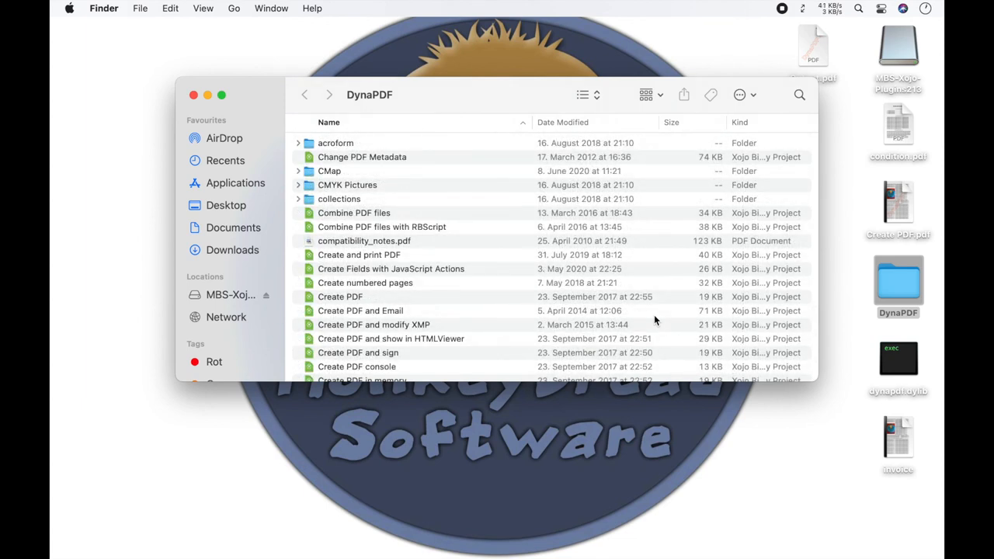
mouse_move(629, 316)
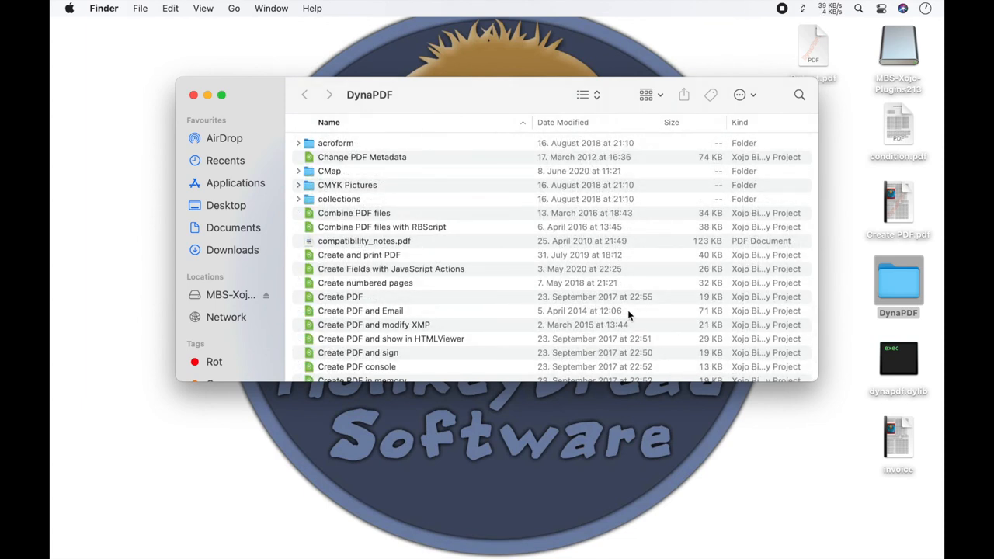